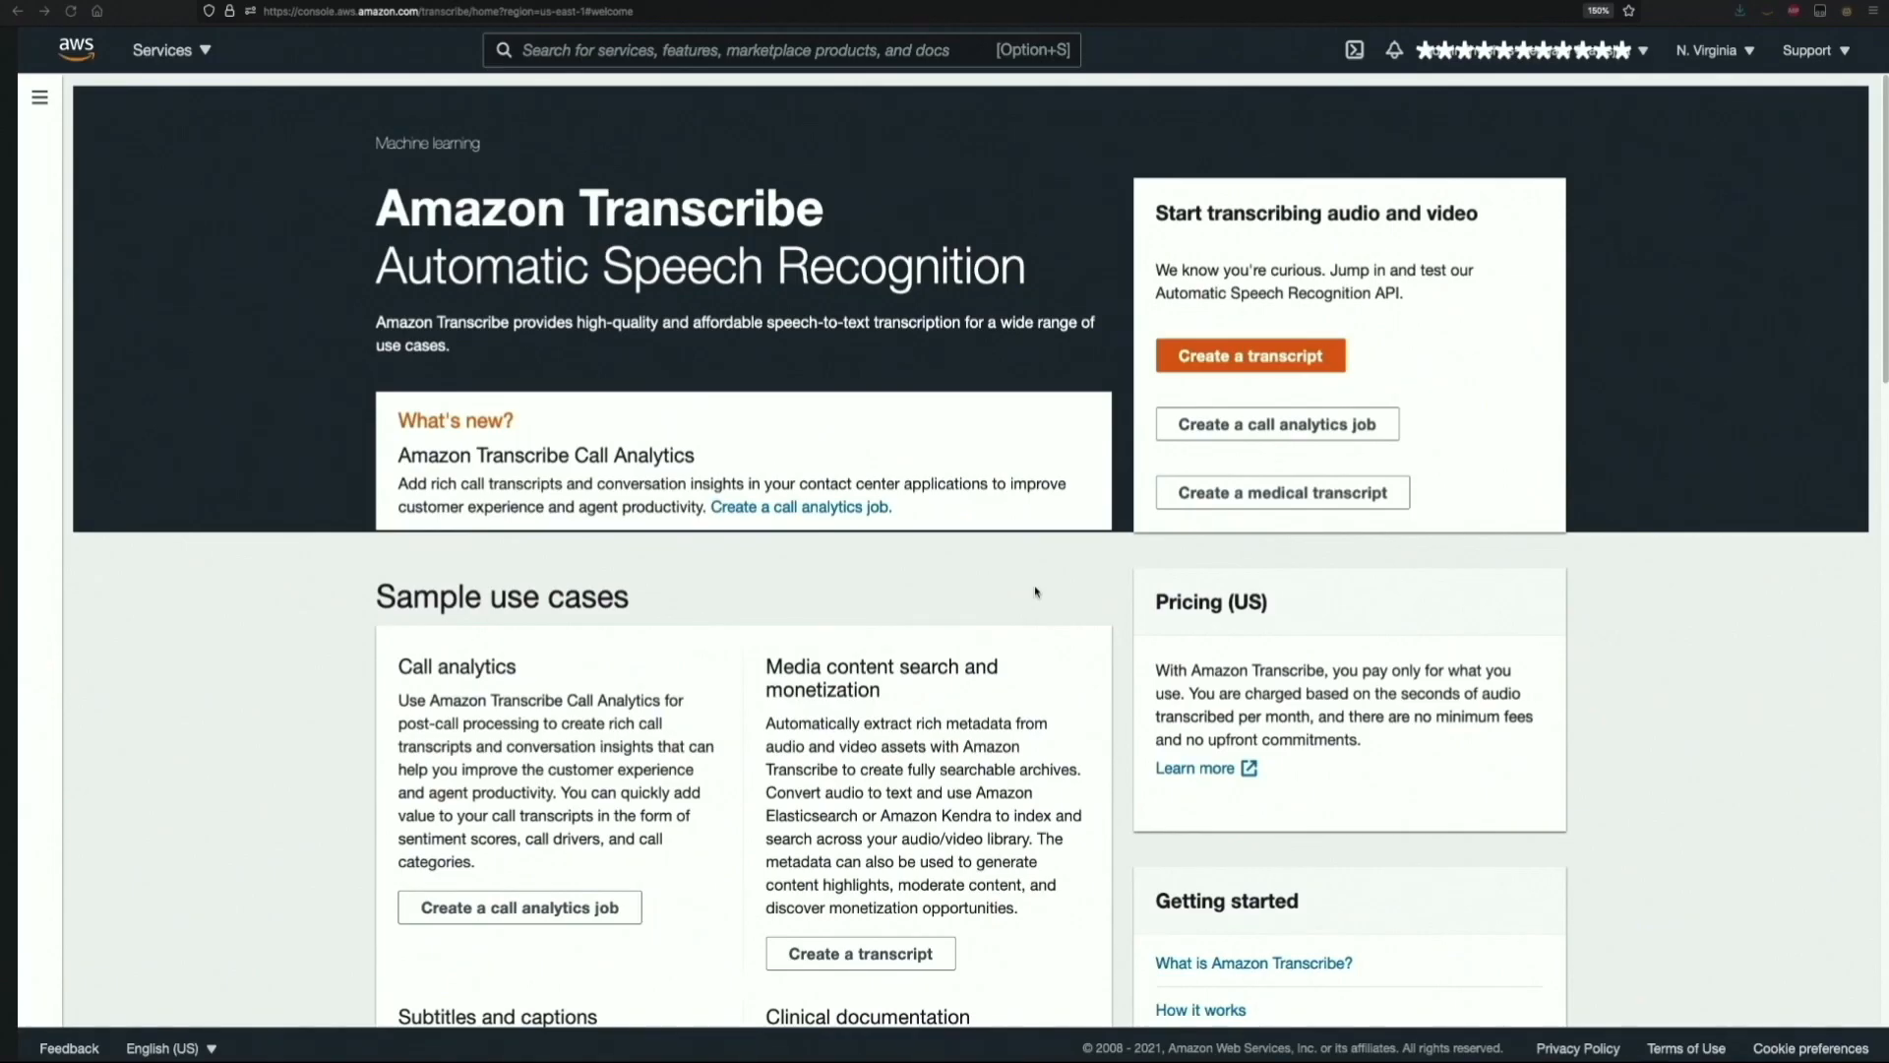
mouse_move(1039, 590)
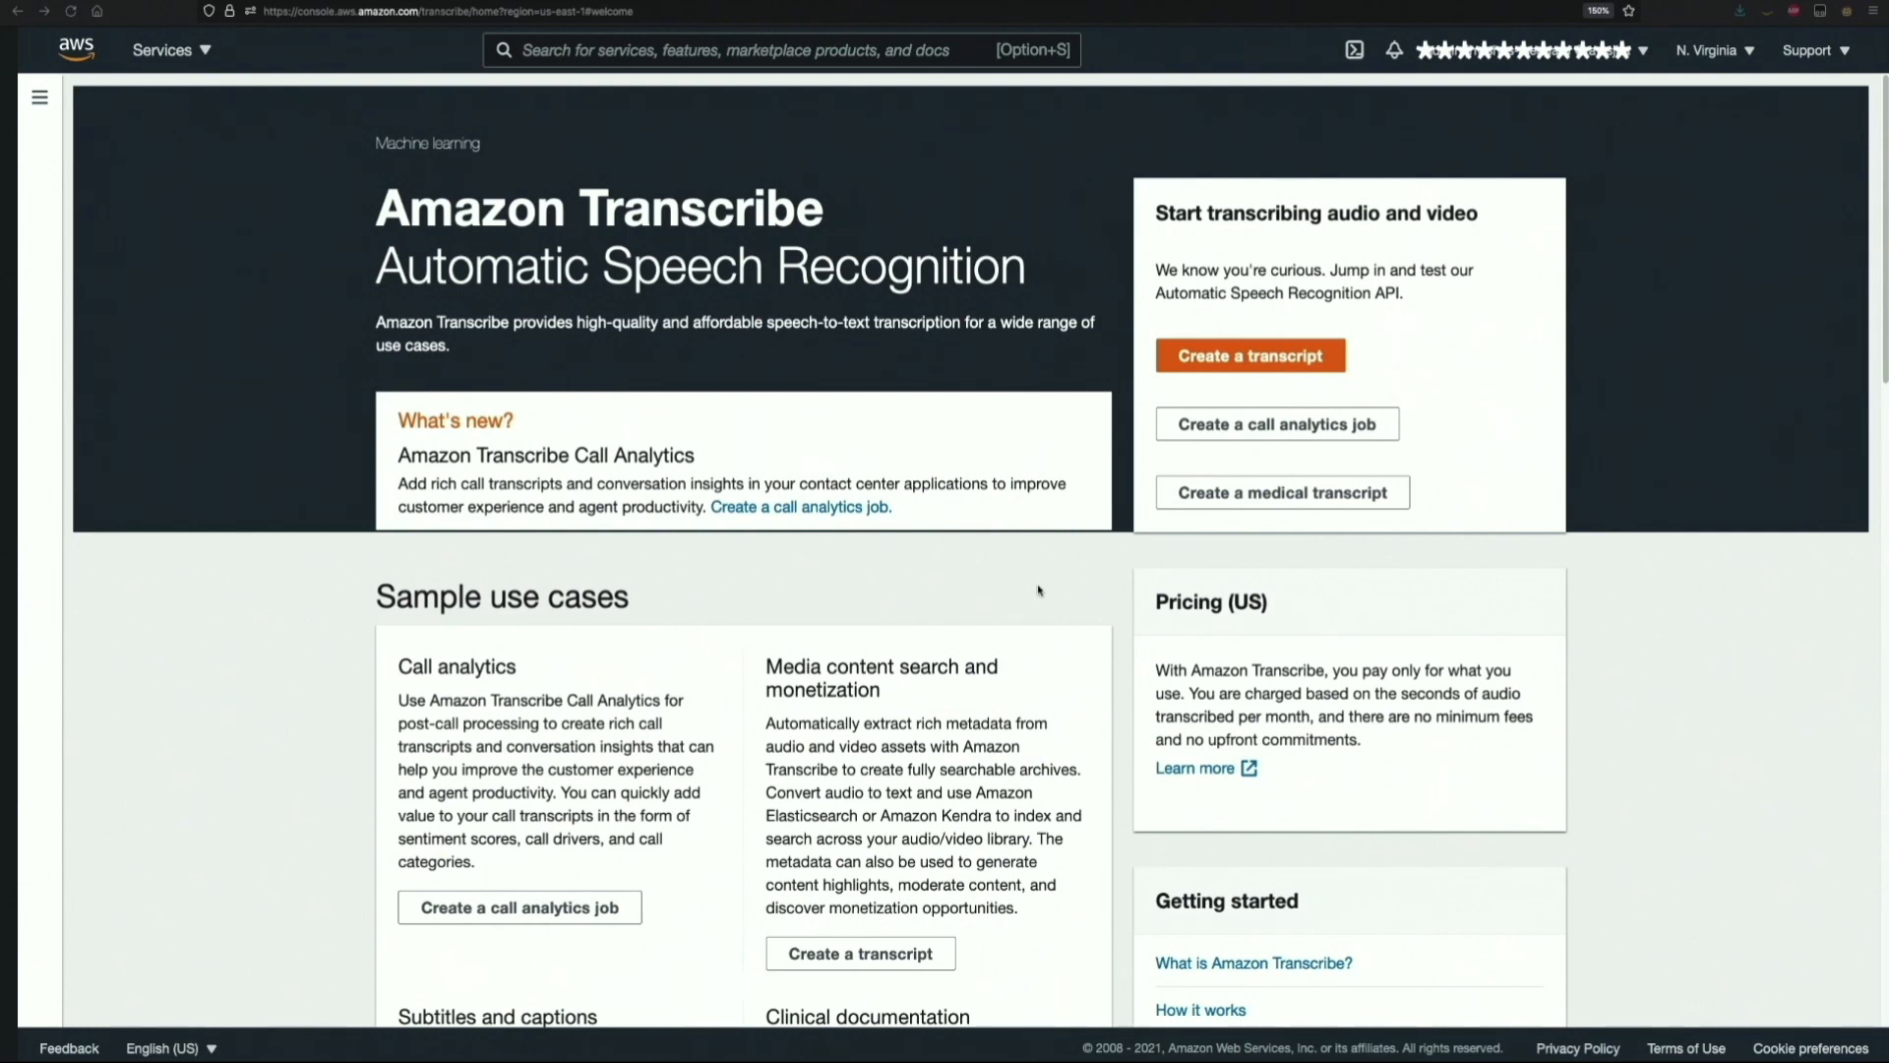
mouse_move(579, 618)
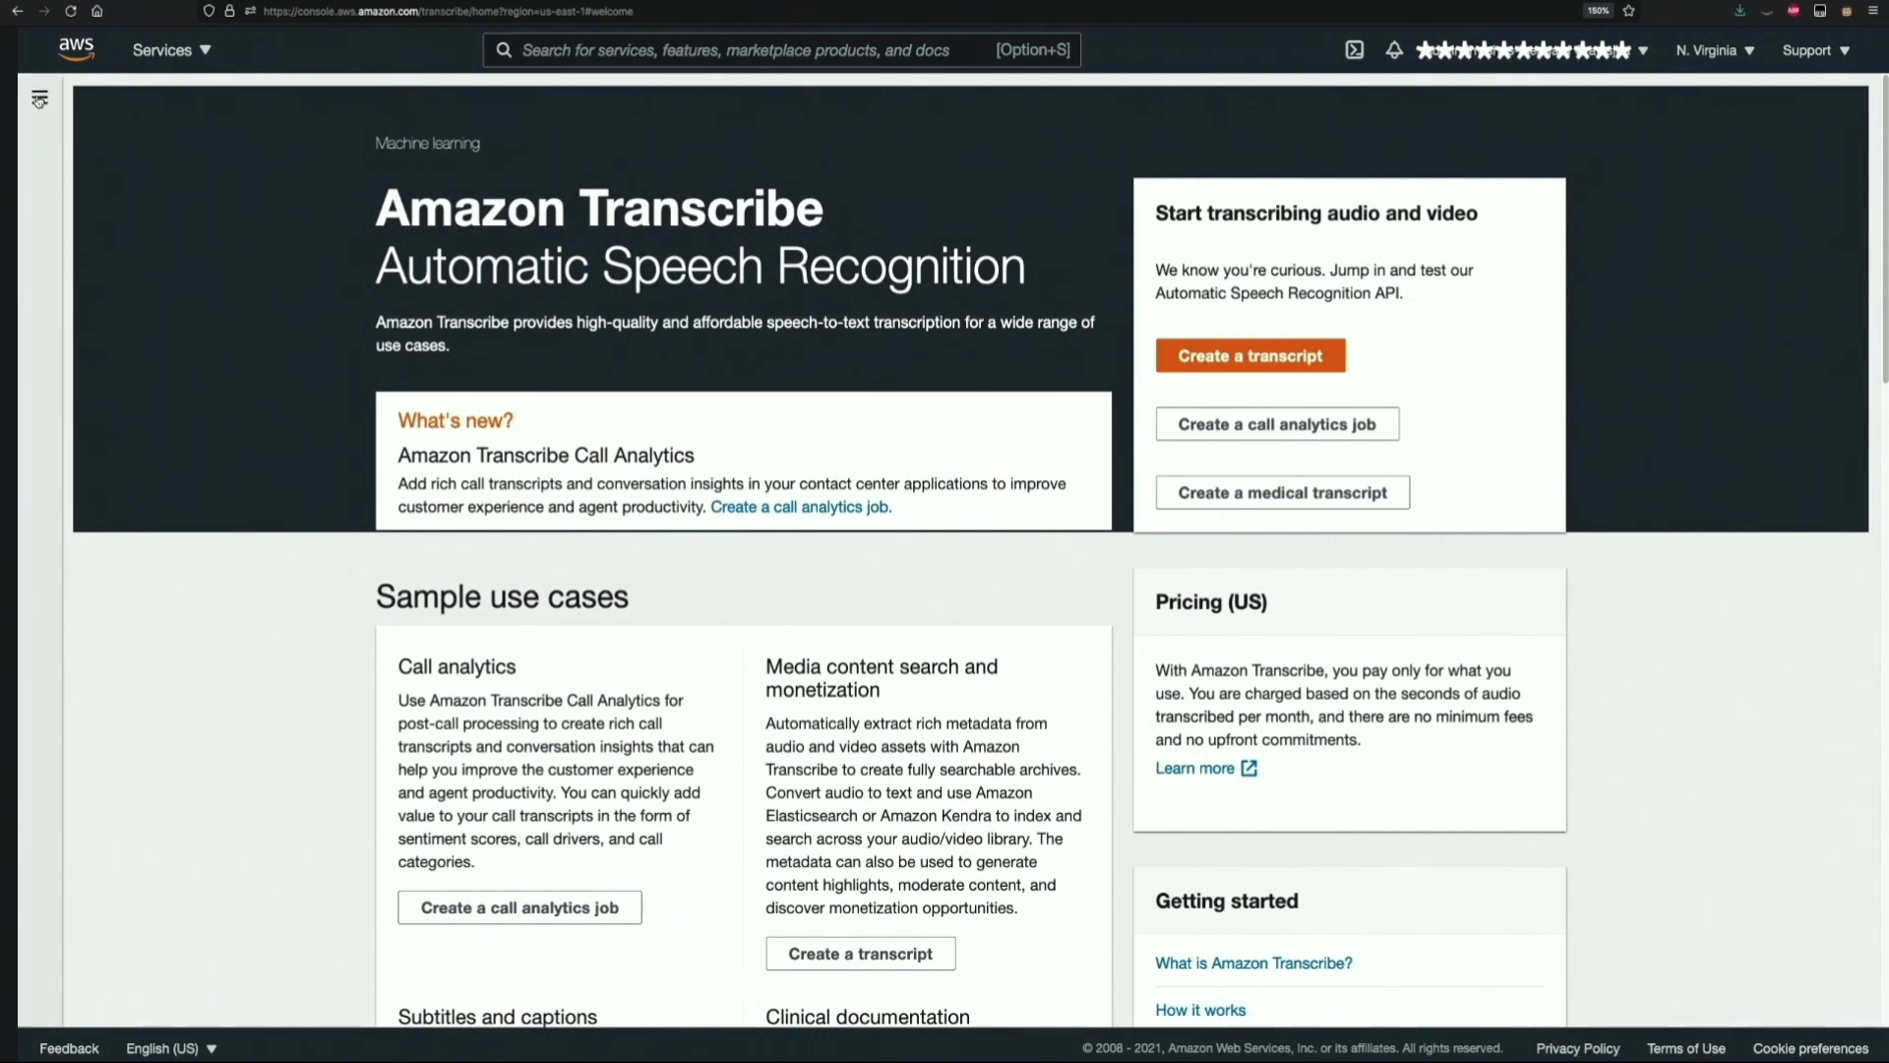
- Go from the welcome page to the Real-time transcription page via the navigation pane
left_click(39, 98)
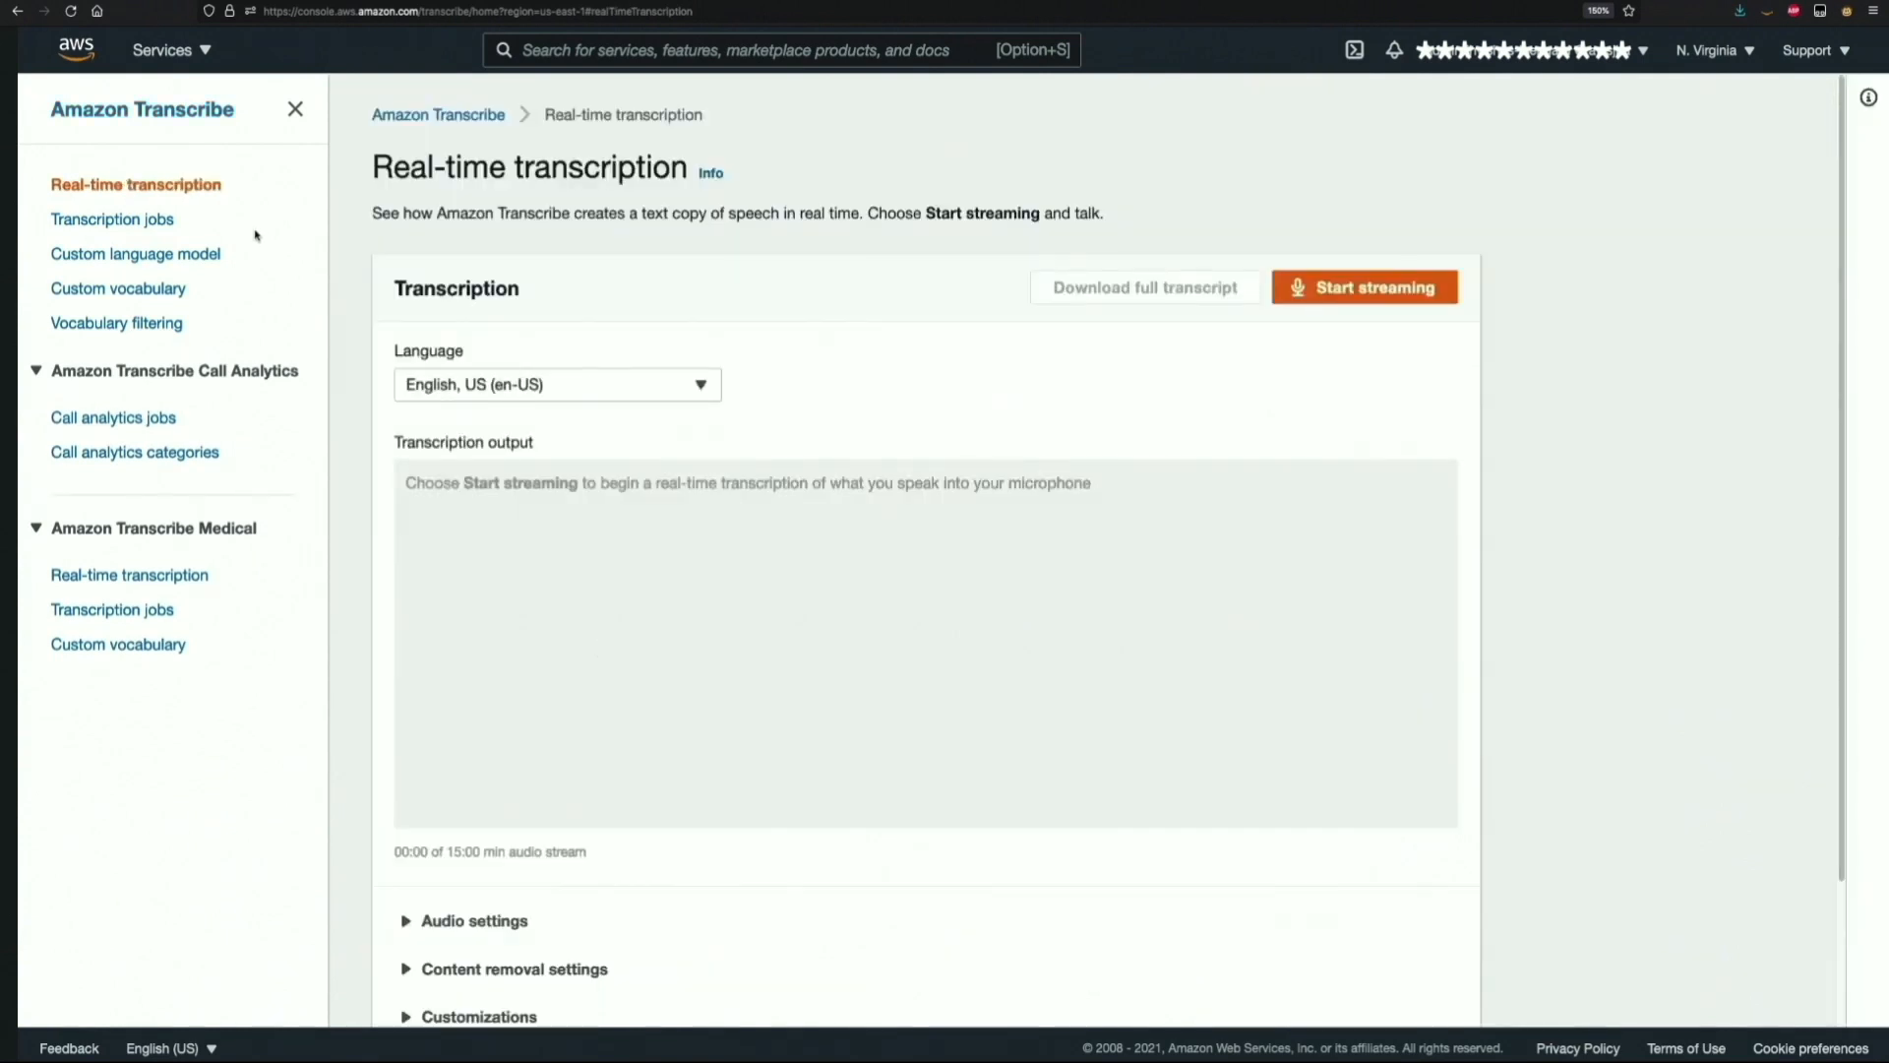
- Expand Content removal settings and enable PII Identification only with all 11 entity types
scroll("down", 3)
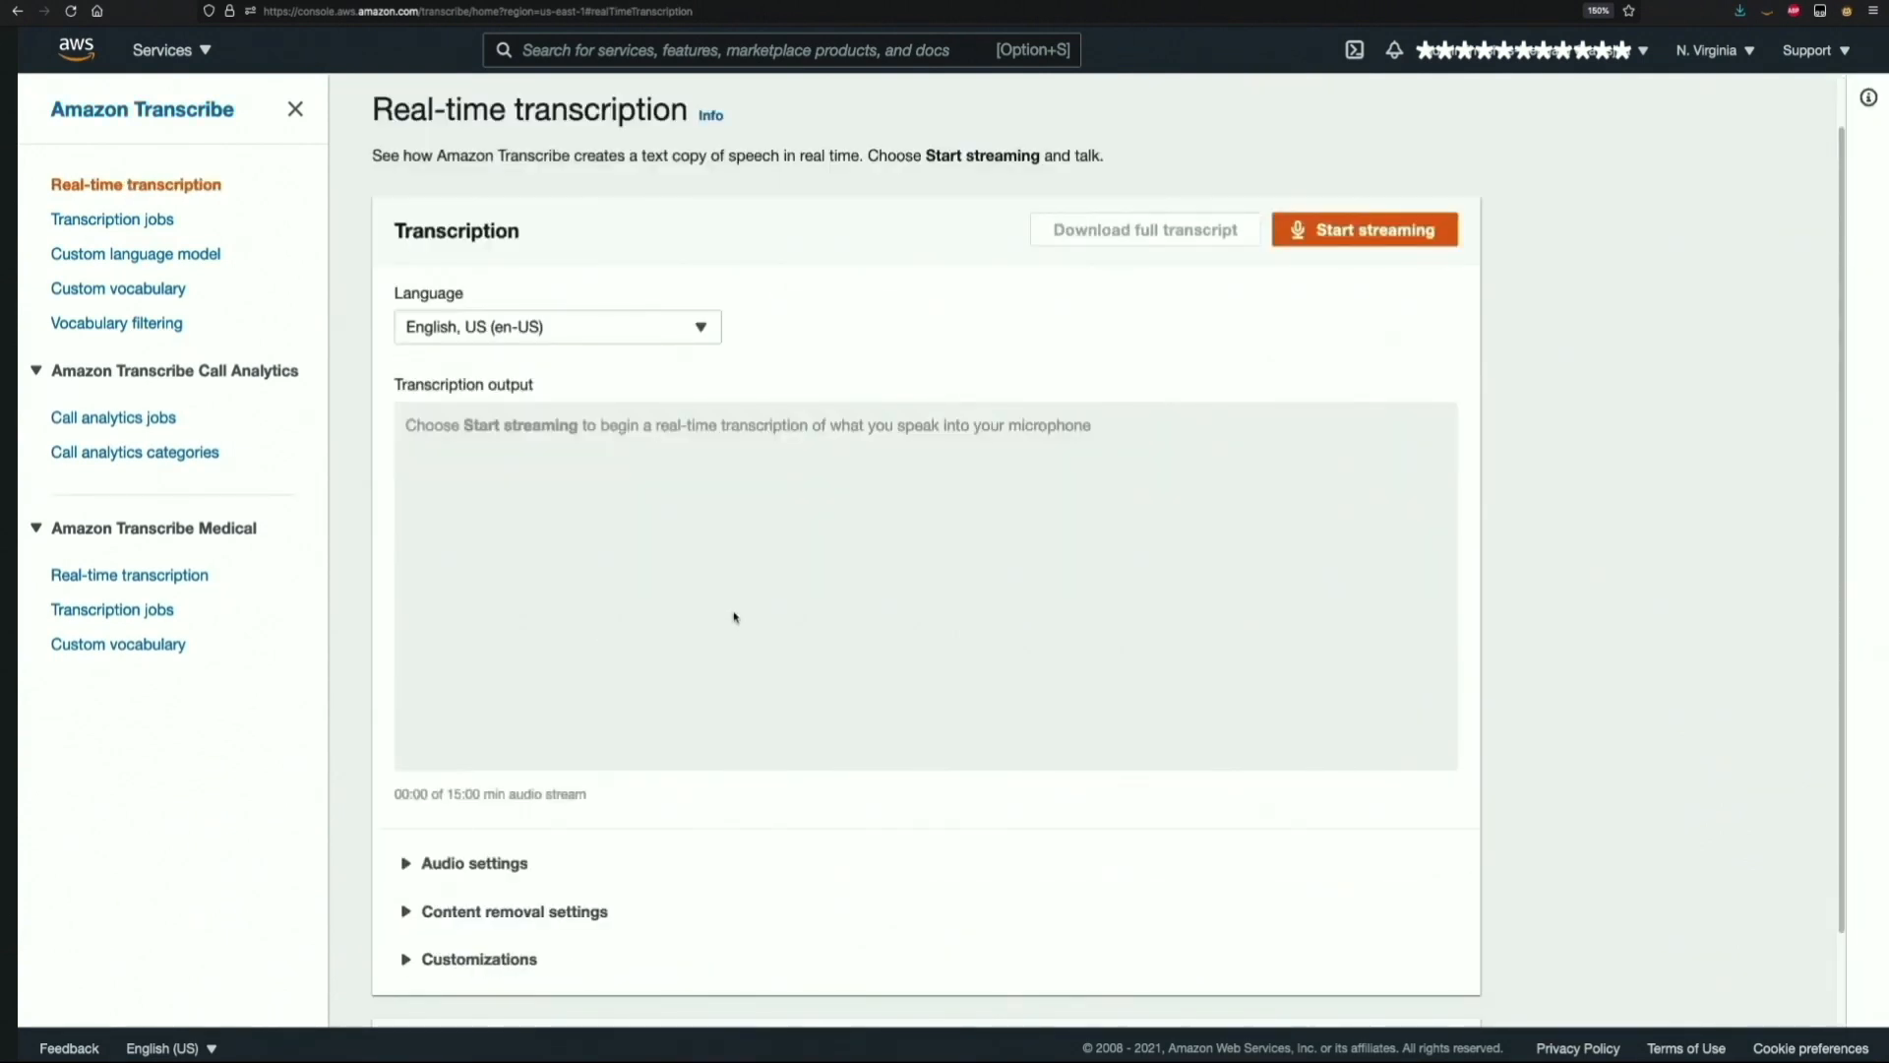
scroll("down", 3)
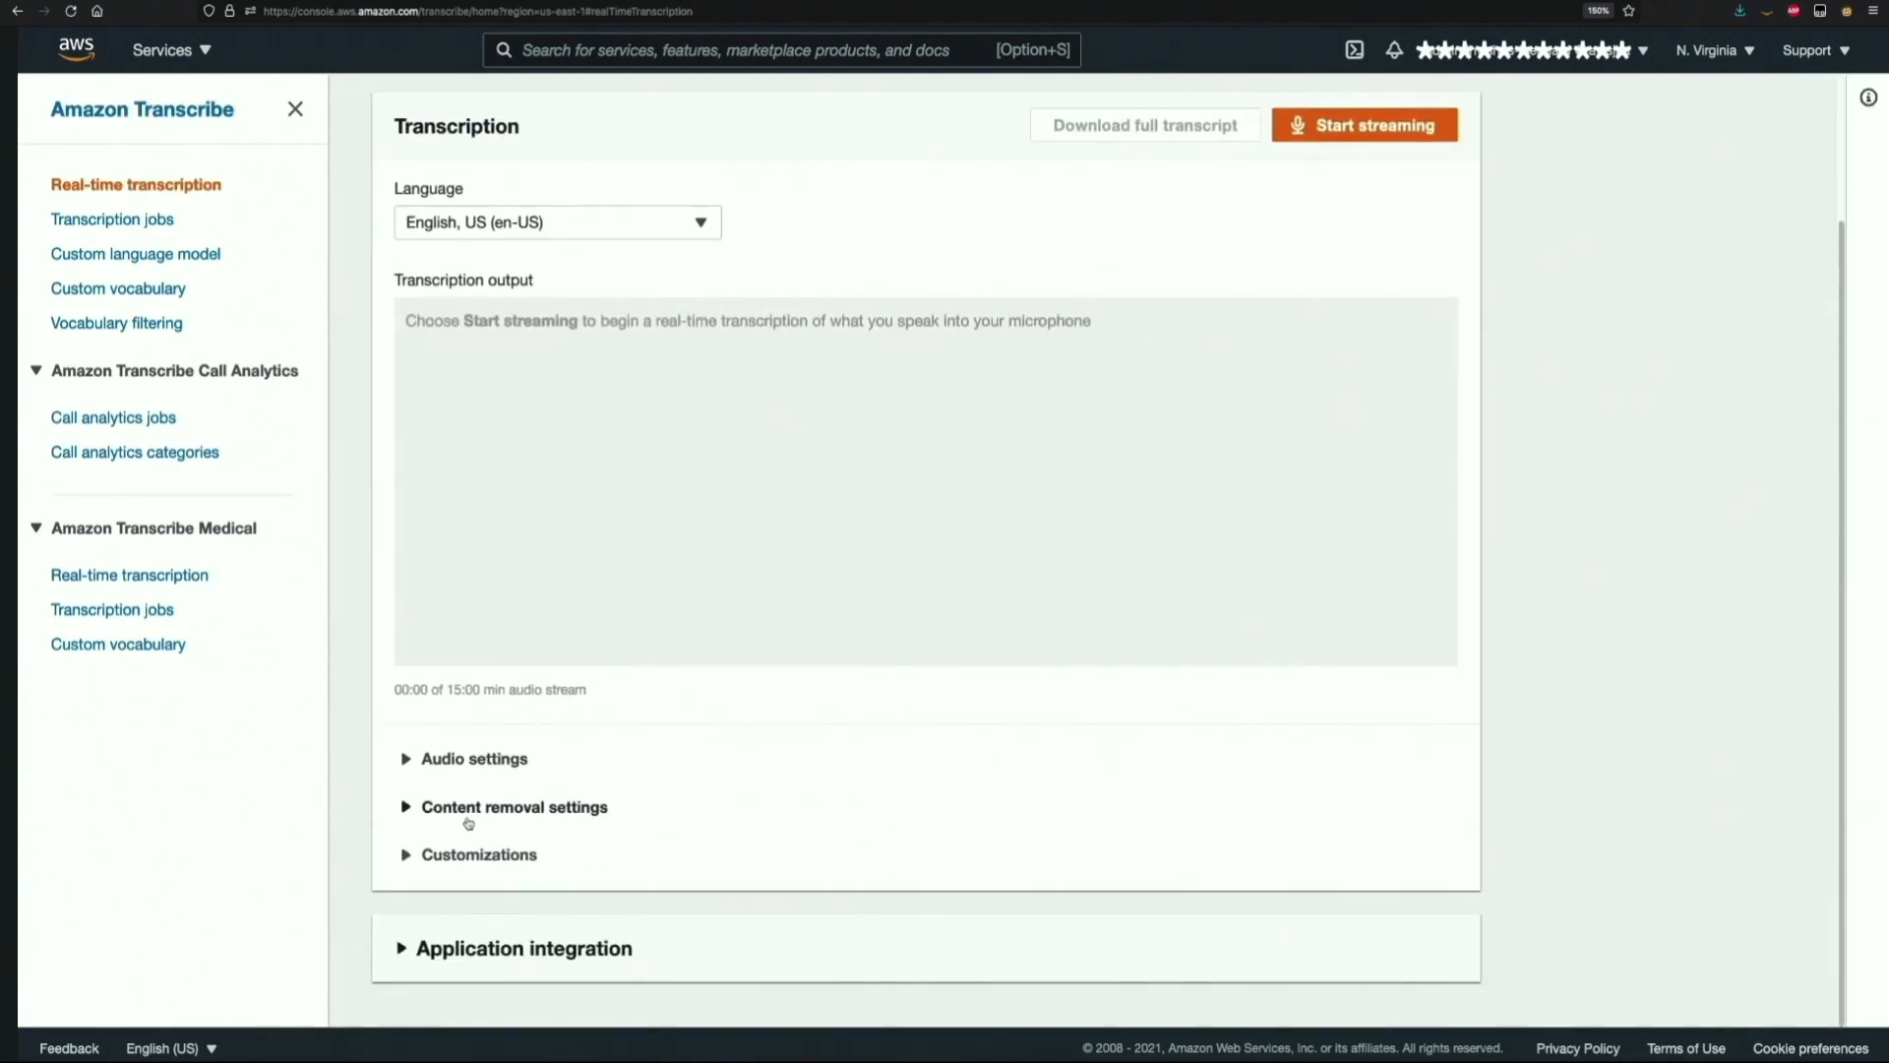
left_click(516, 807)
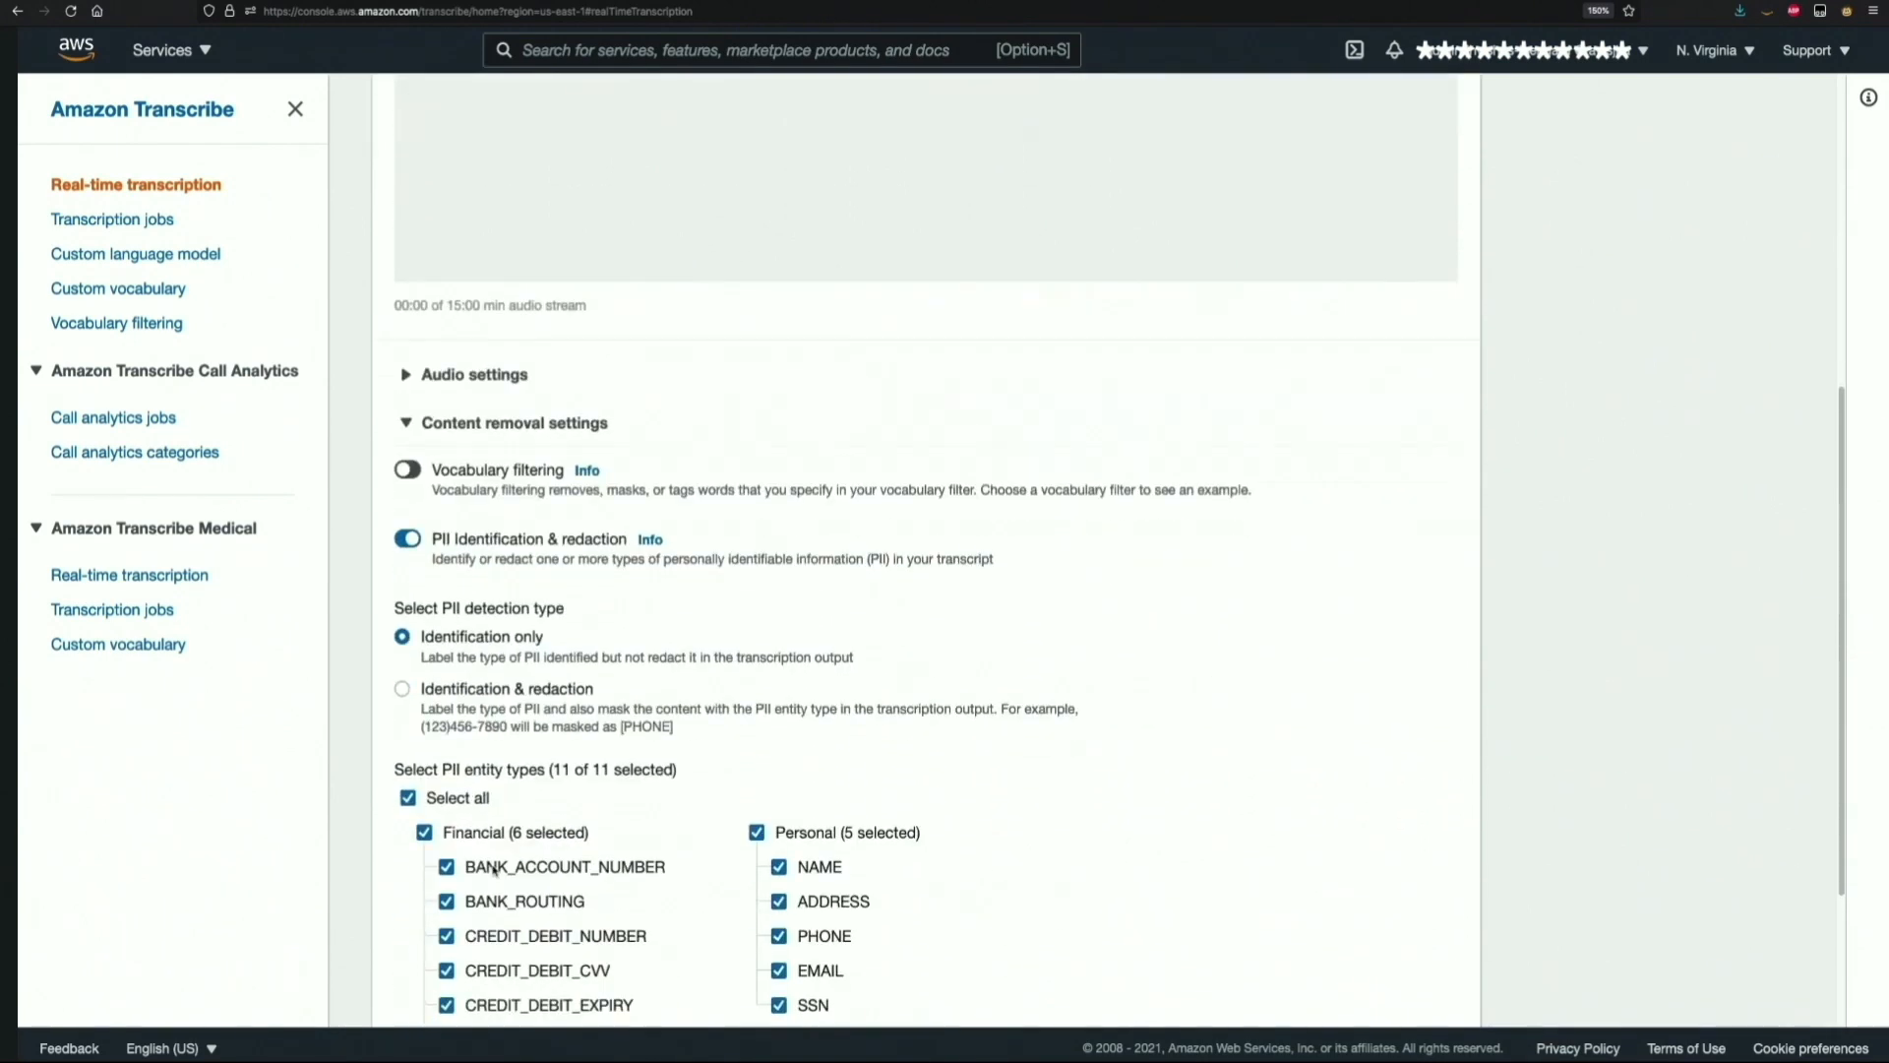
mouse_move(498, 853)
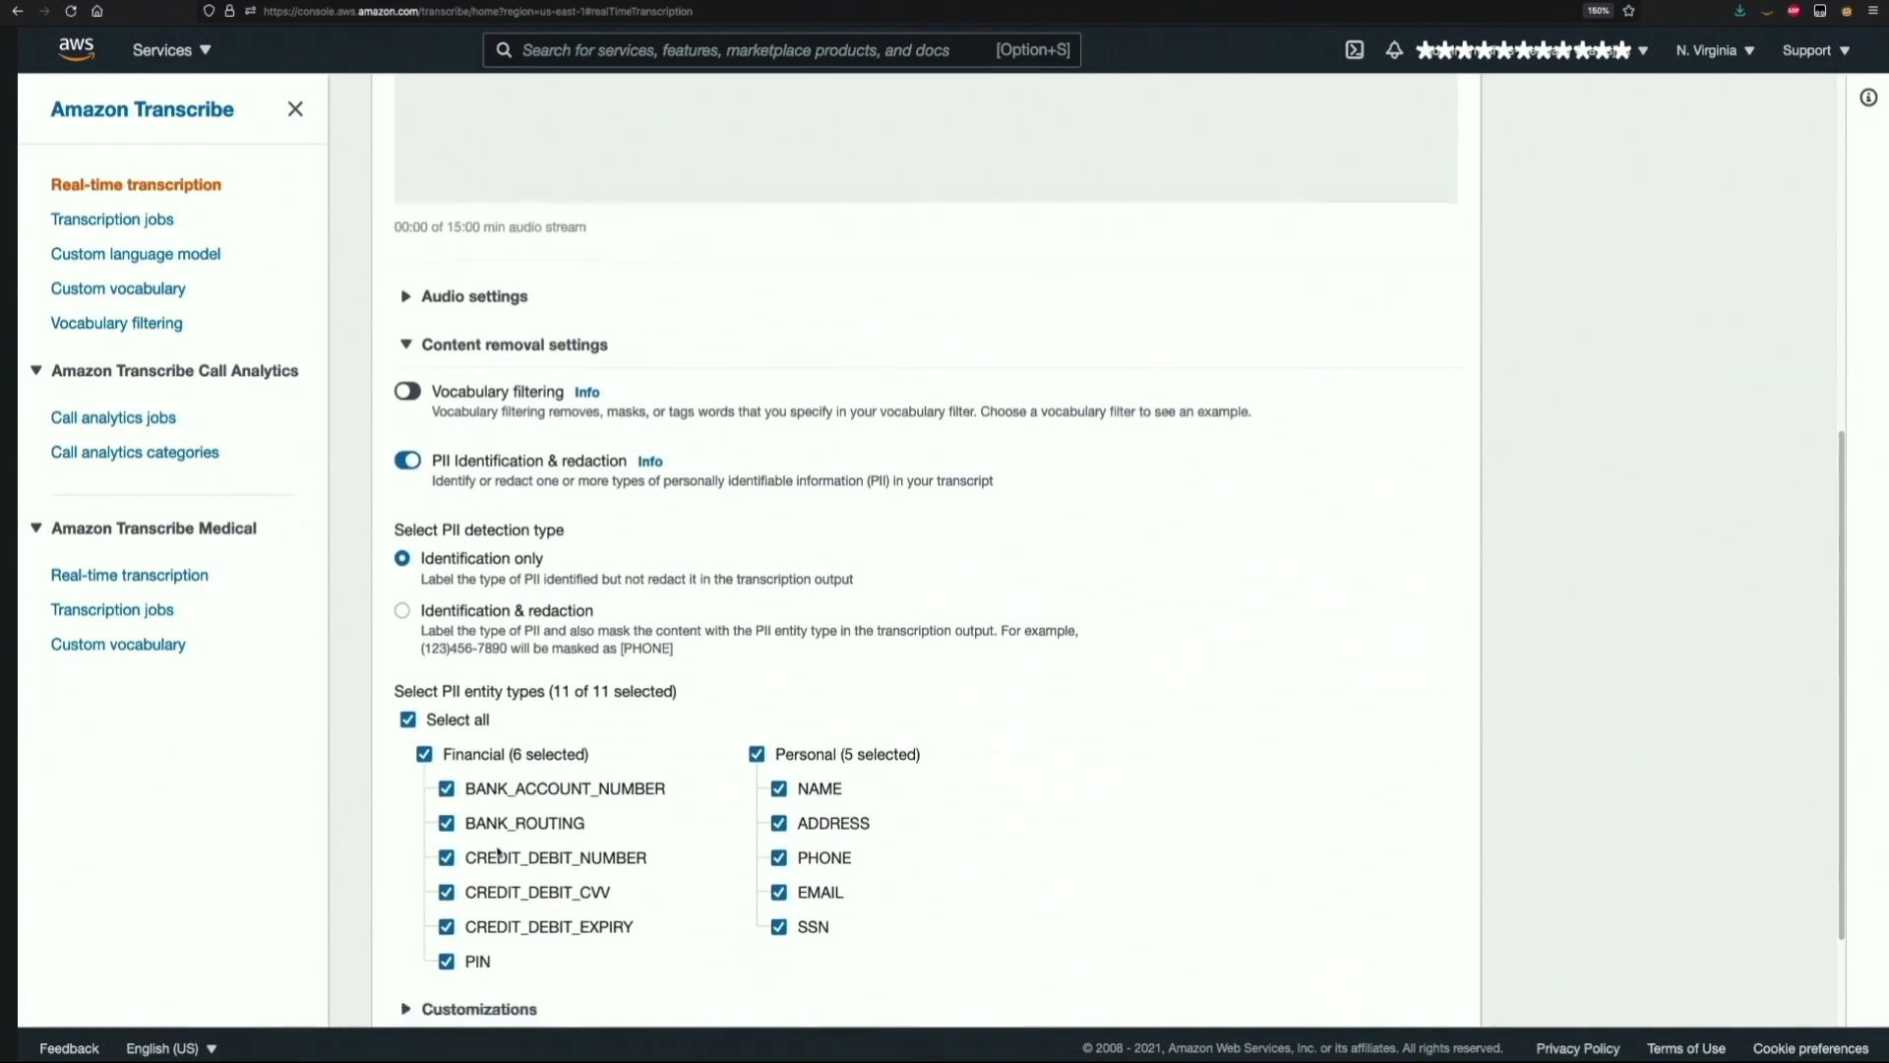
scroll("down", 3)
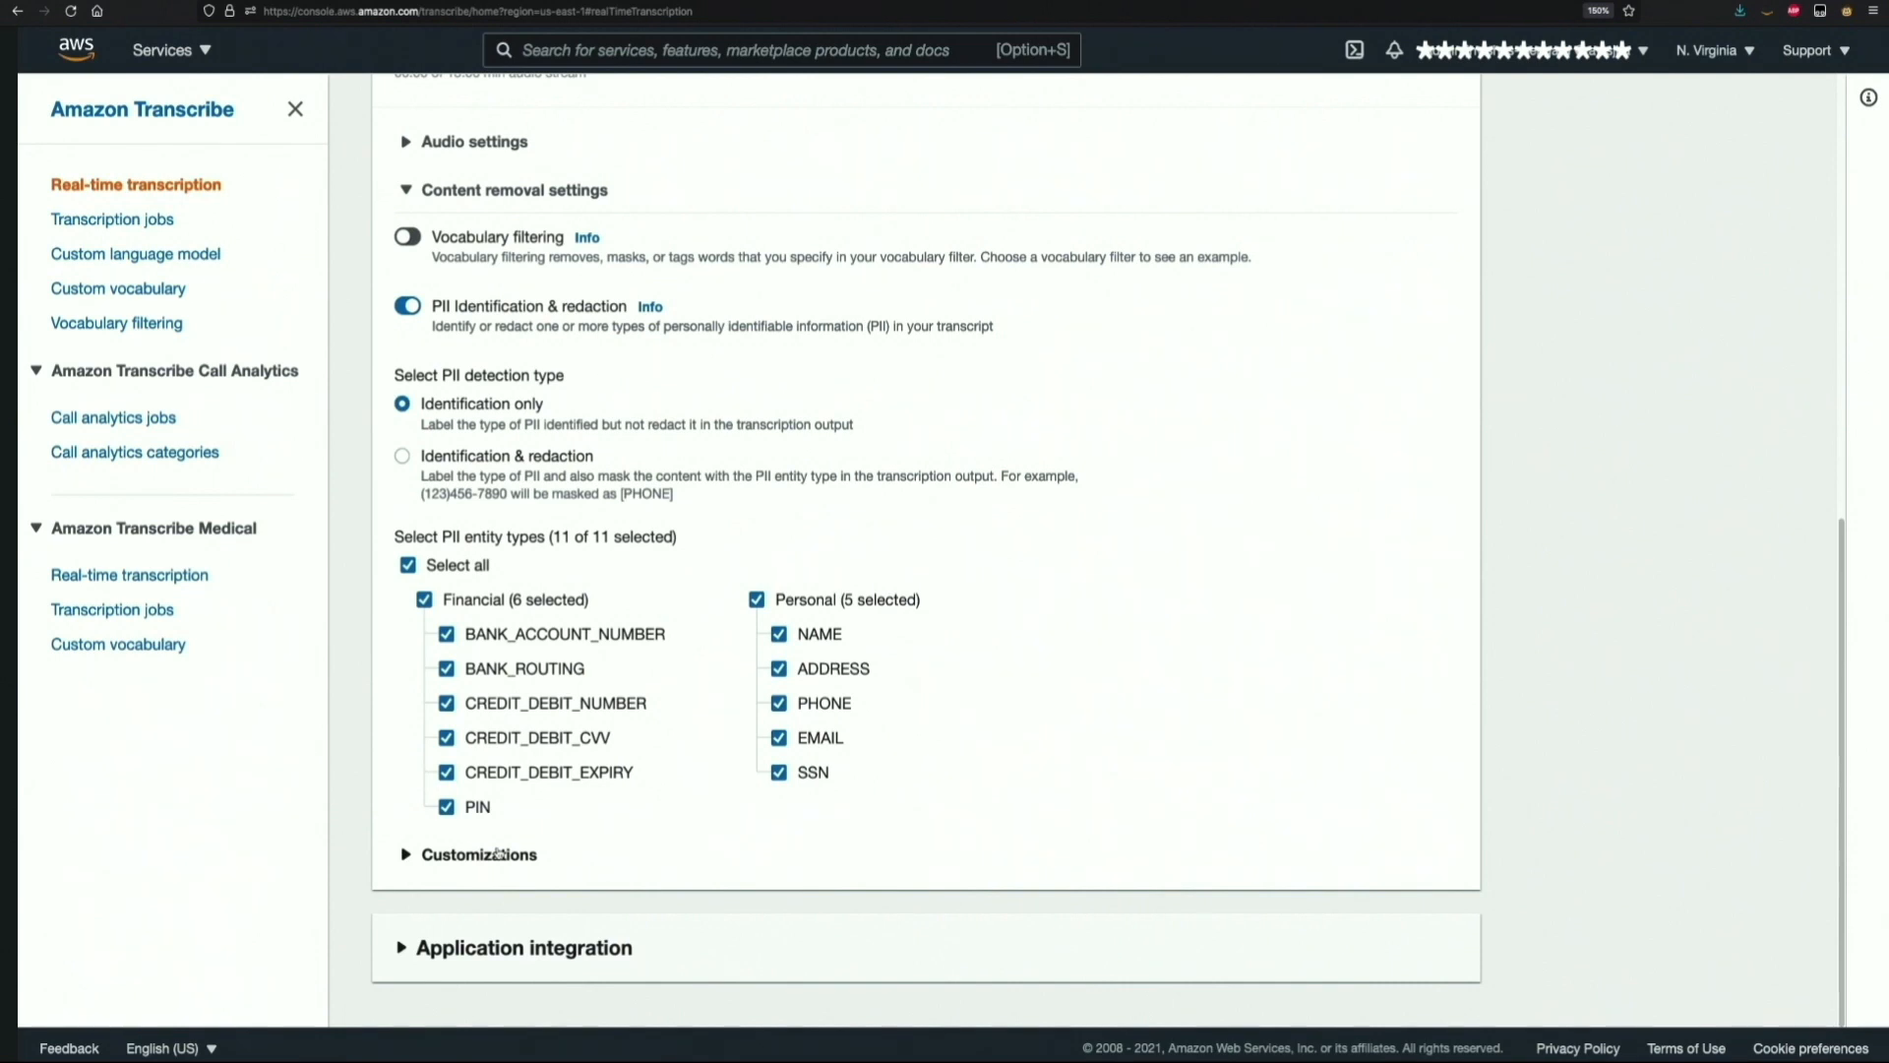
mouse_move(555, 803)
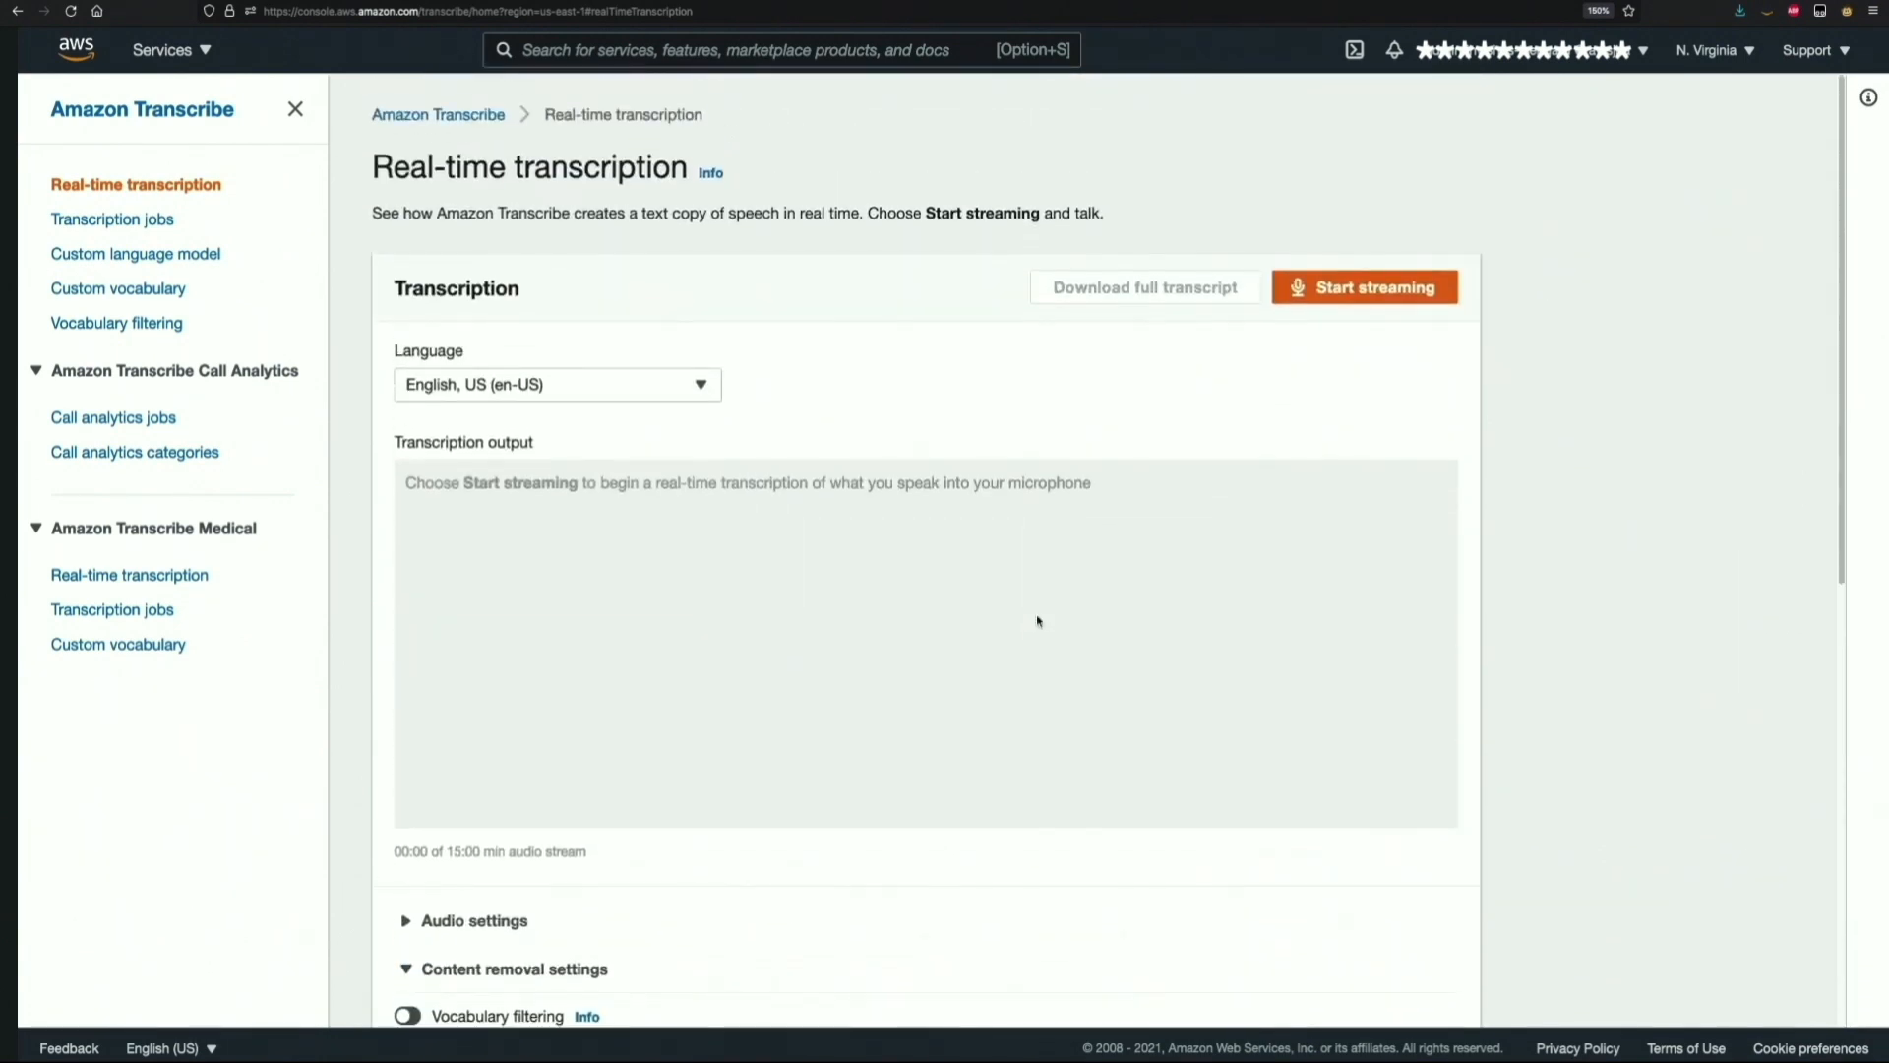
mouse_move(1379, 288)
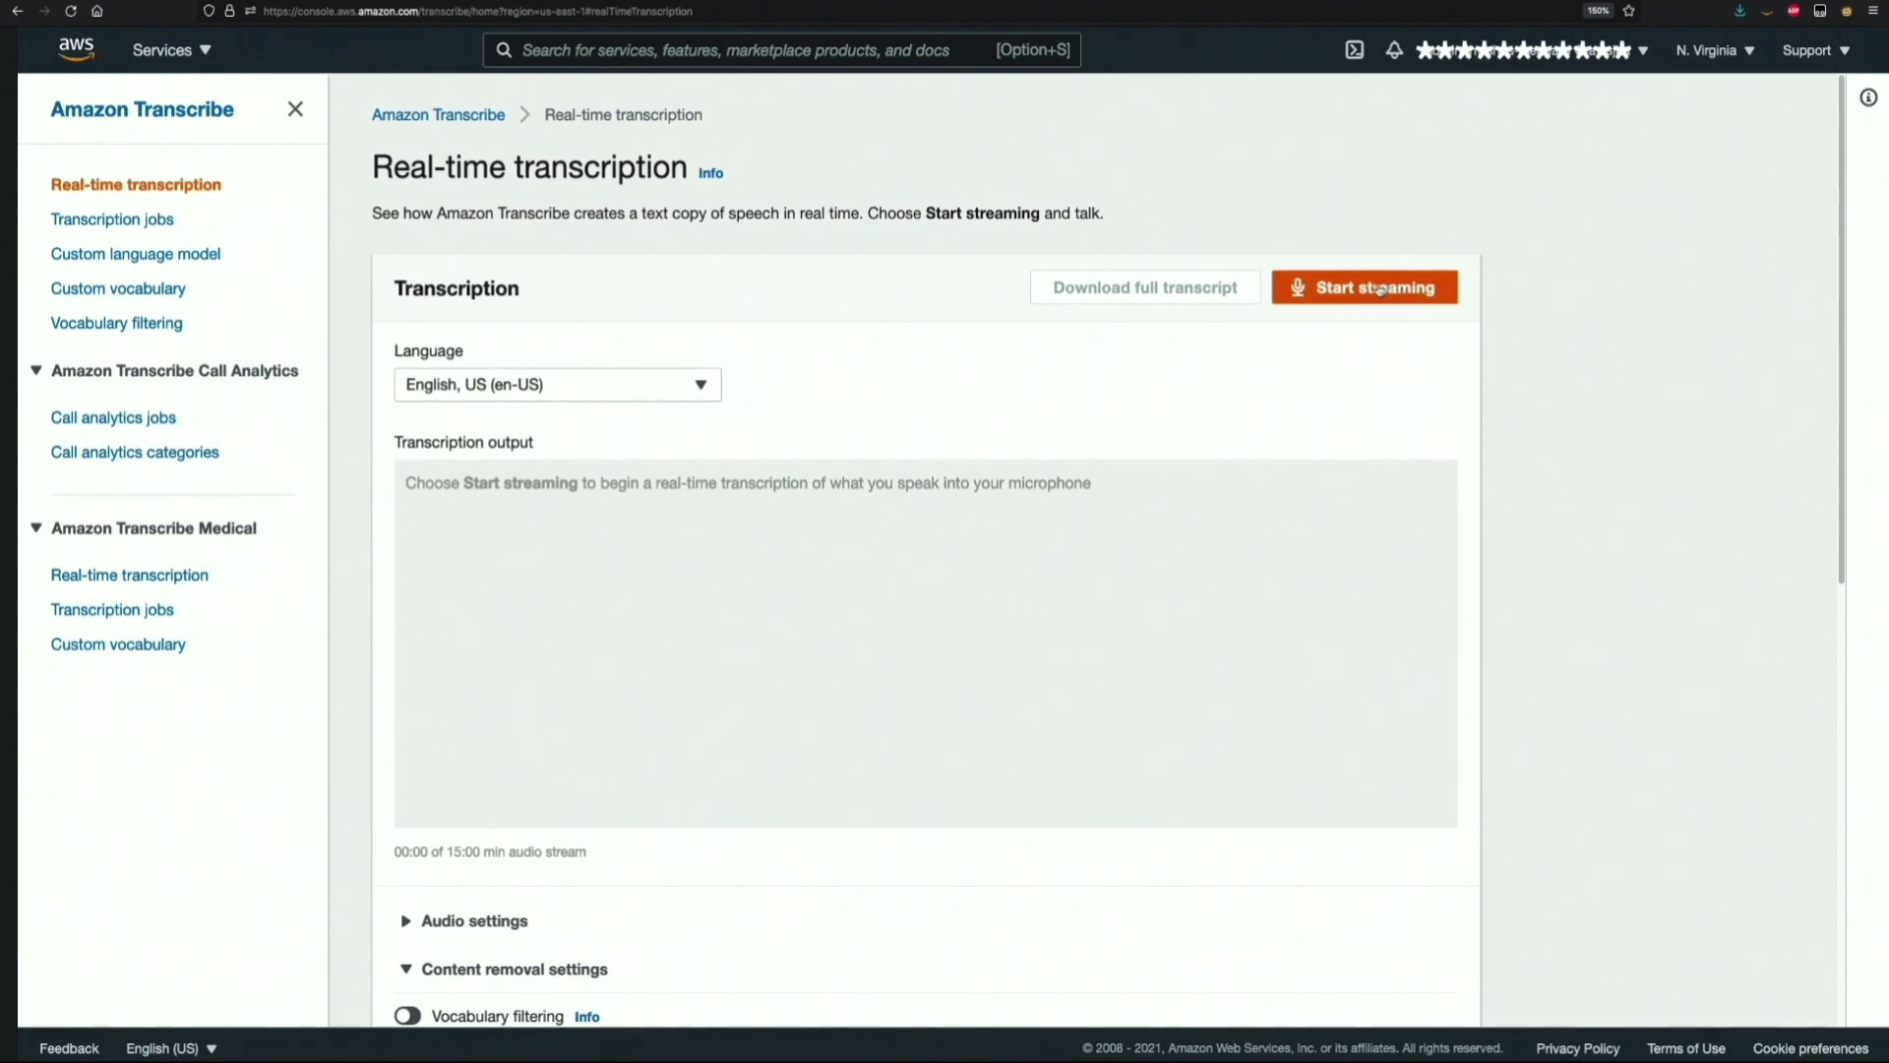
- Stream the spoken personal details so name, address, phone, email, SSN and card are underlined as PII, then stop
left_click(1368, 288)
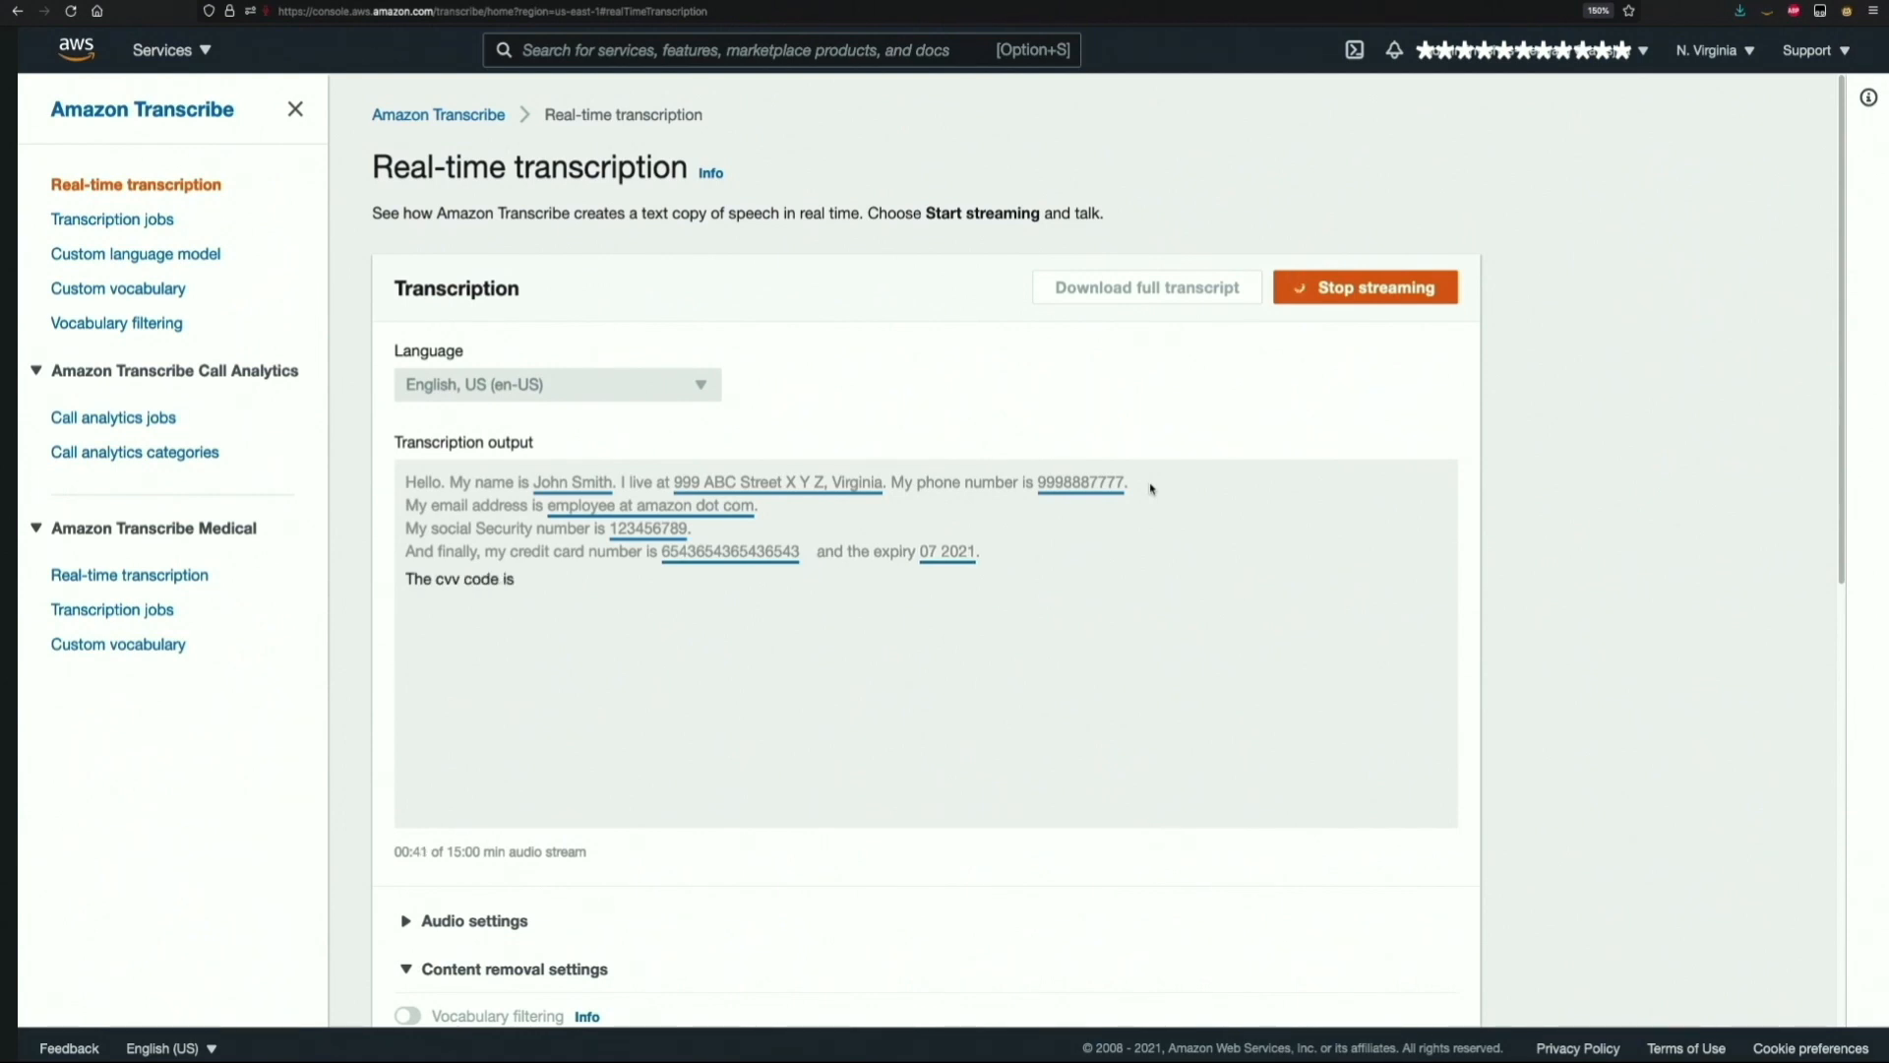
left_click(1365, 287)
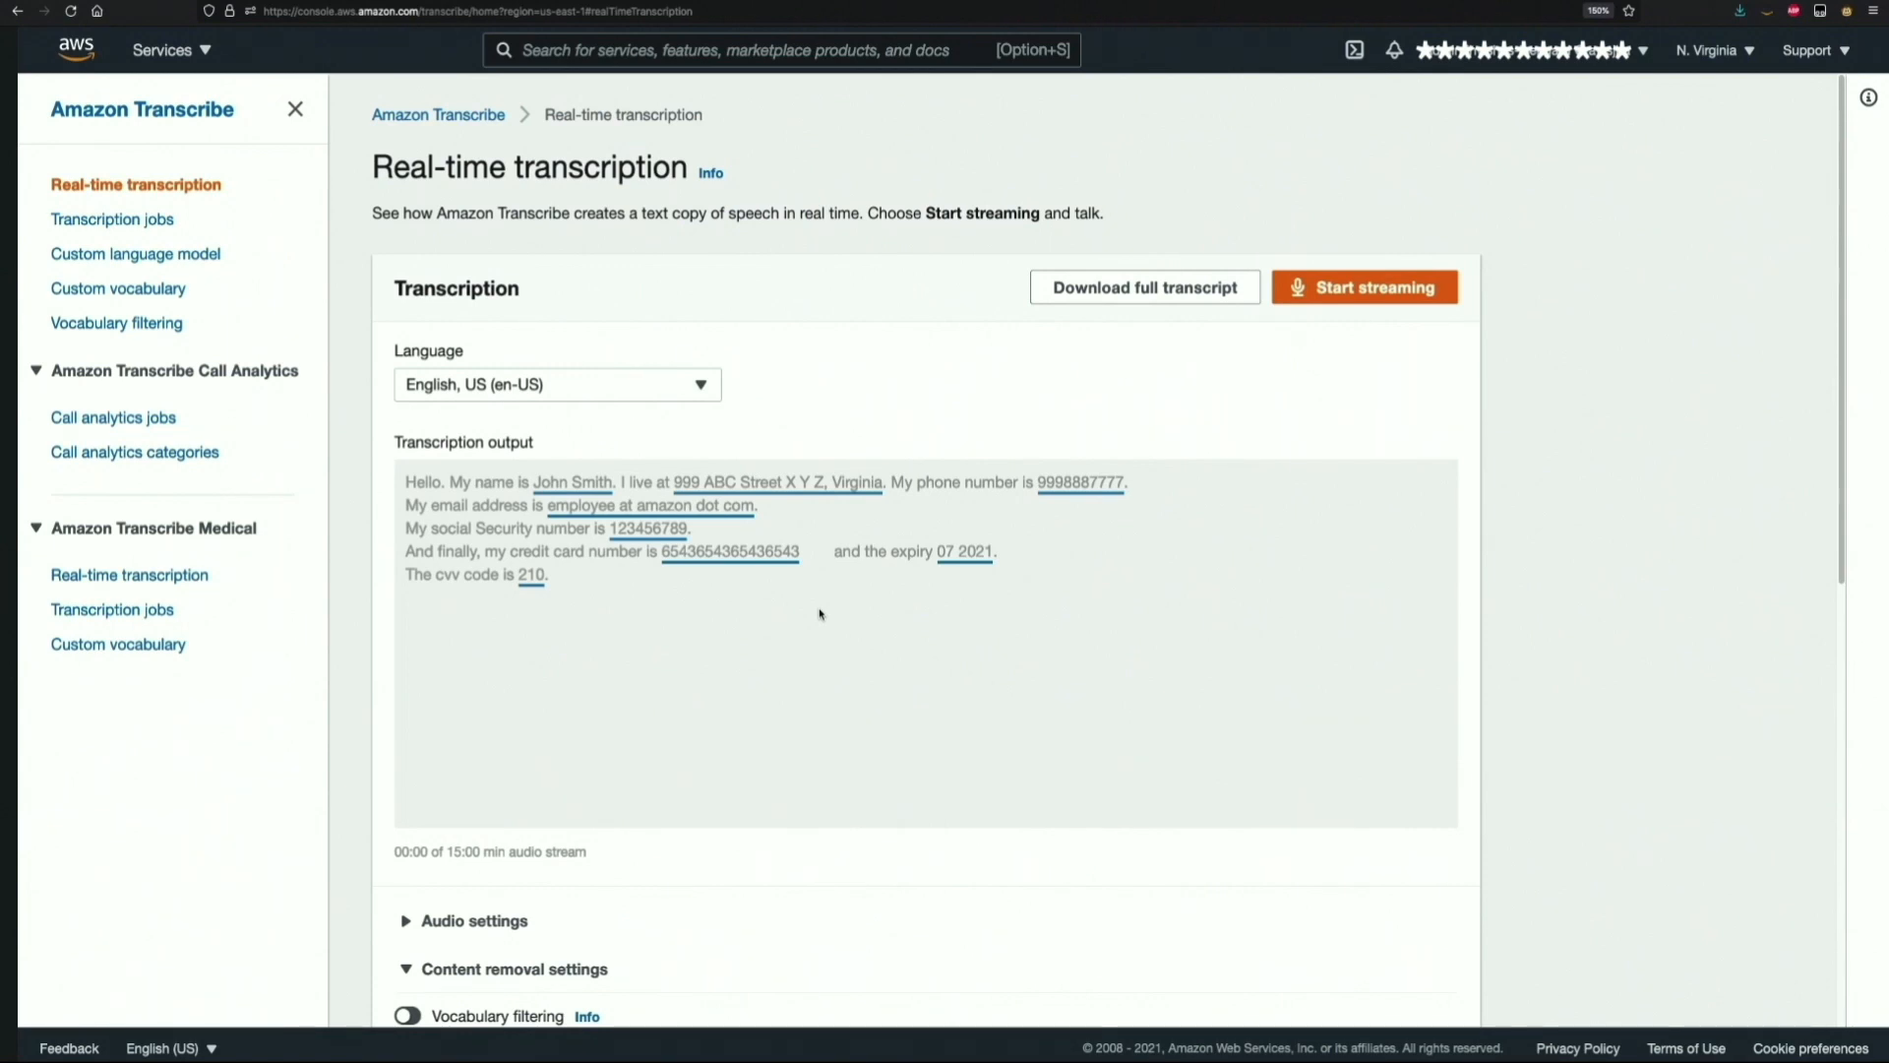
mouse_move(795, 599)
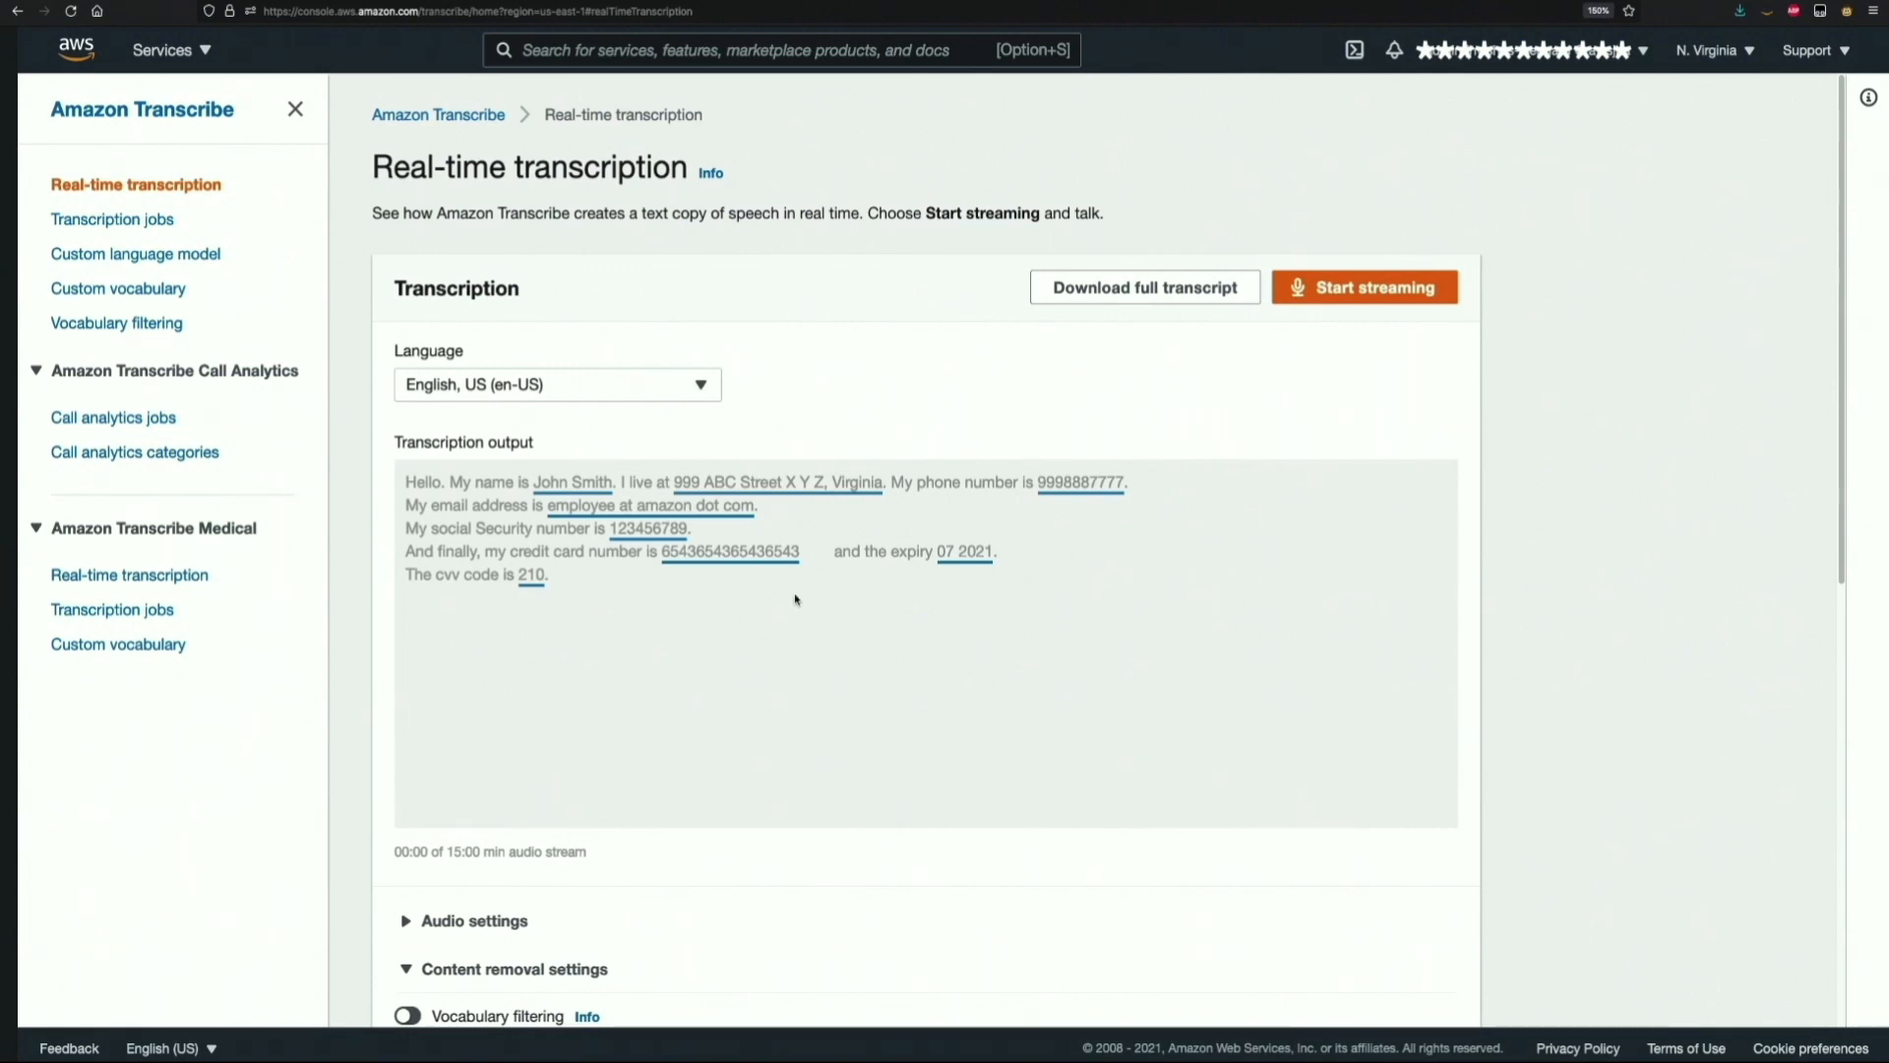
mouse_move(649, 527)
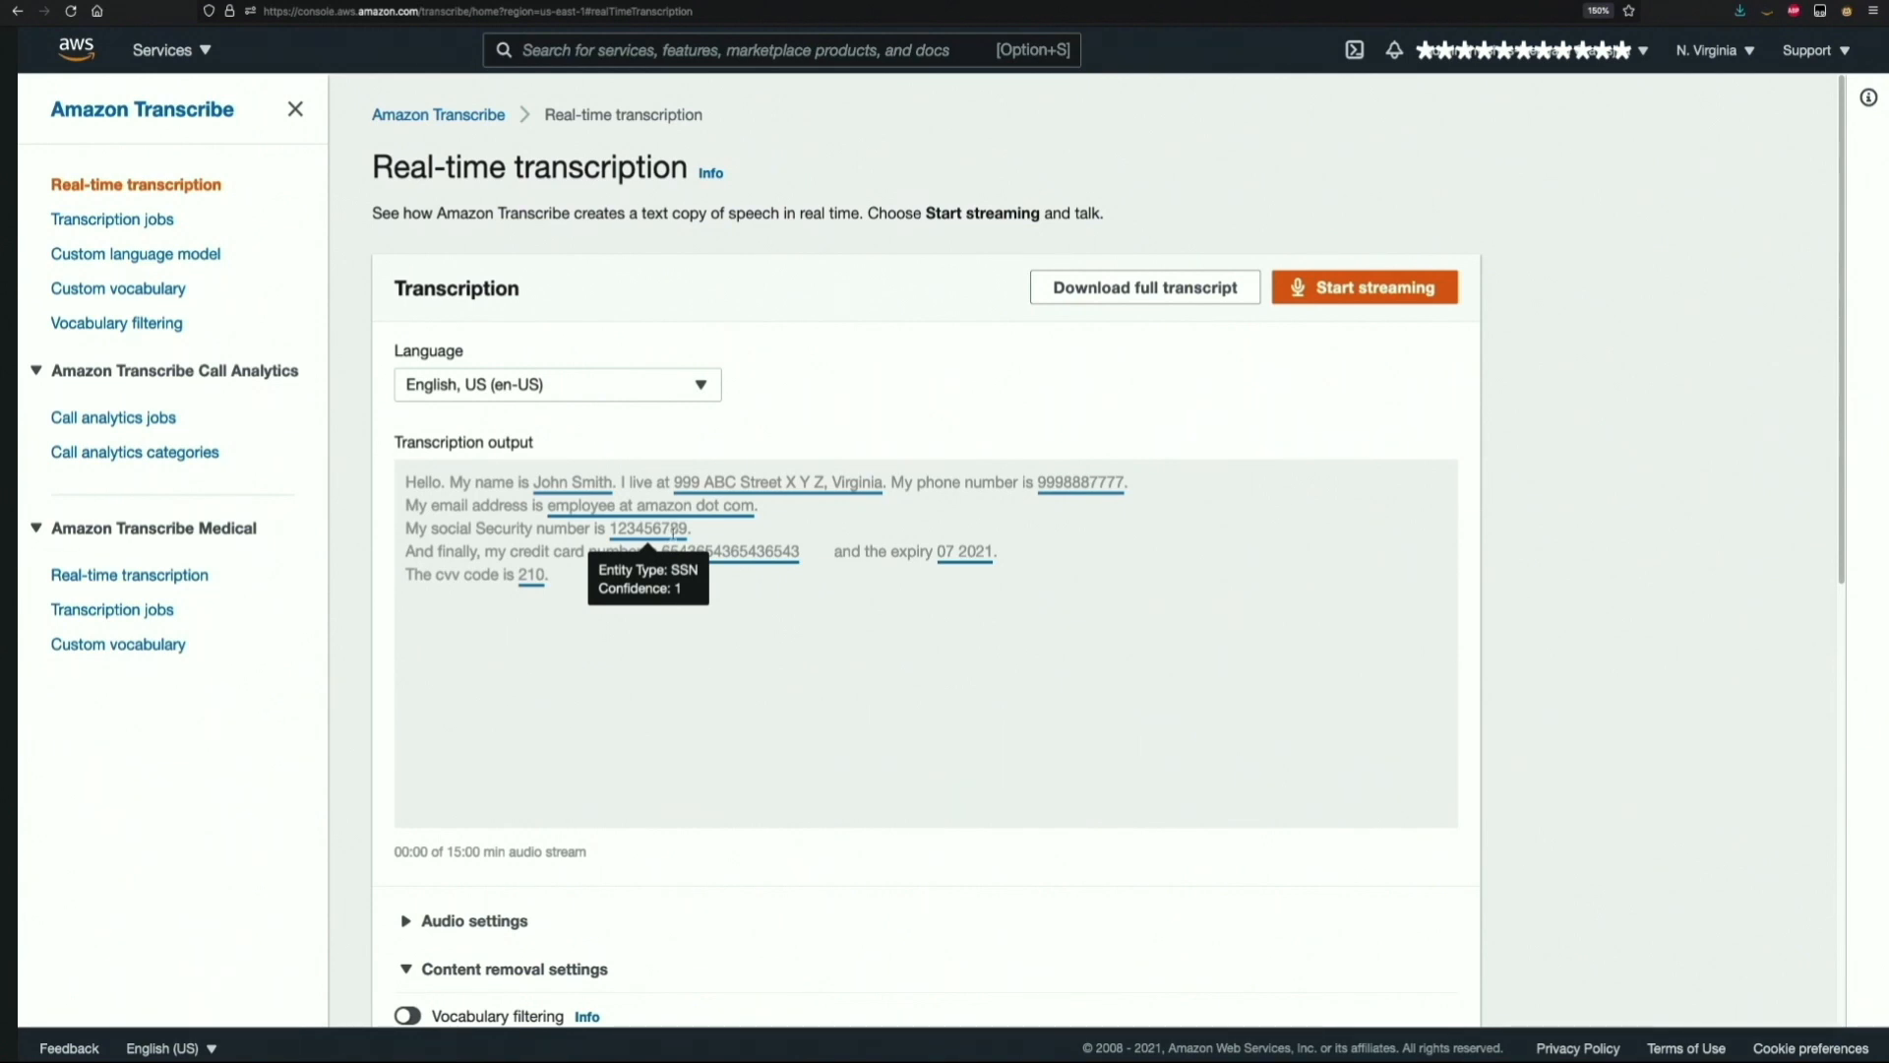
mouse_move(608, 453)
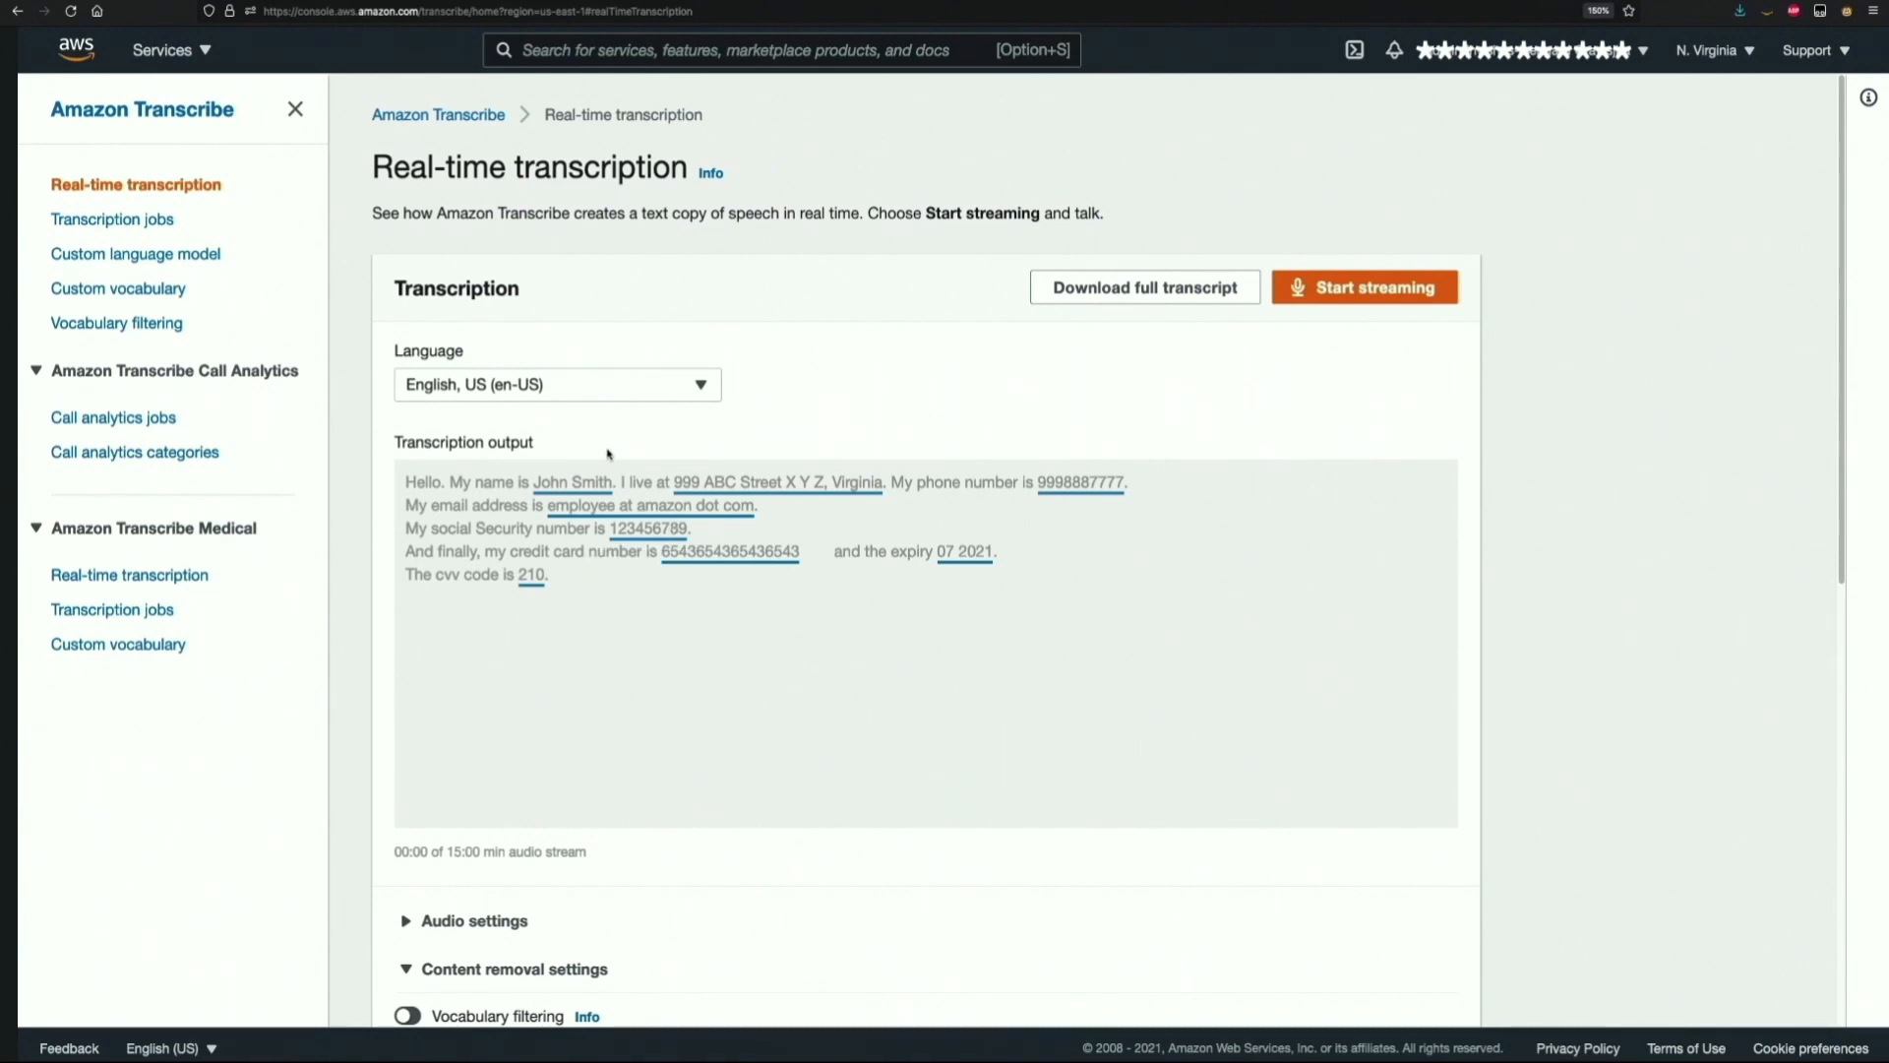
mouse_move(1082, 484)
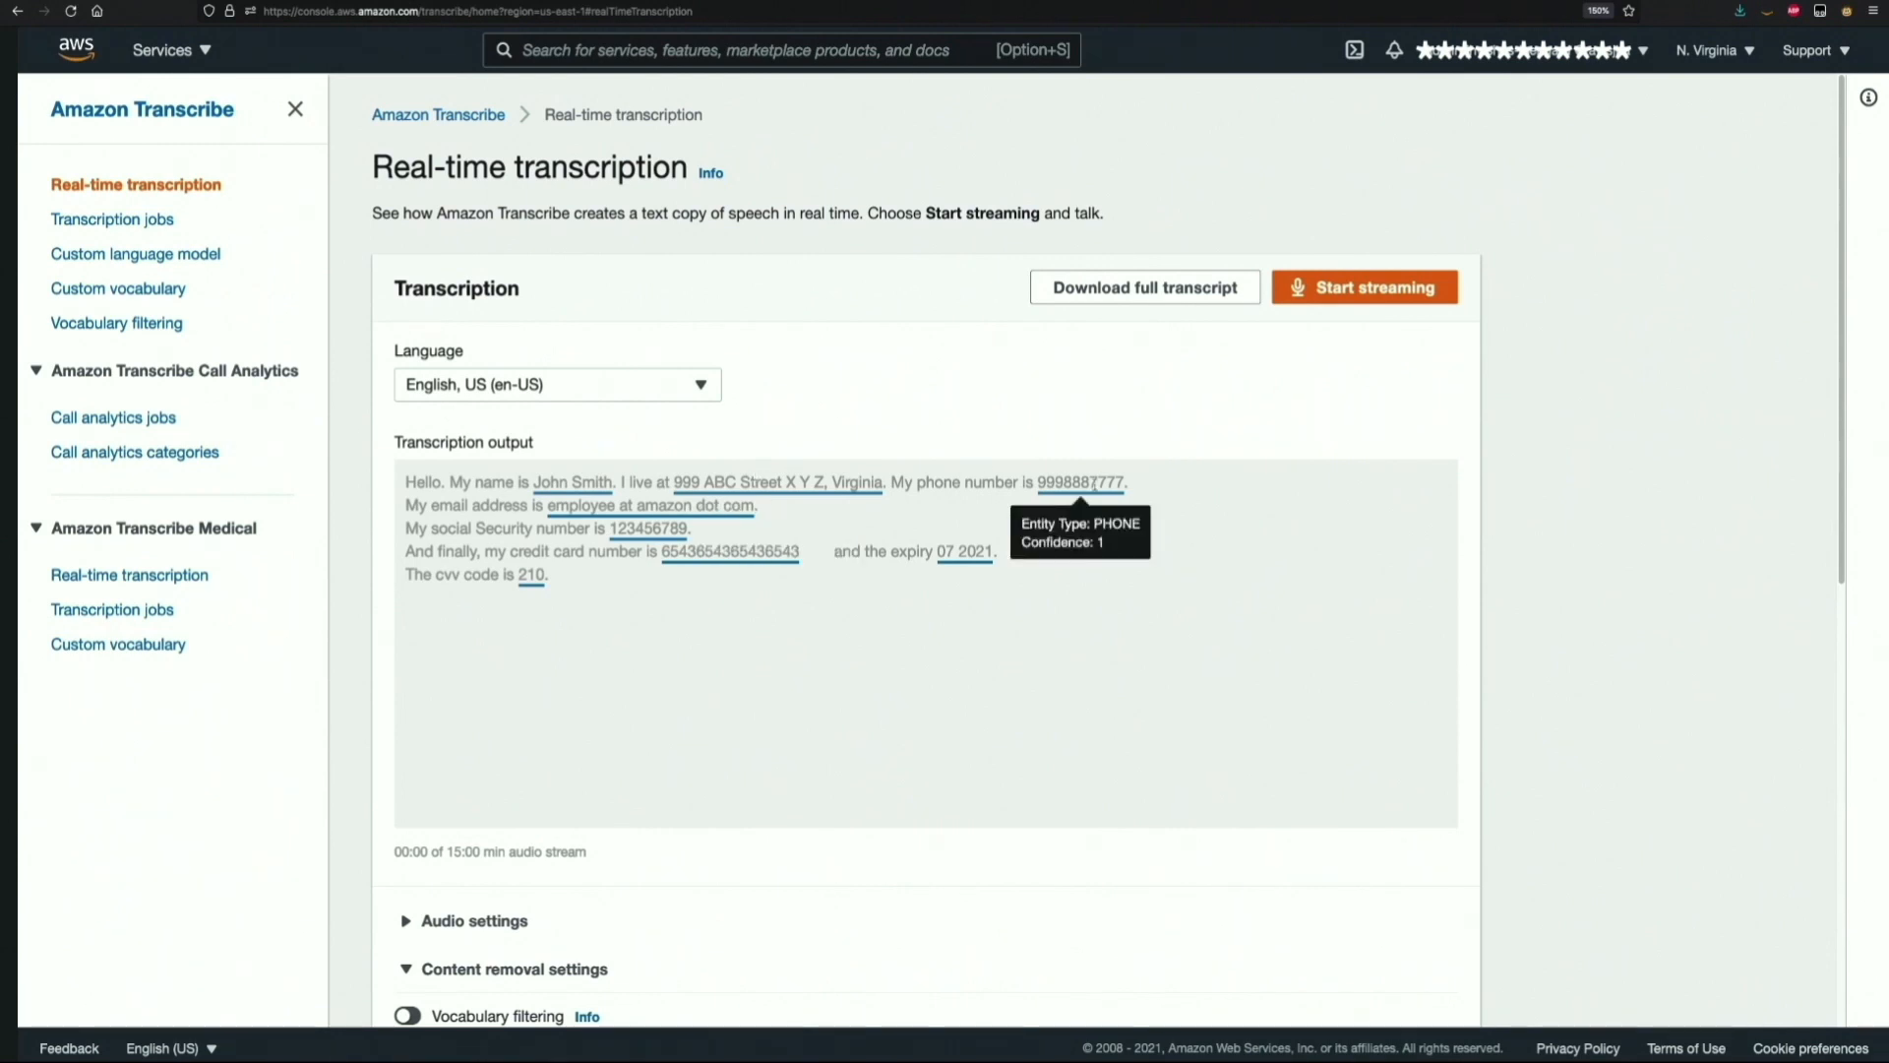
mouse_move(647, 527)
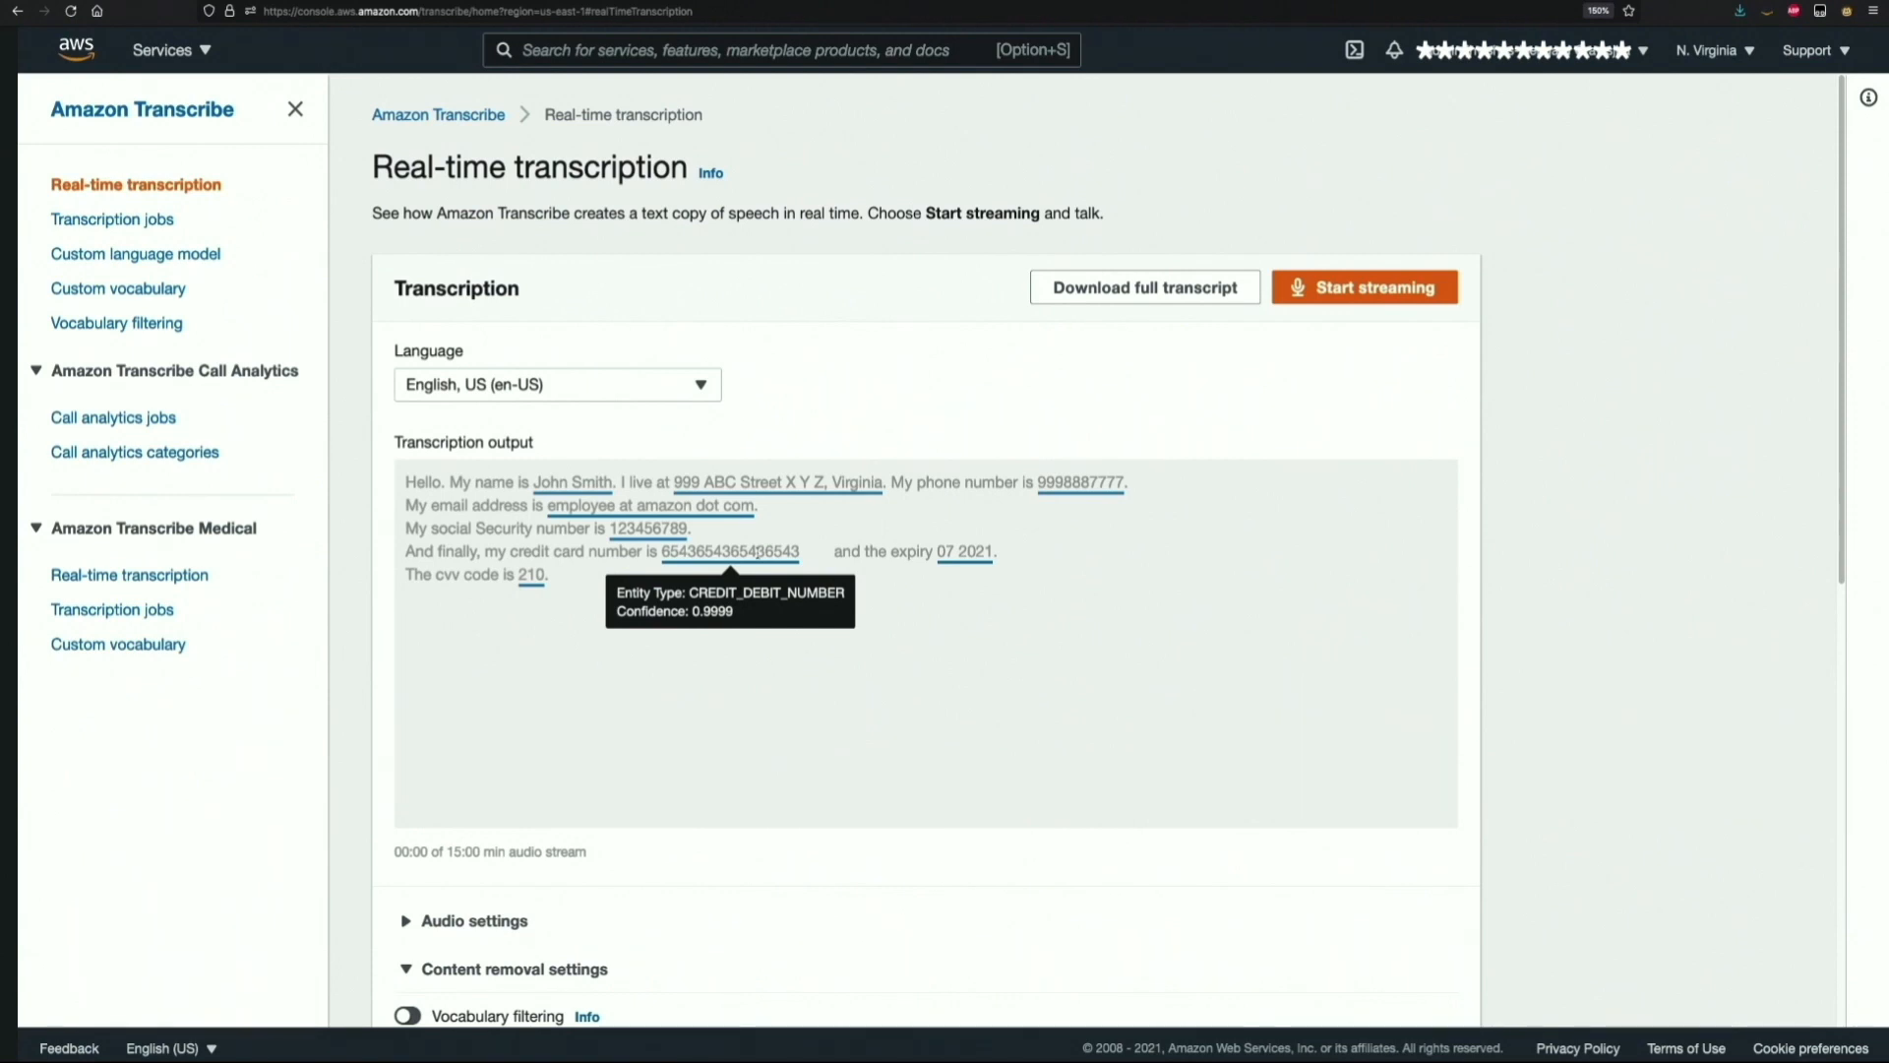
mouse_move(965, 551)
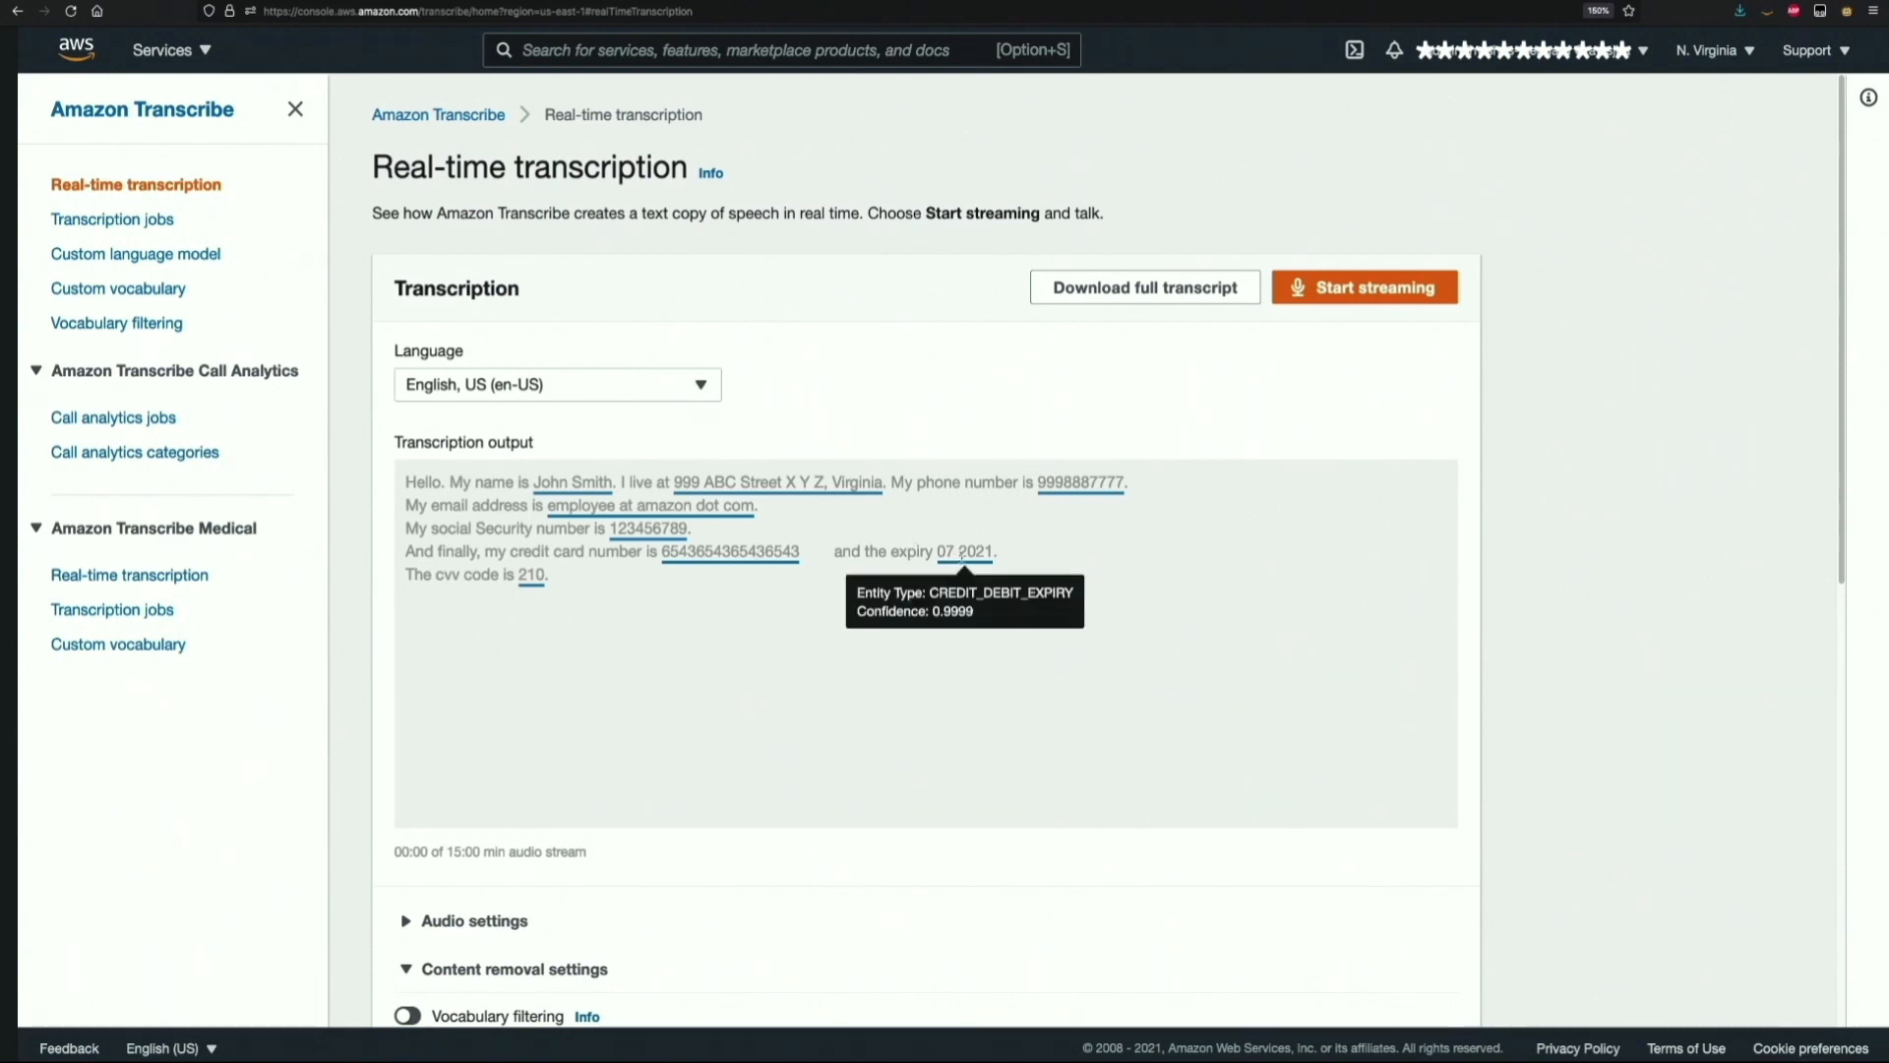
mouse_move(531, 575)
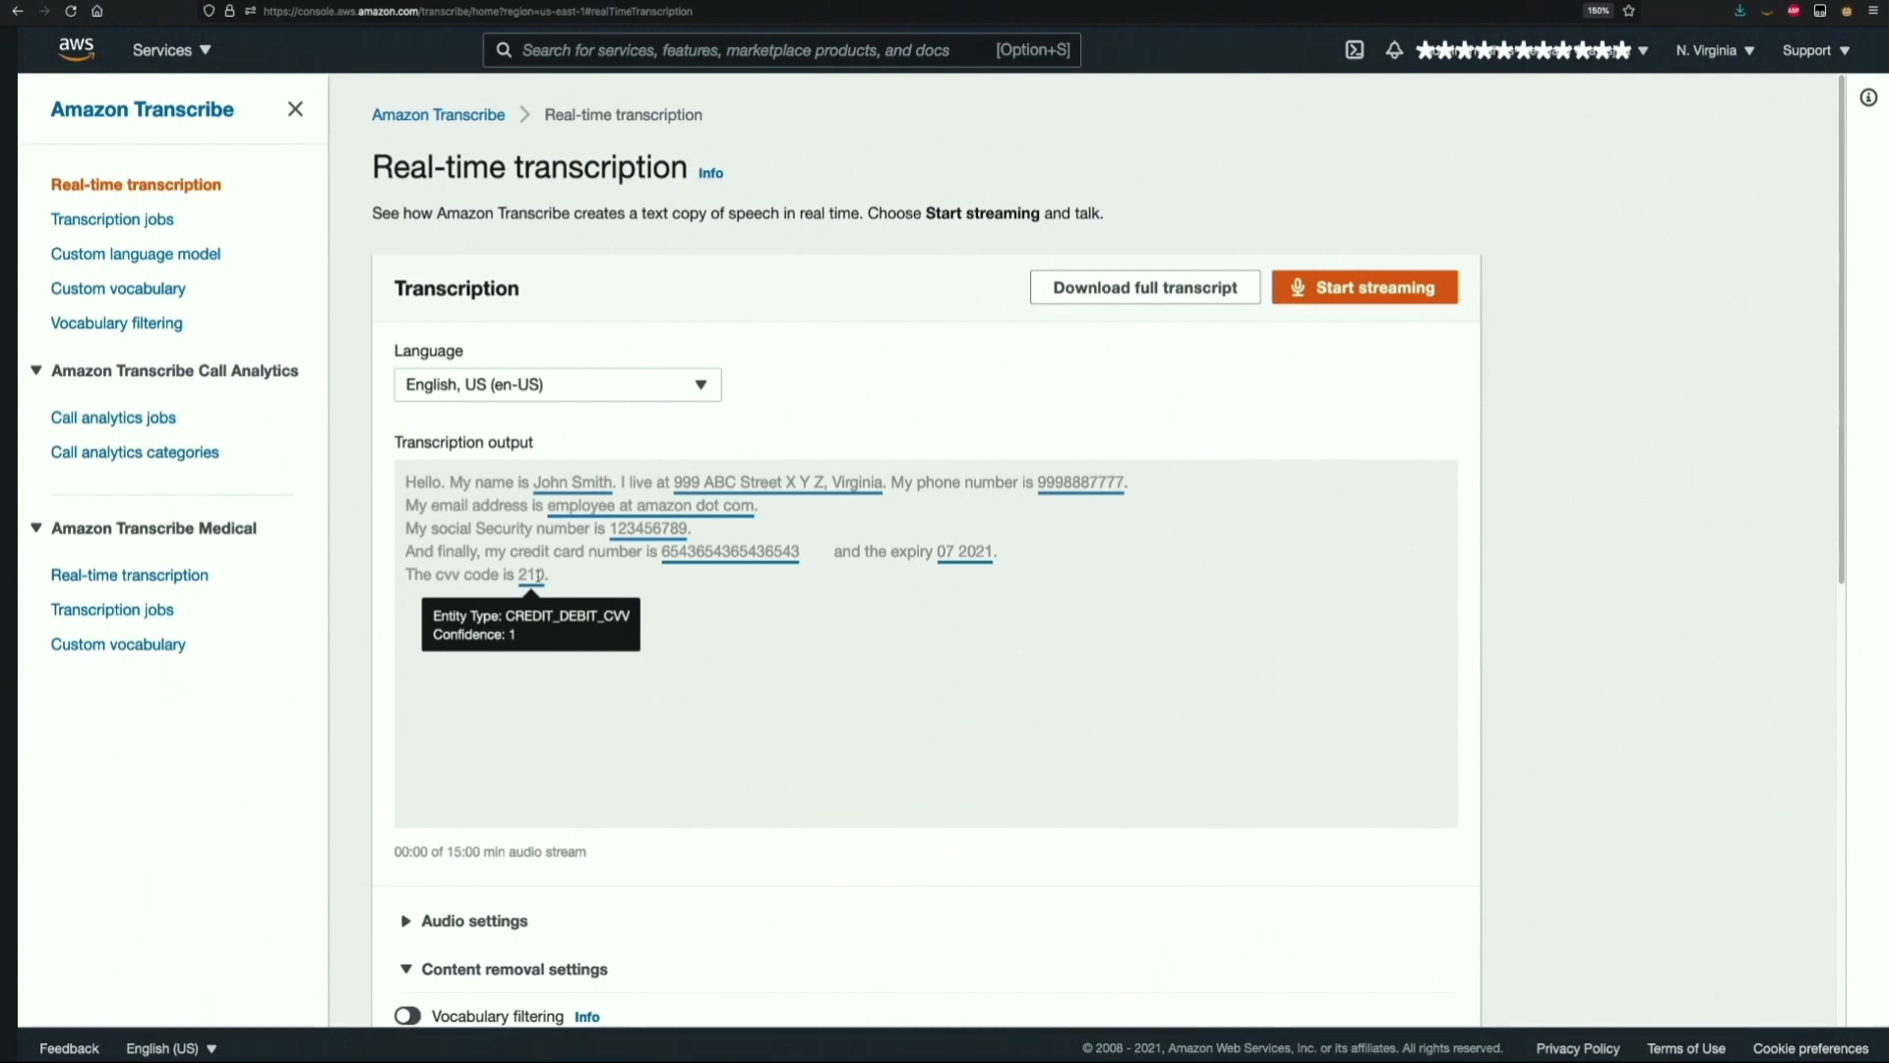
mouse_move(730, 551)
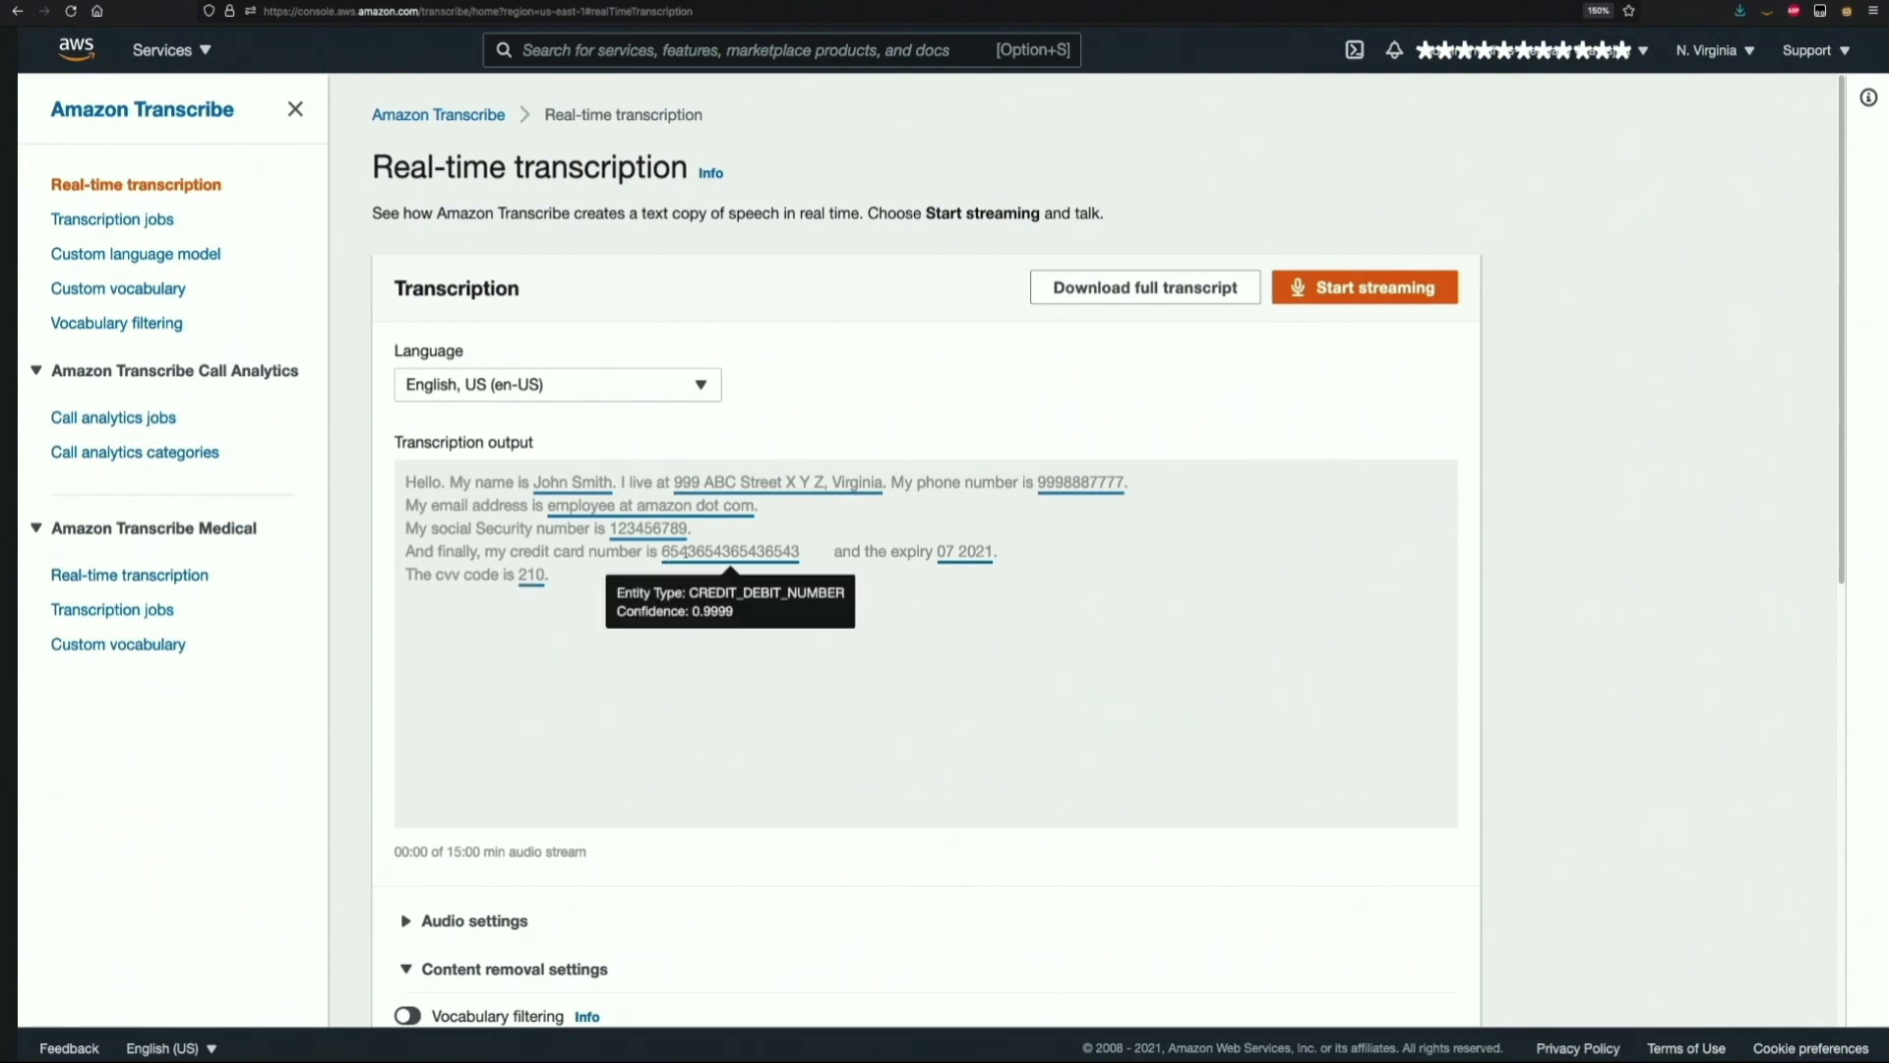
mouse_move(1106, 317)
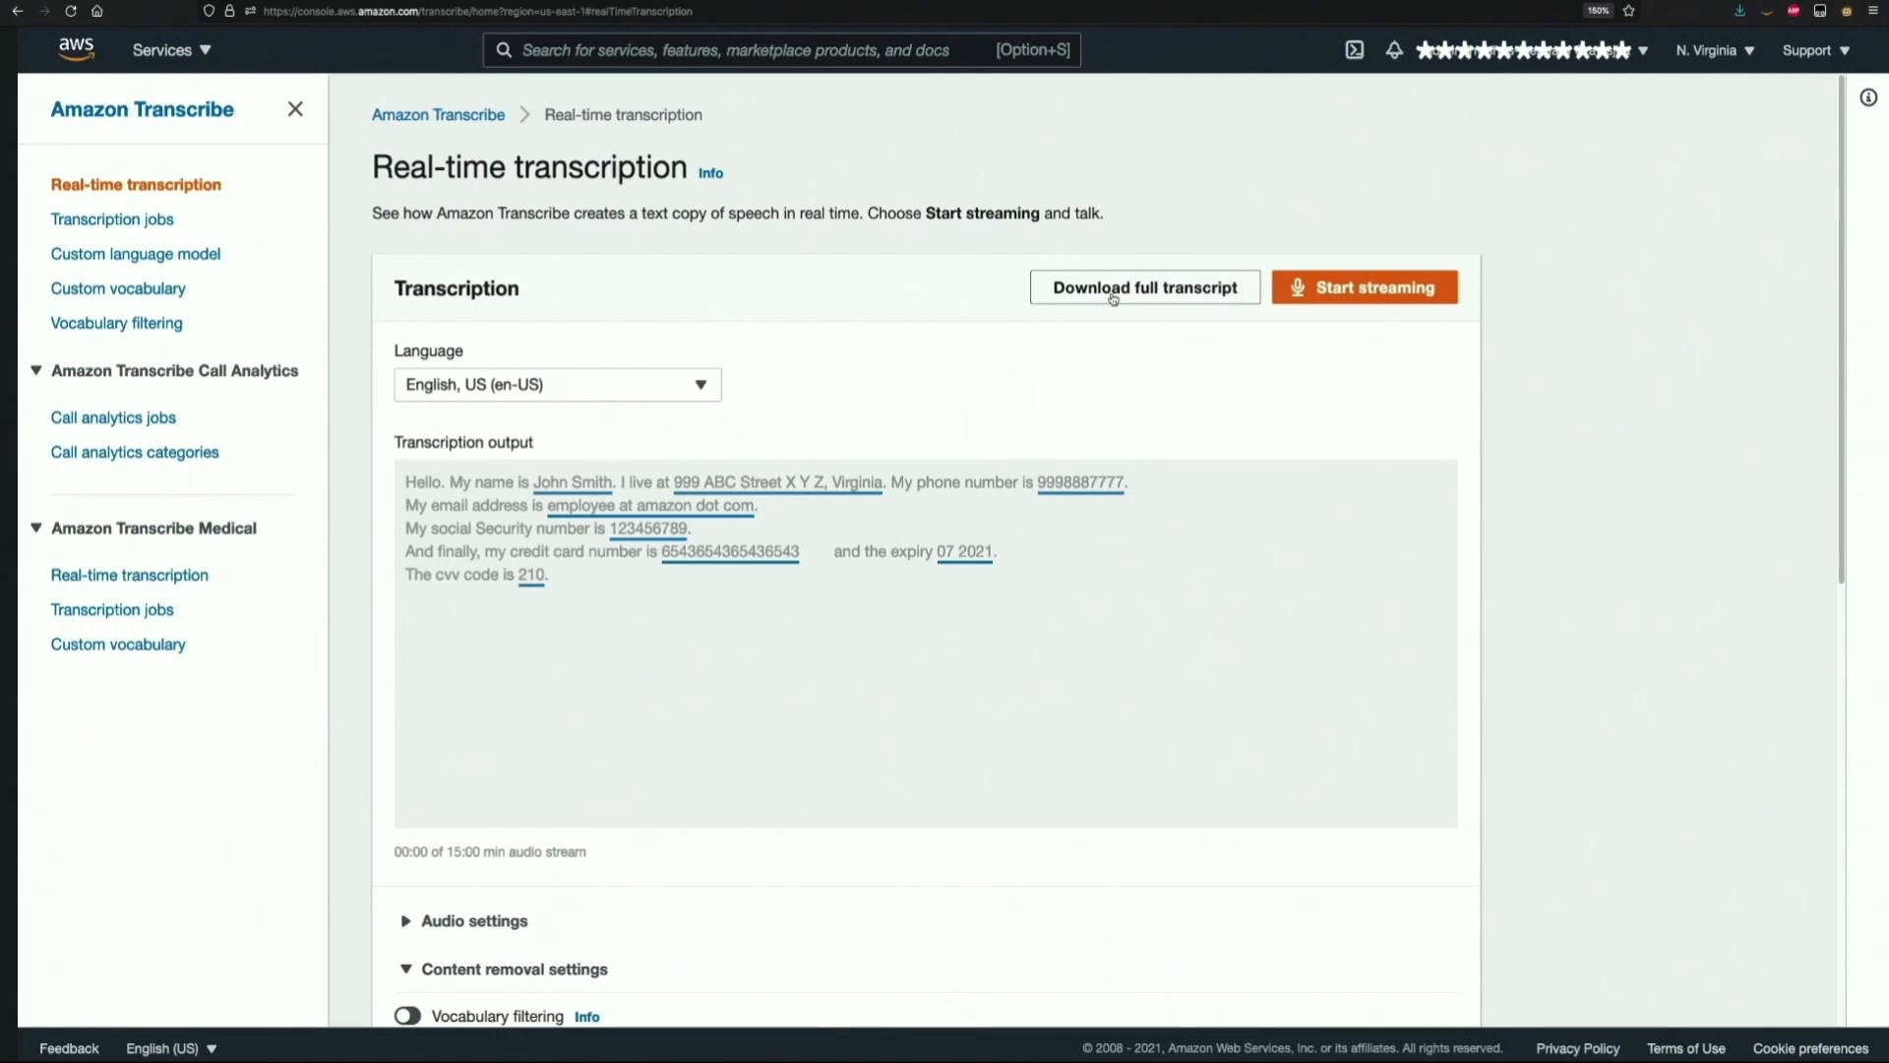
mouse_move(856, 658)
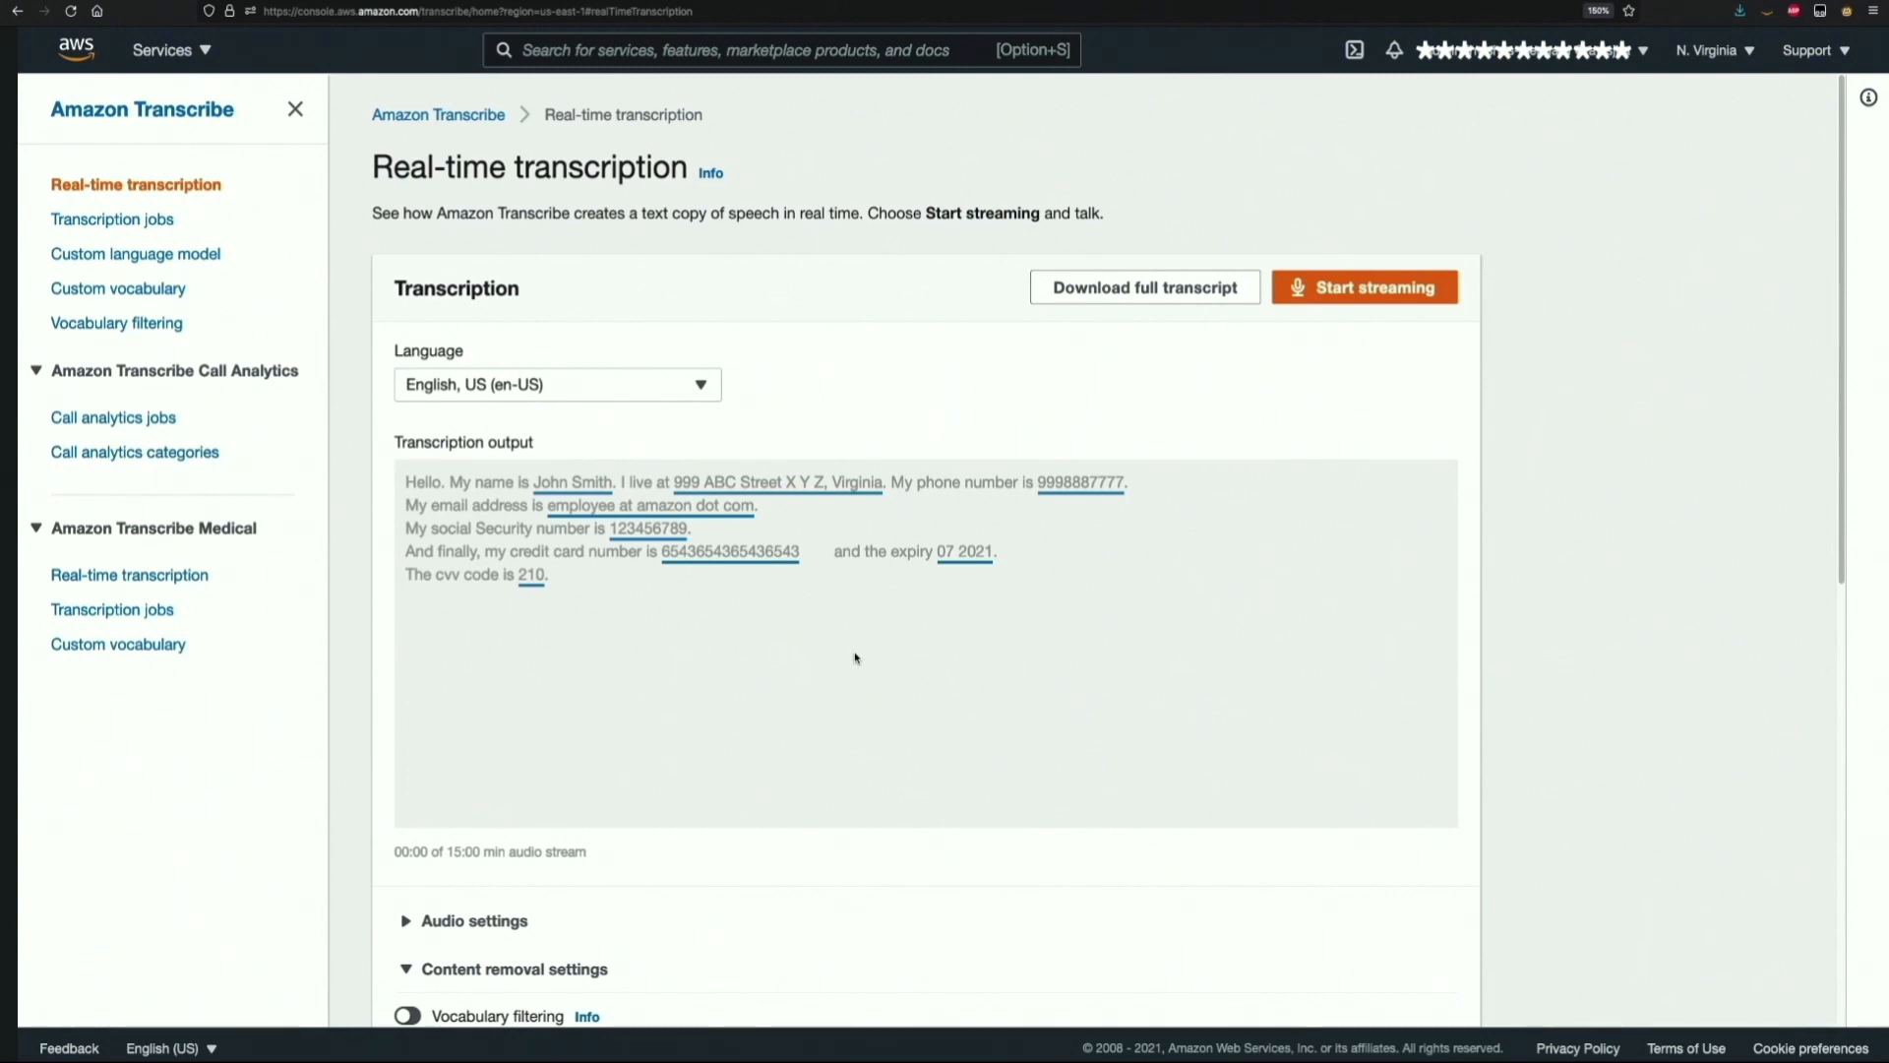
mouse_move(851, 657)
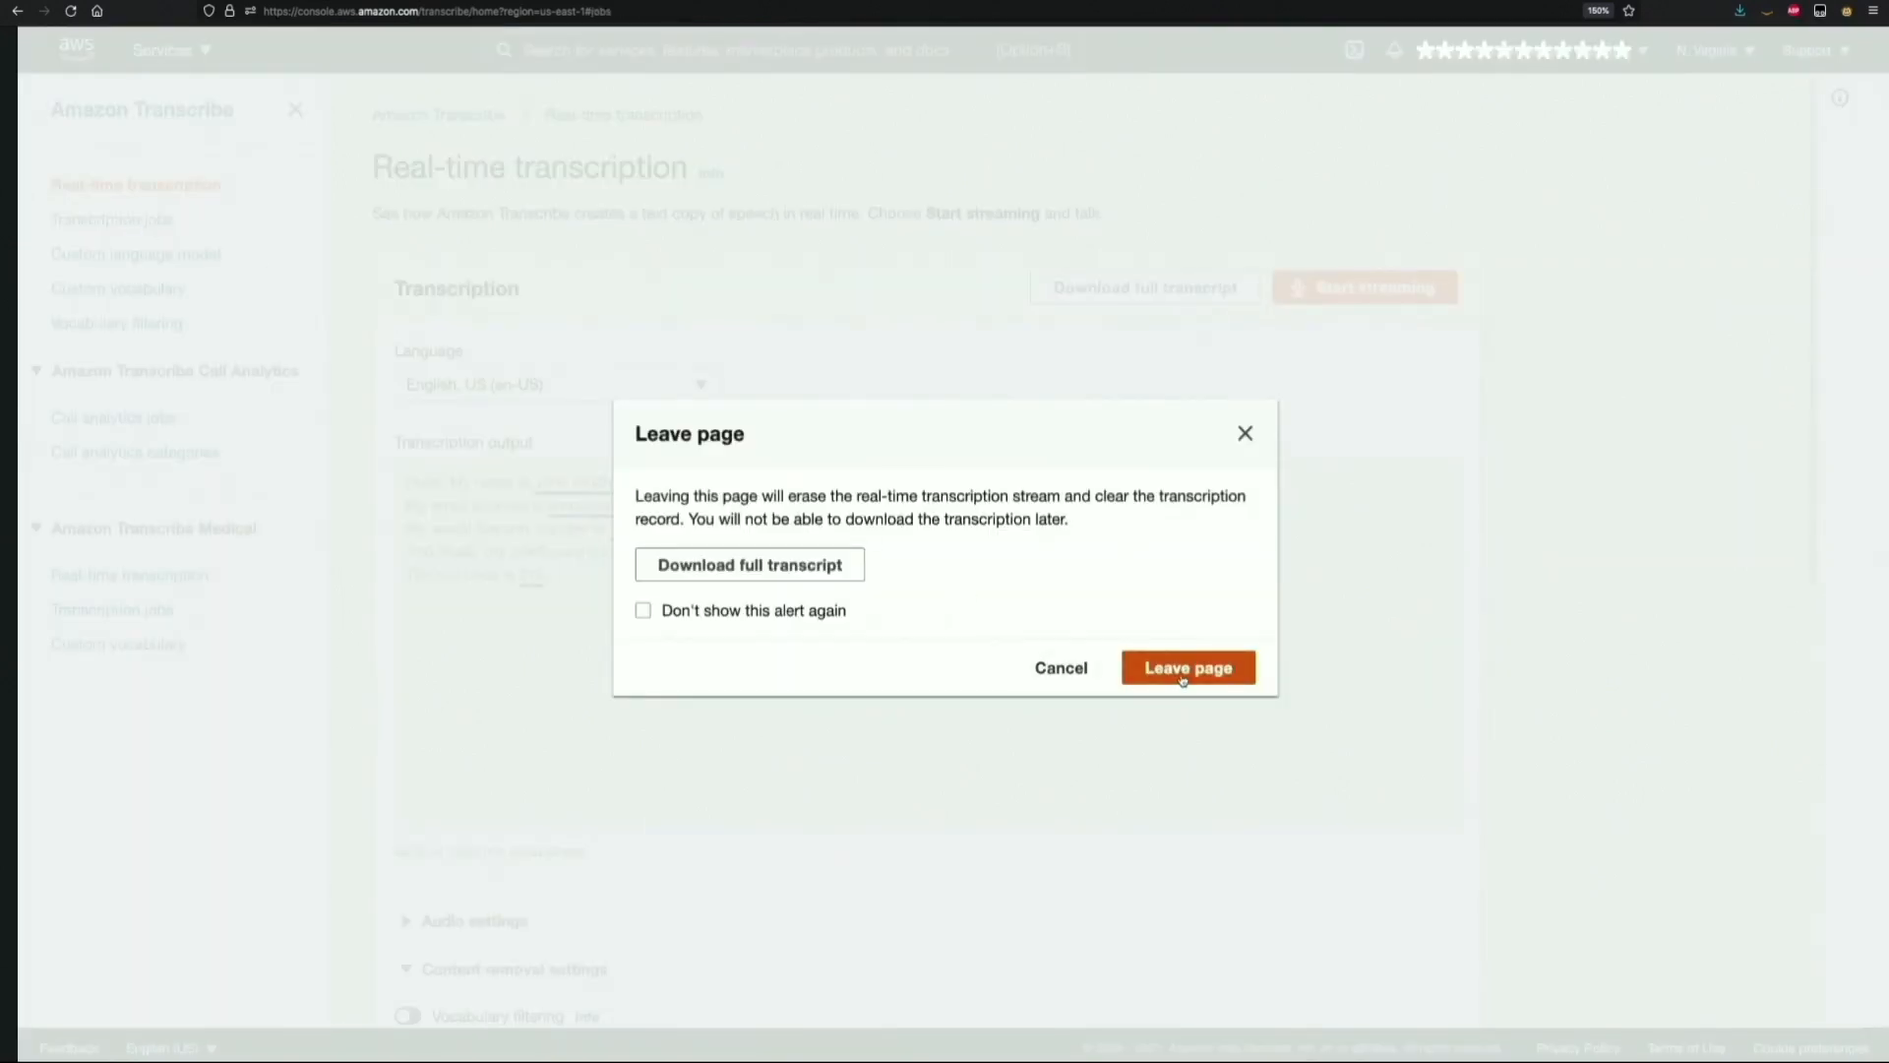
- Leave the real-time page and start a new job named pii-job-5 with its S3 input location
left_click(1189, 668)
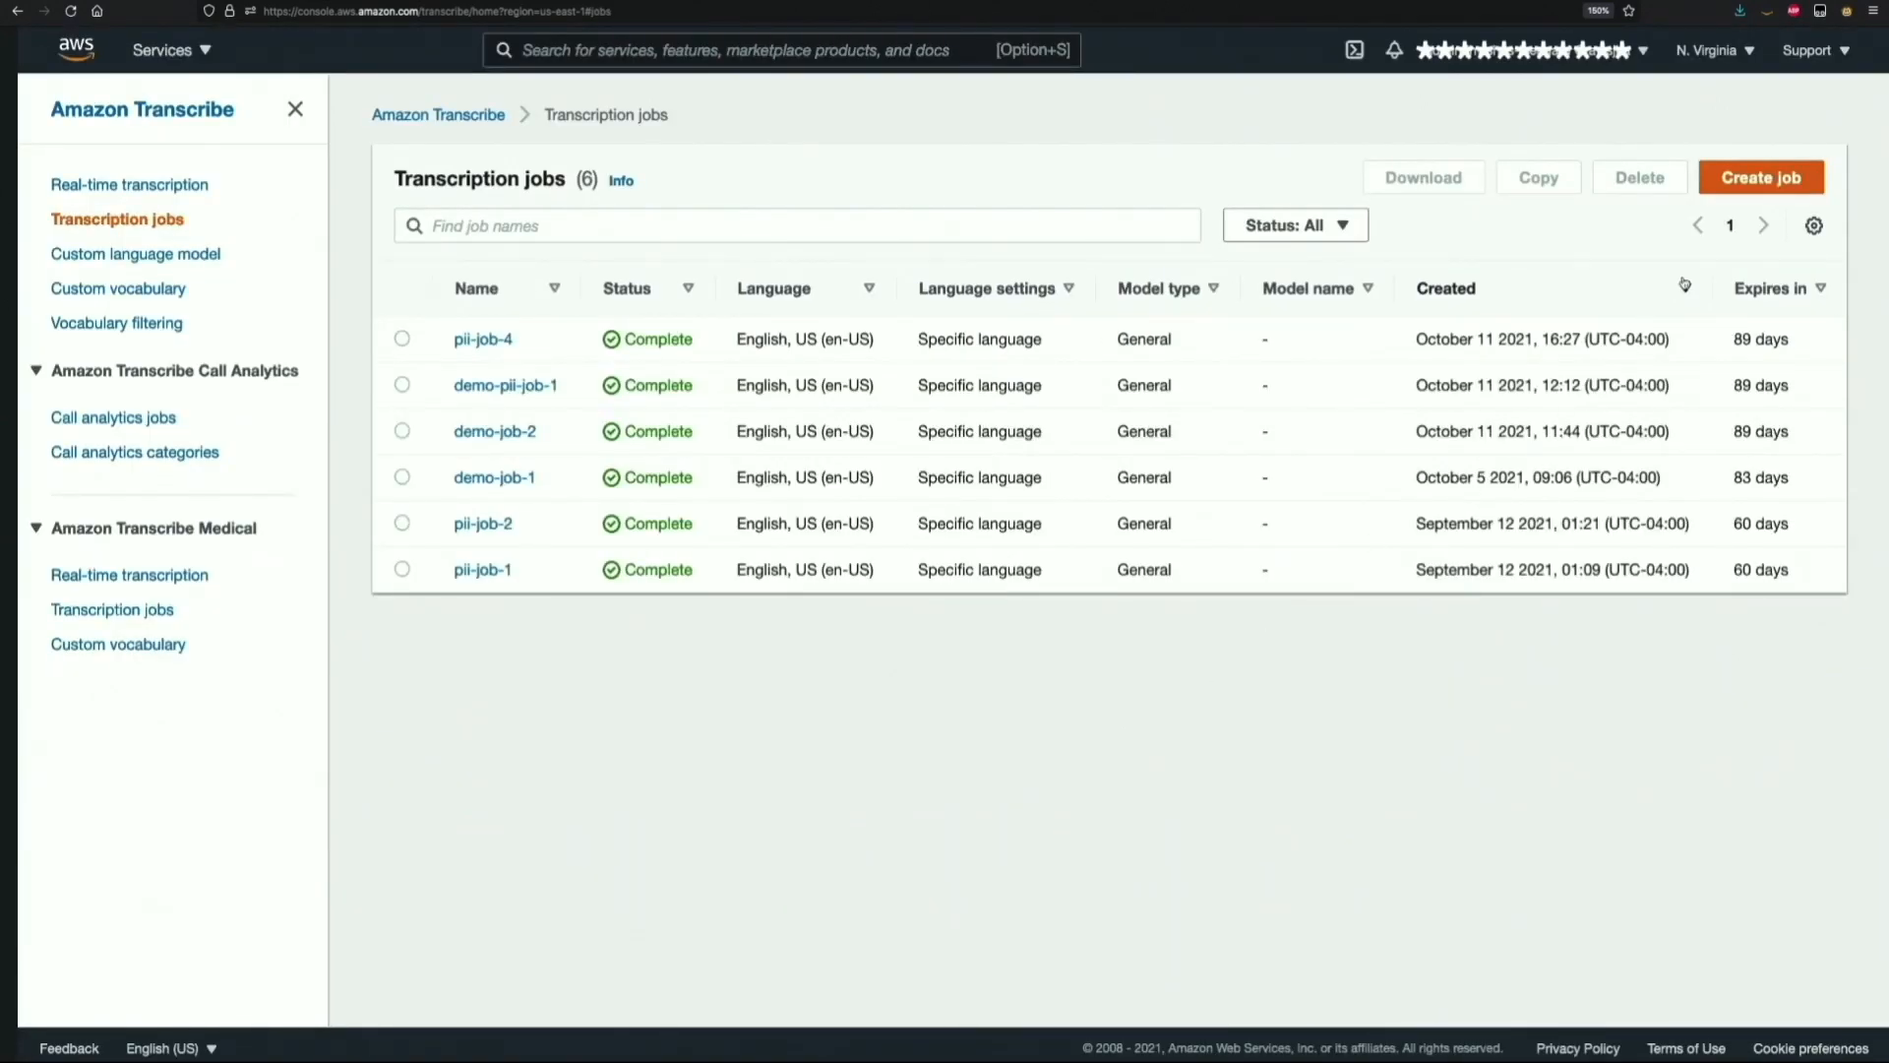
left_click(1762, 177)
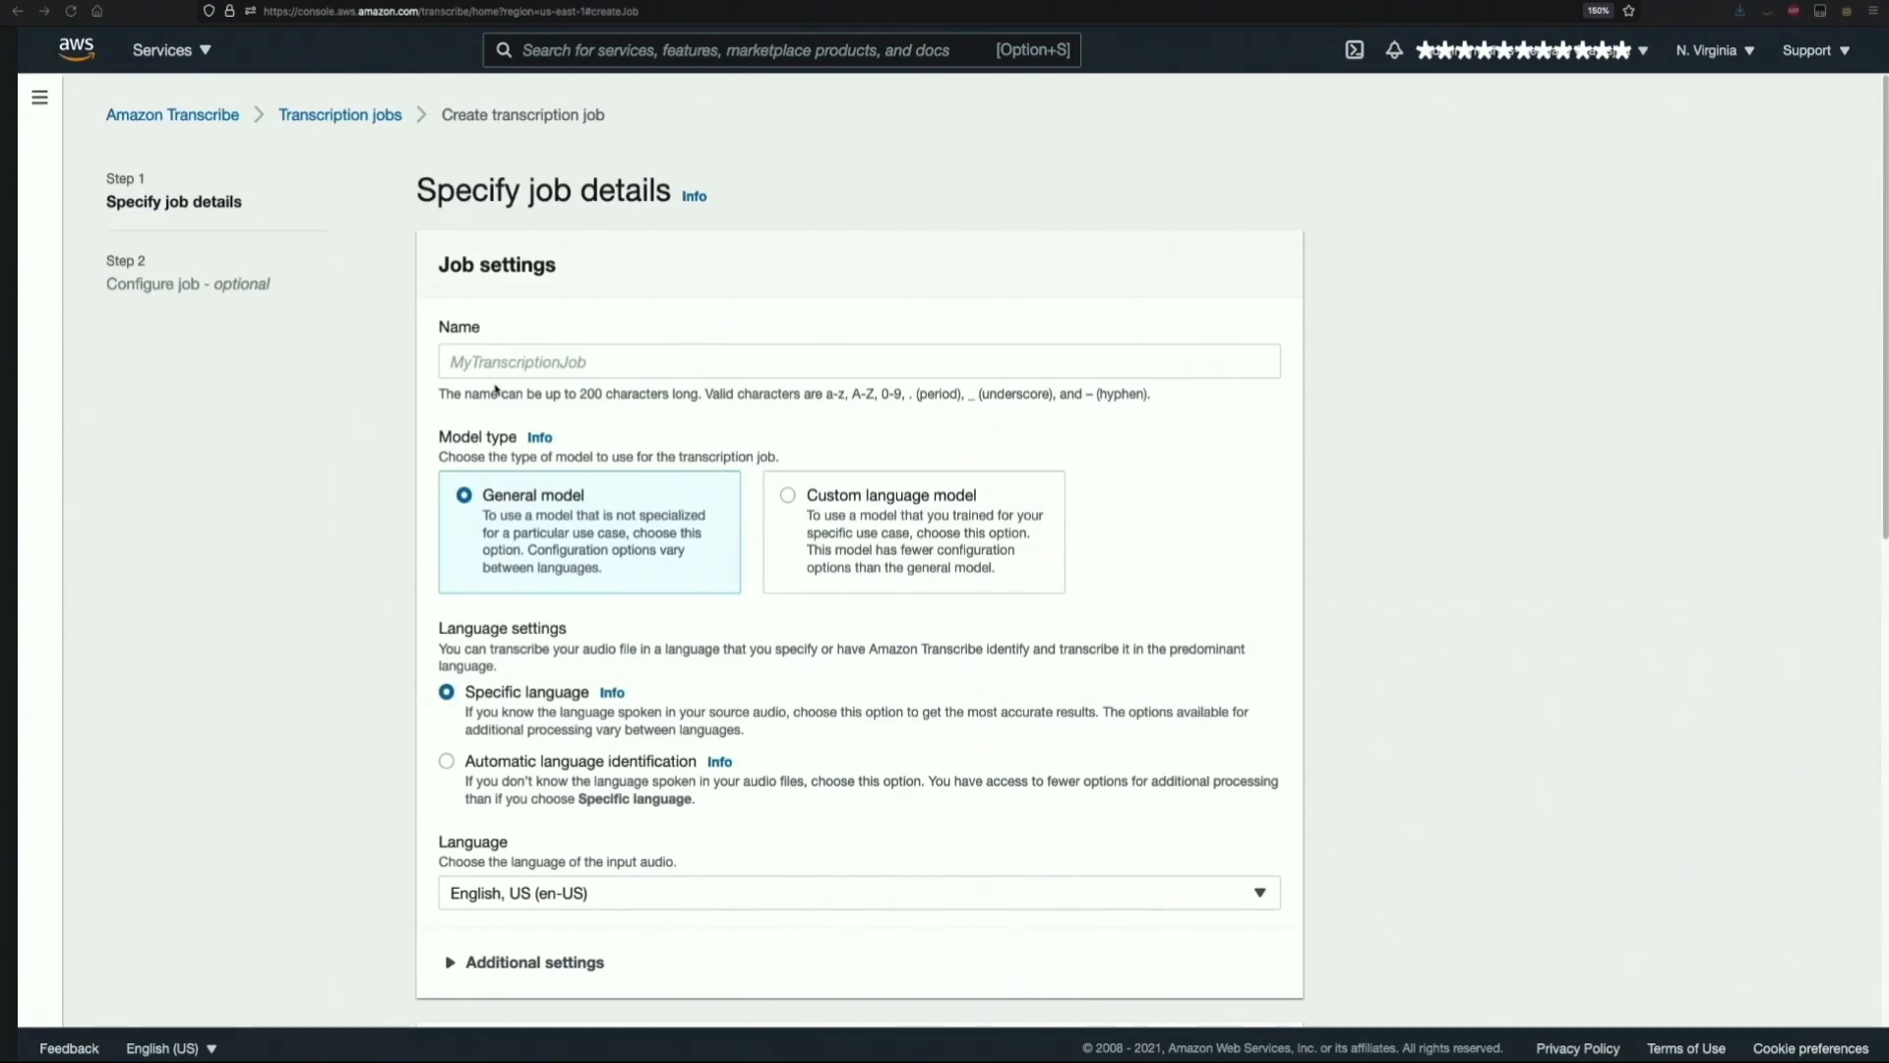
type("pii-job-")
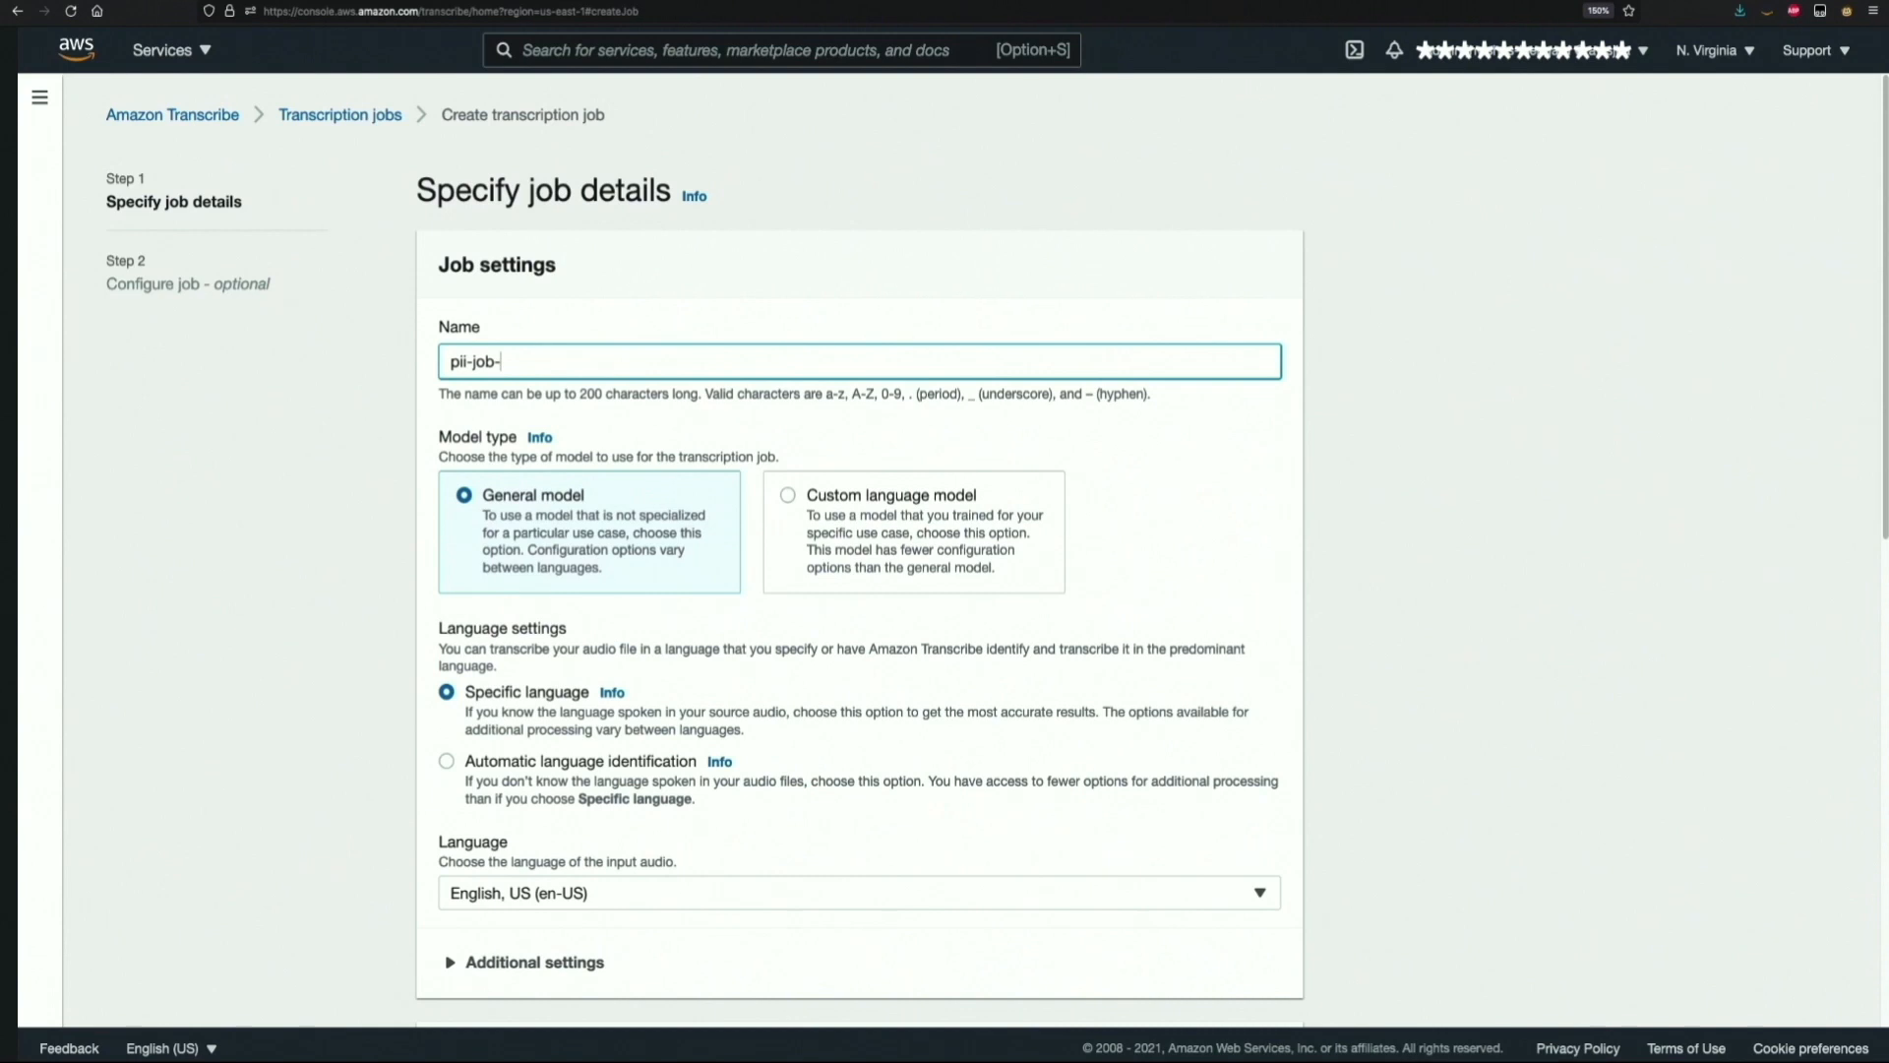
type("5")
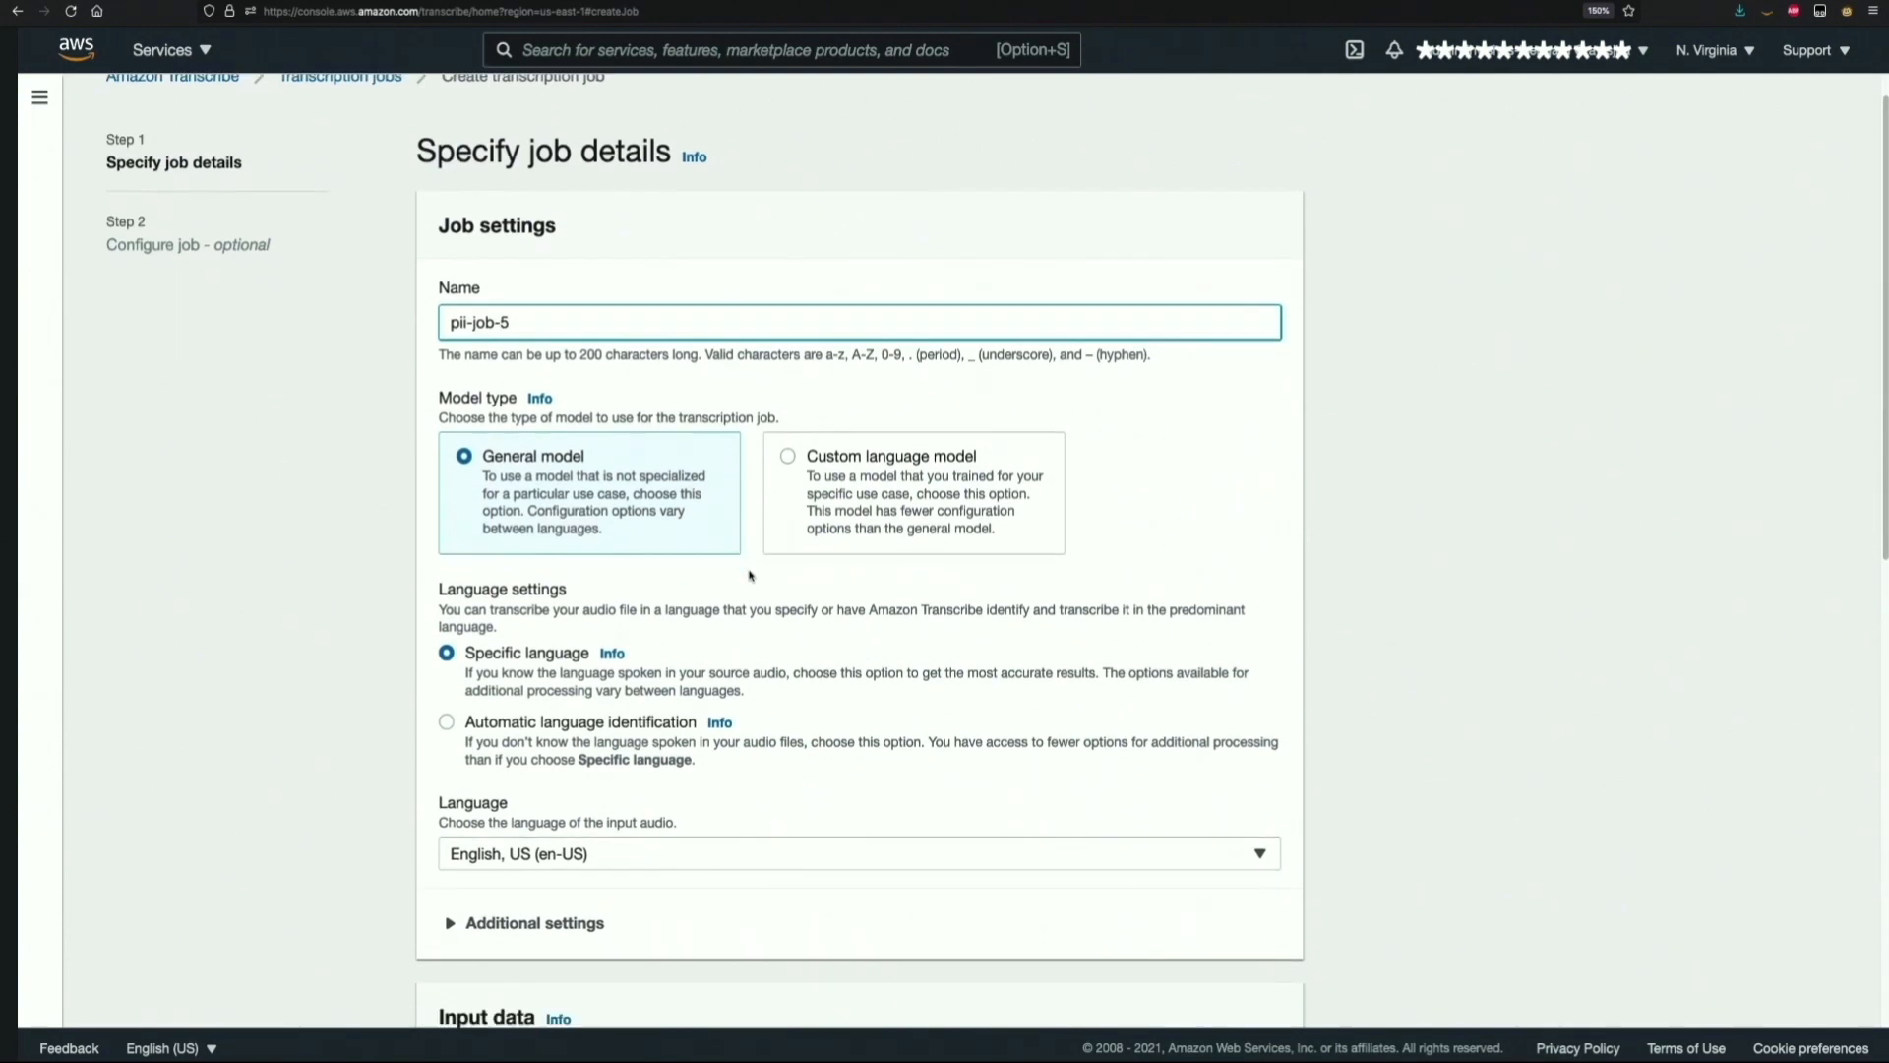
scroll("down", 3)
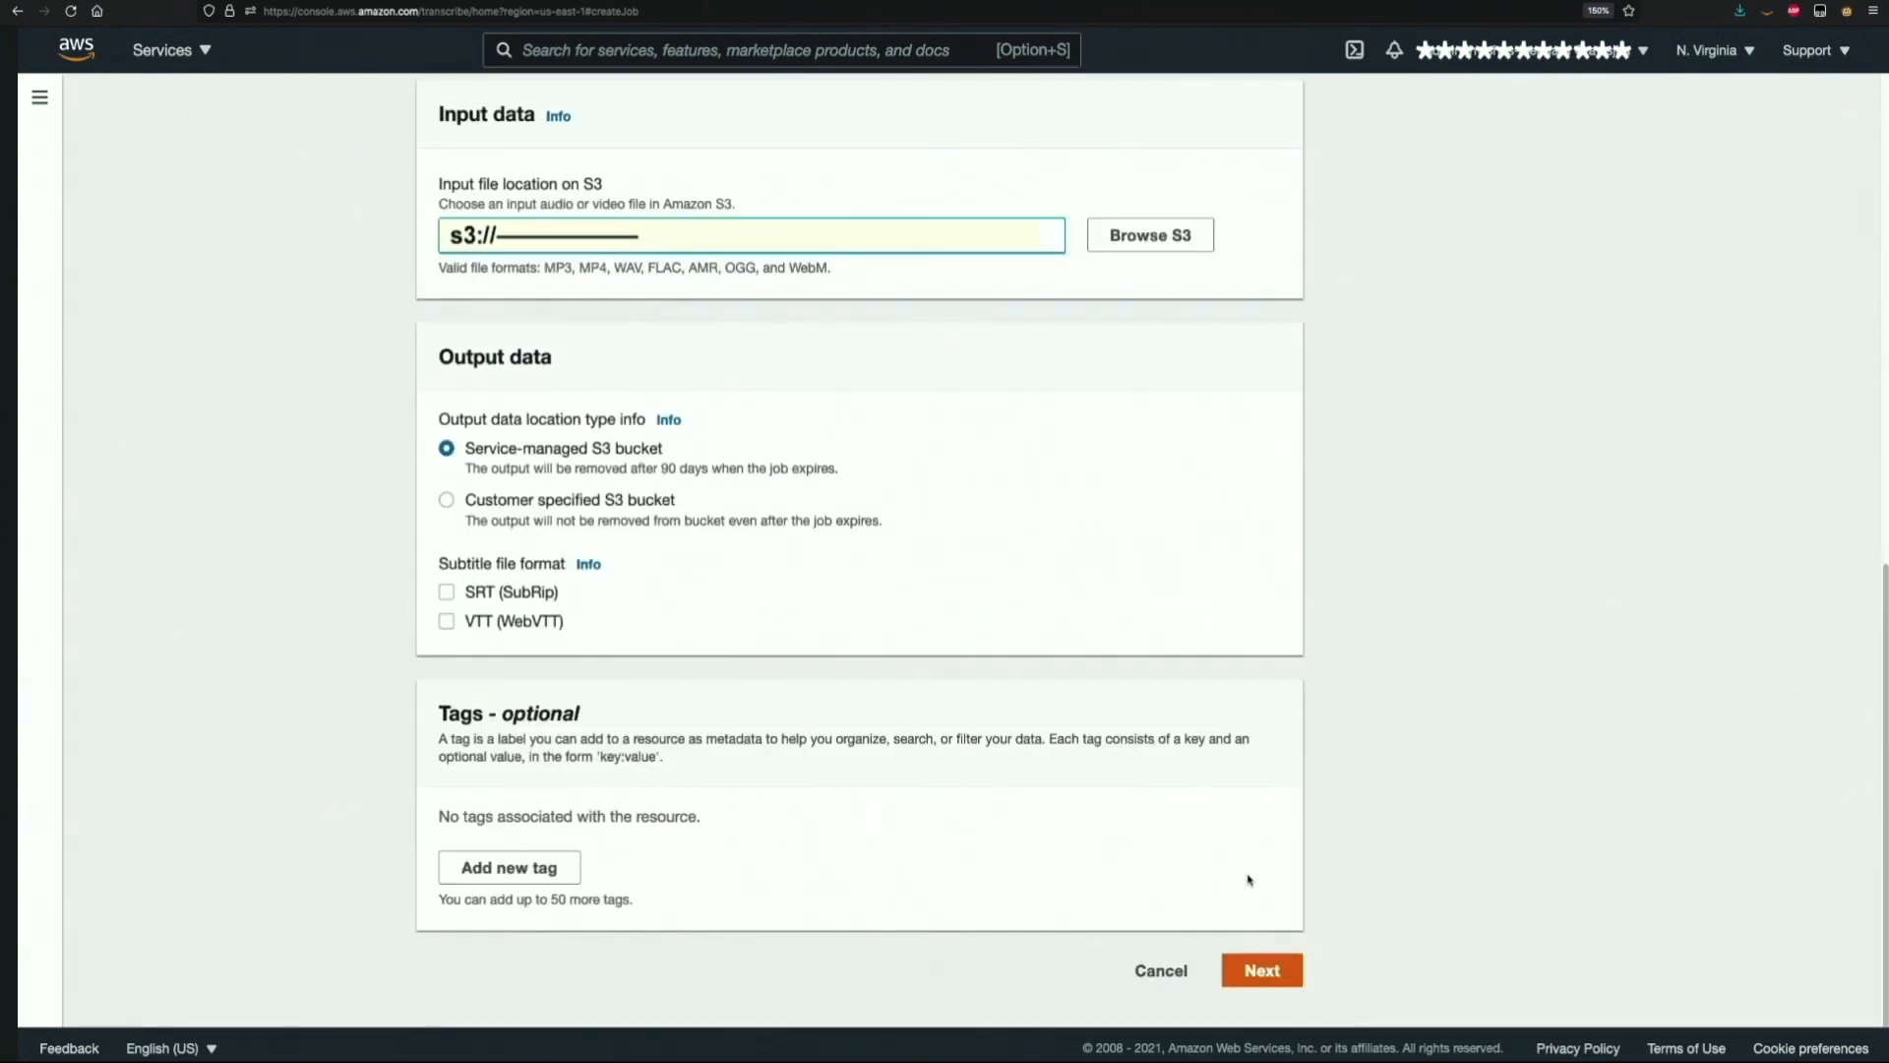
- Turn on automatic content redaction and also include the unredacted transcript in the output
left_click(1262, 970)
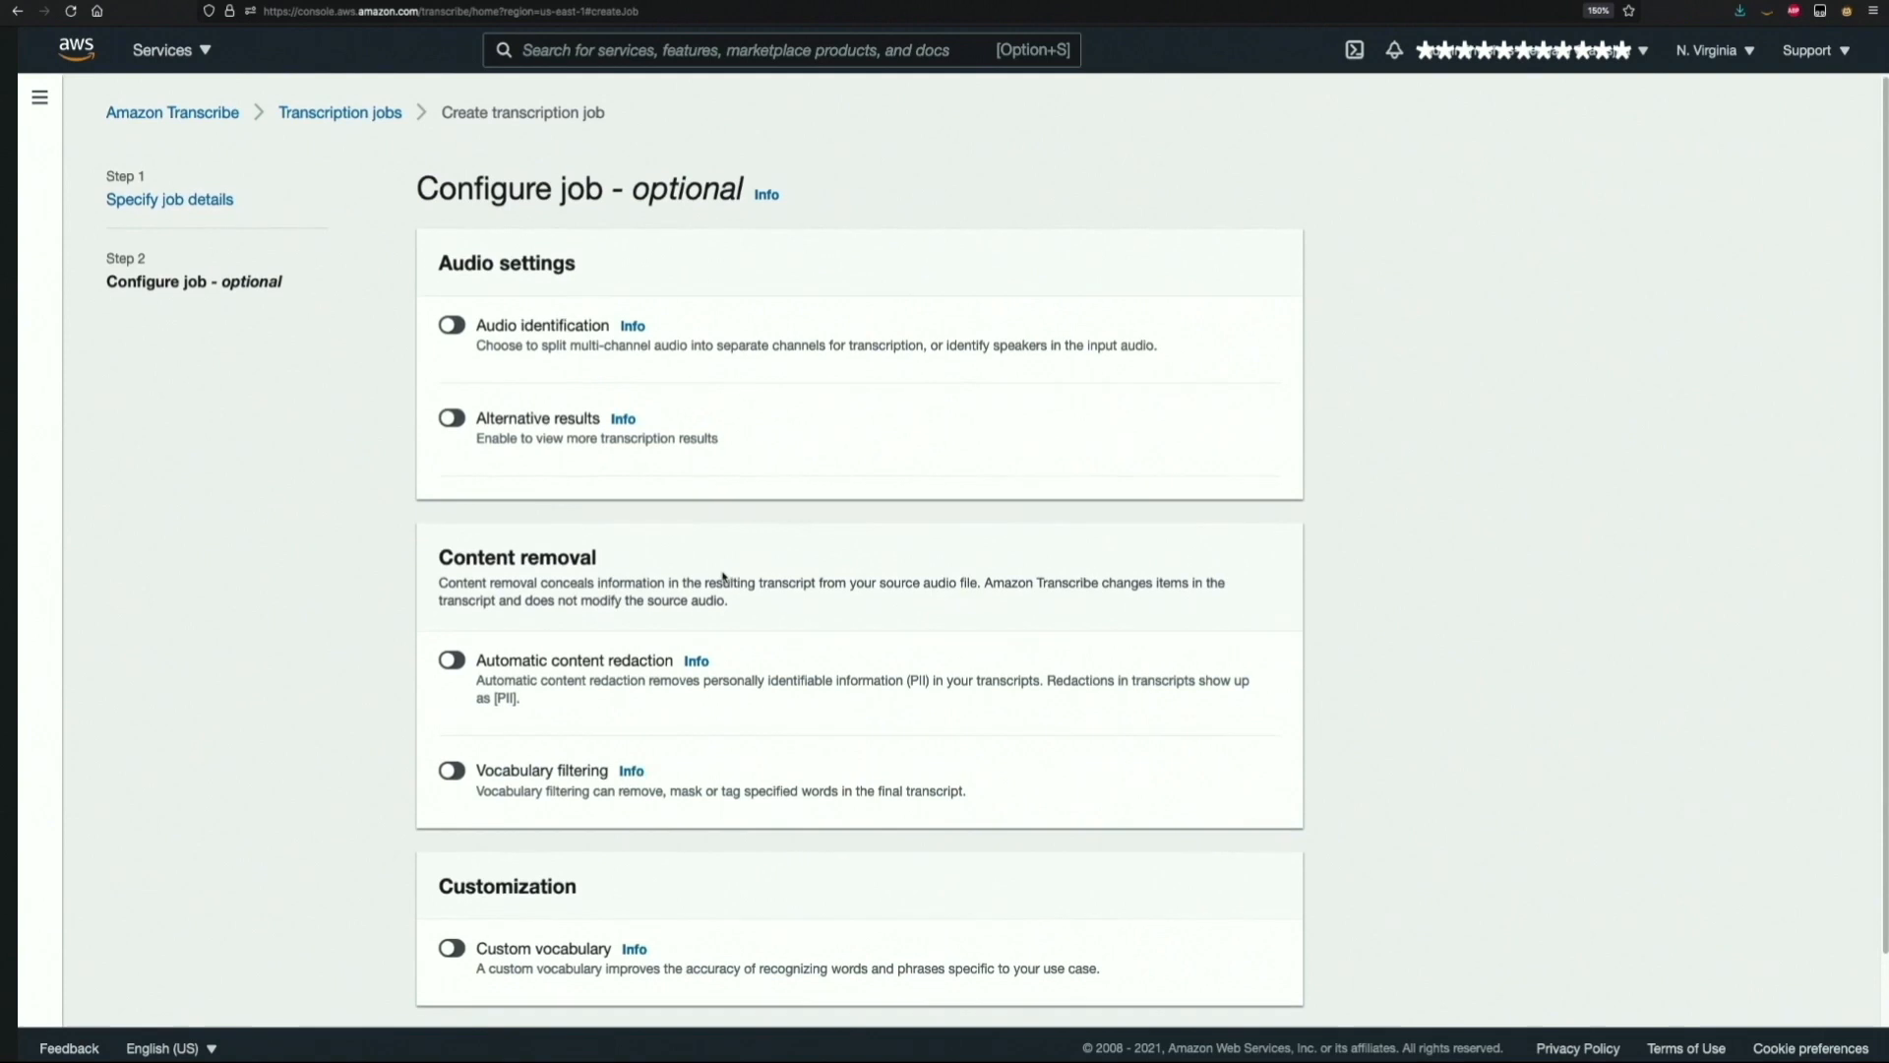
scroll("down", 3)
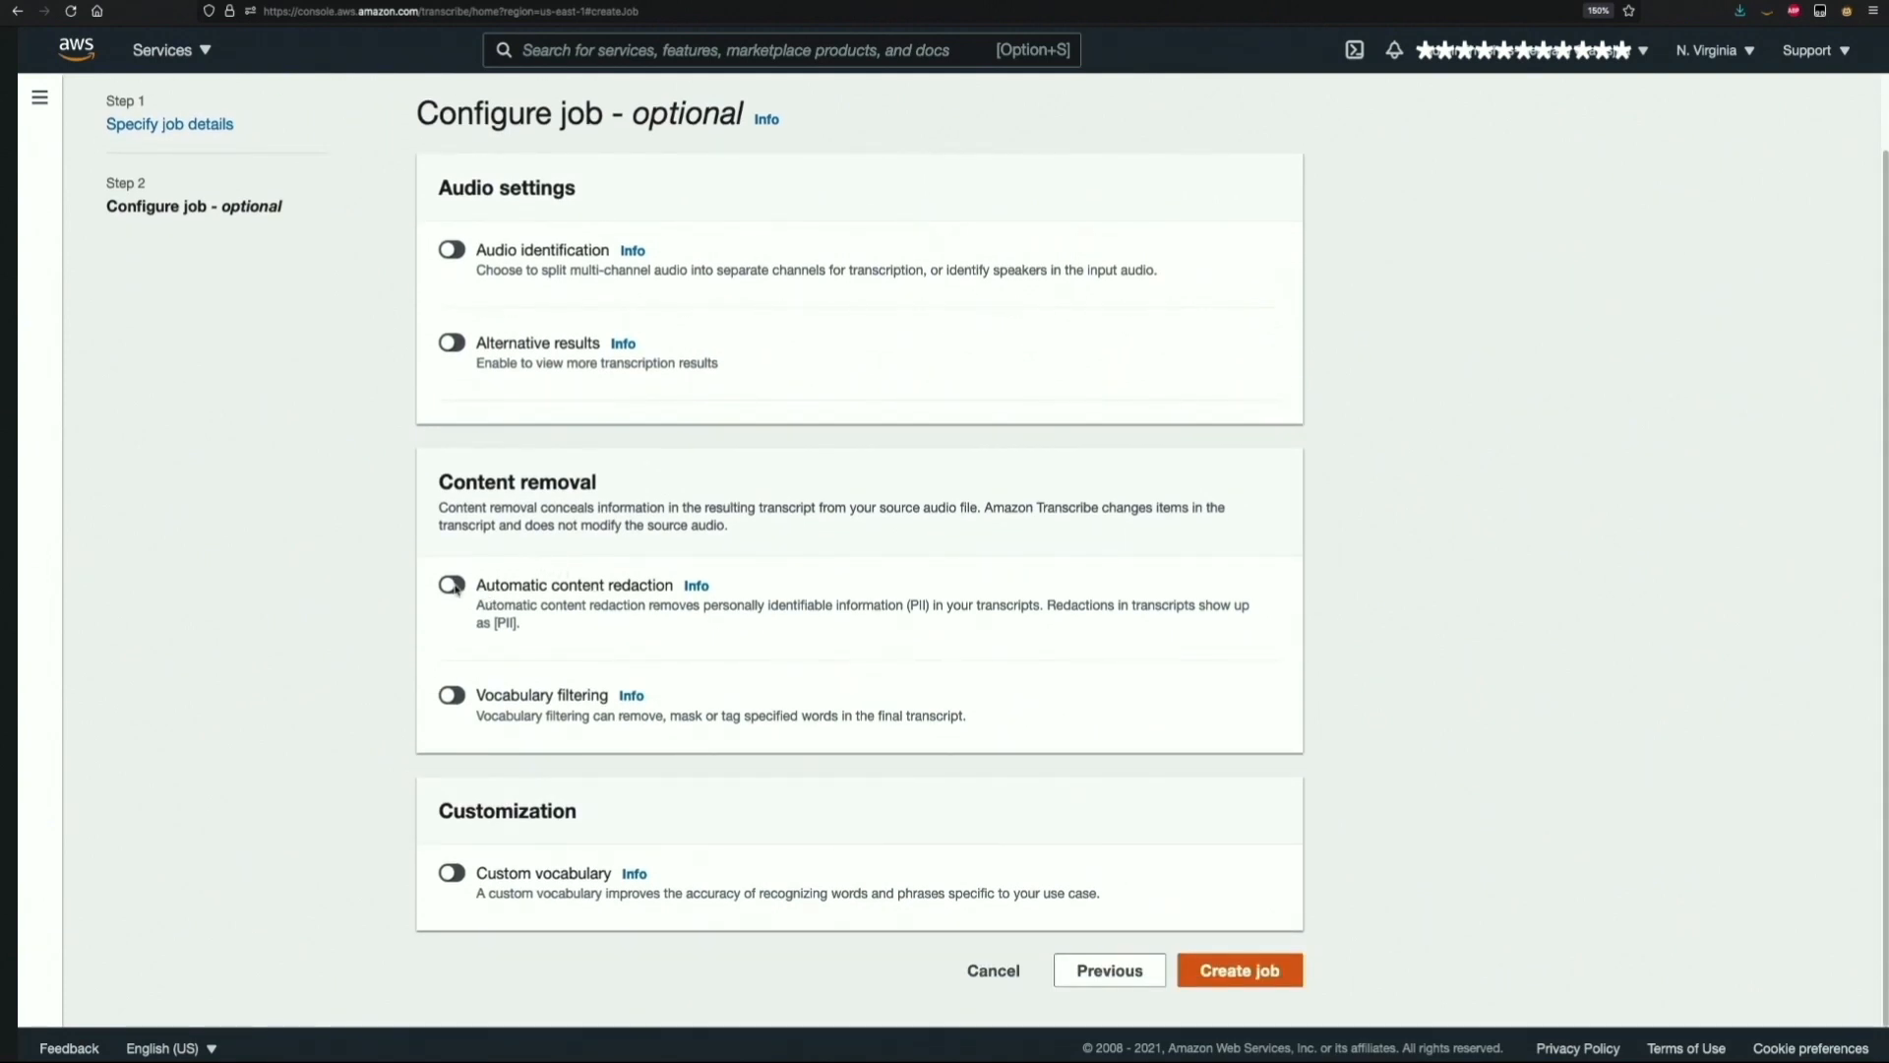
left_click(450, 584)
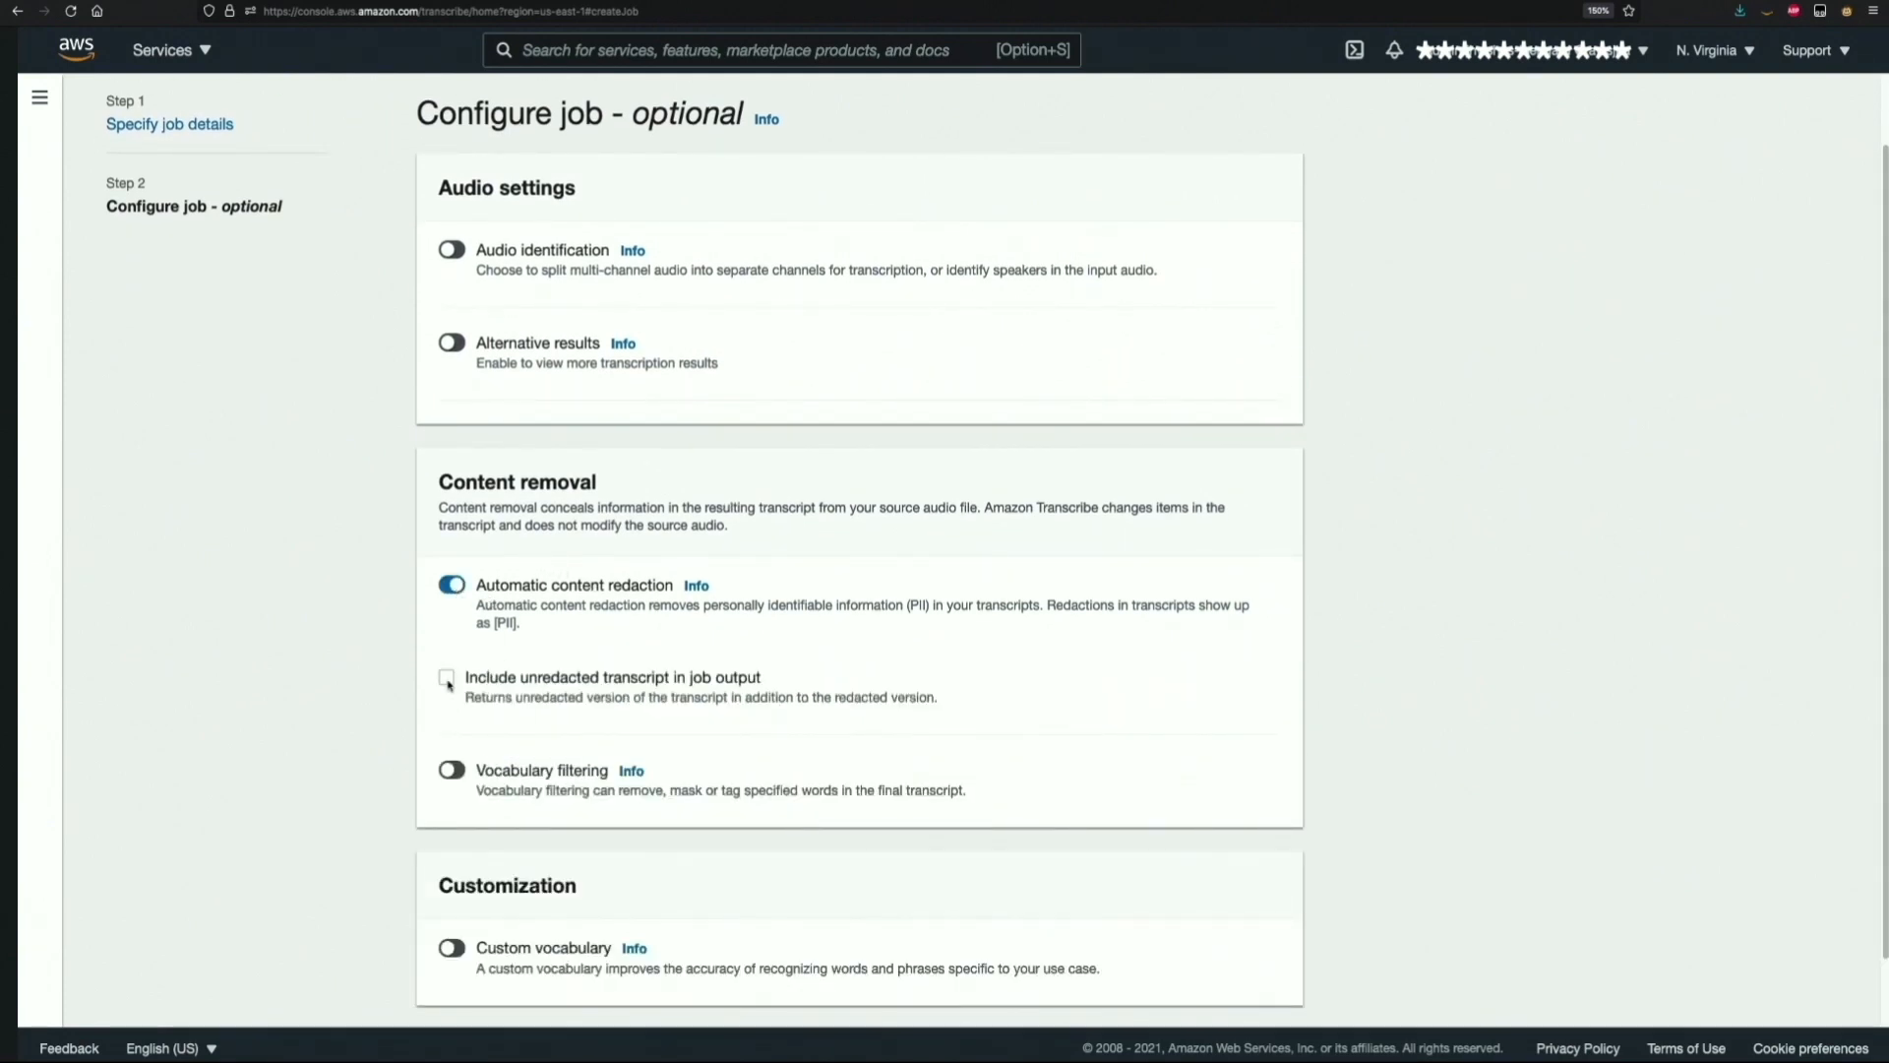
left_click(445, 677)
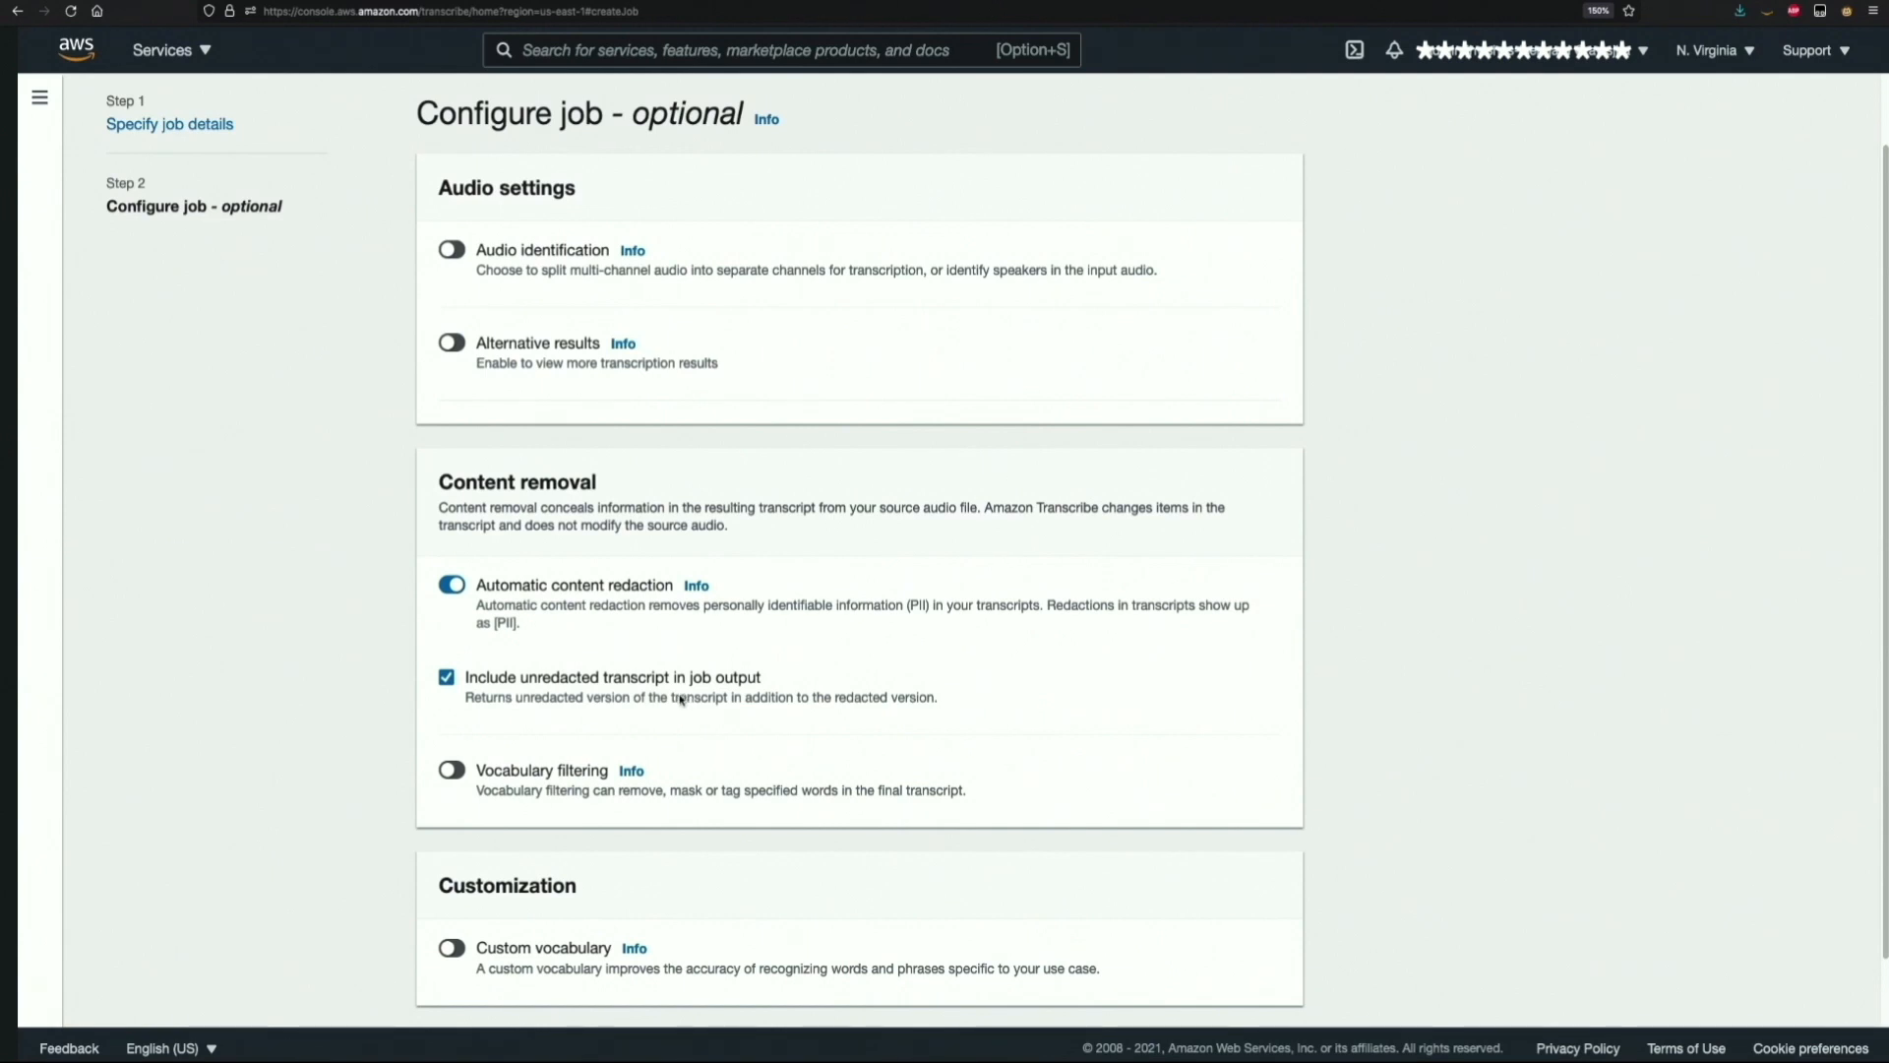
- Submit the job so pii-job-5 appears in the list as in progress
scroll("down", 3)
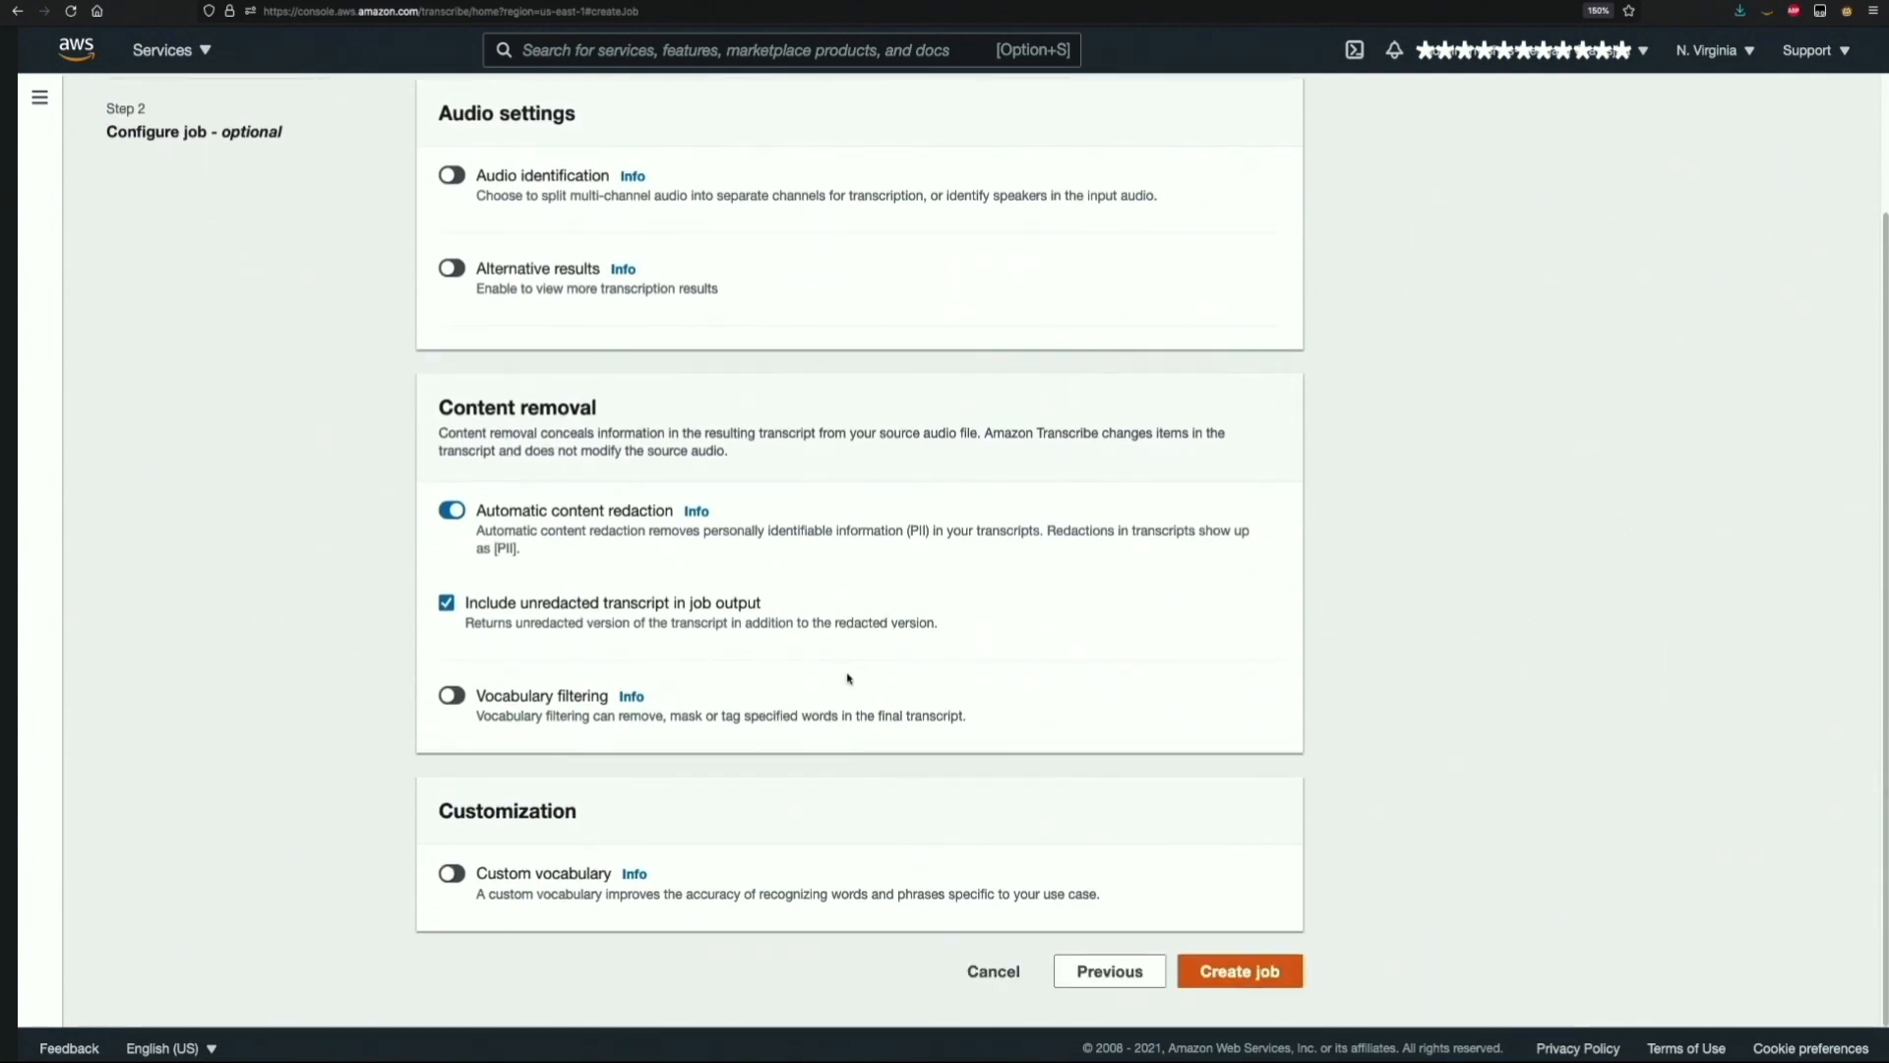
mouse_move(858, 677)
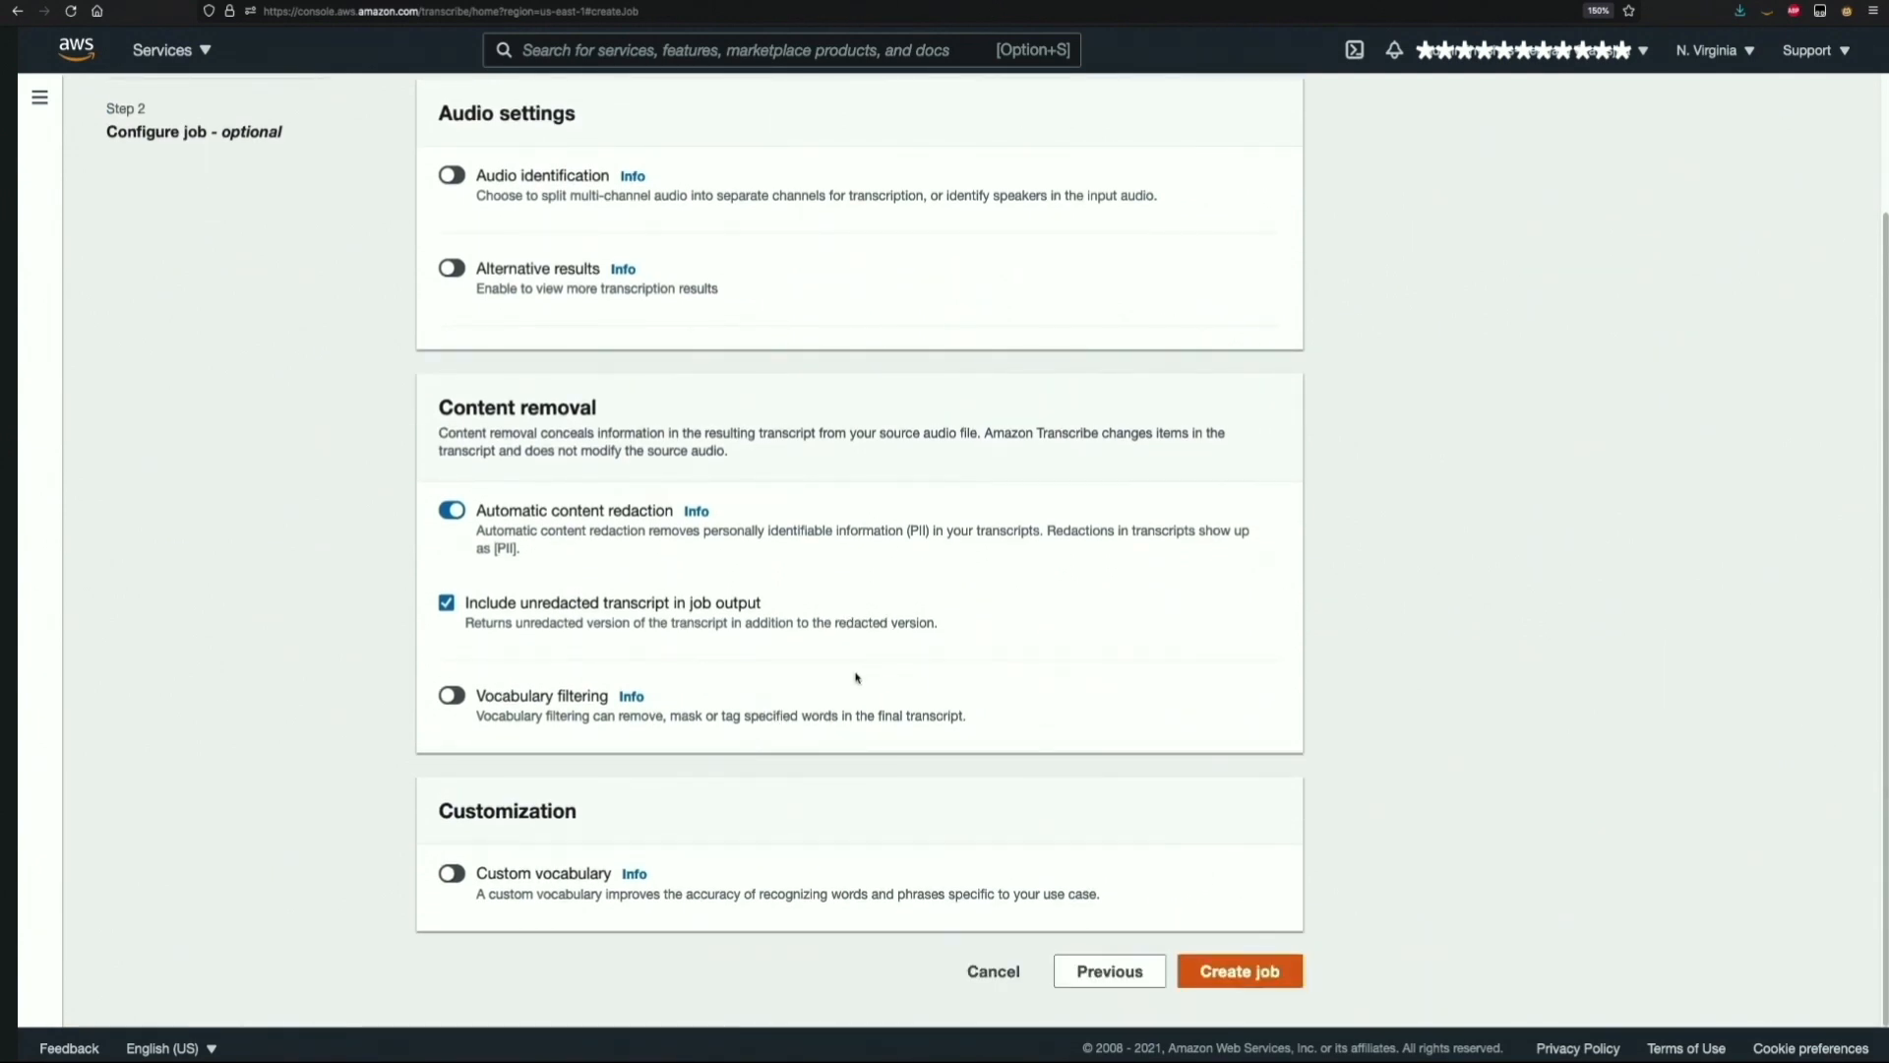
left_click(1240, 970)
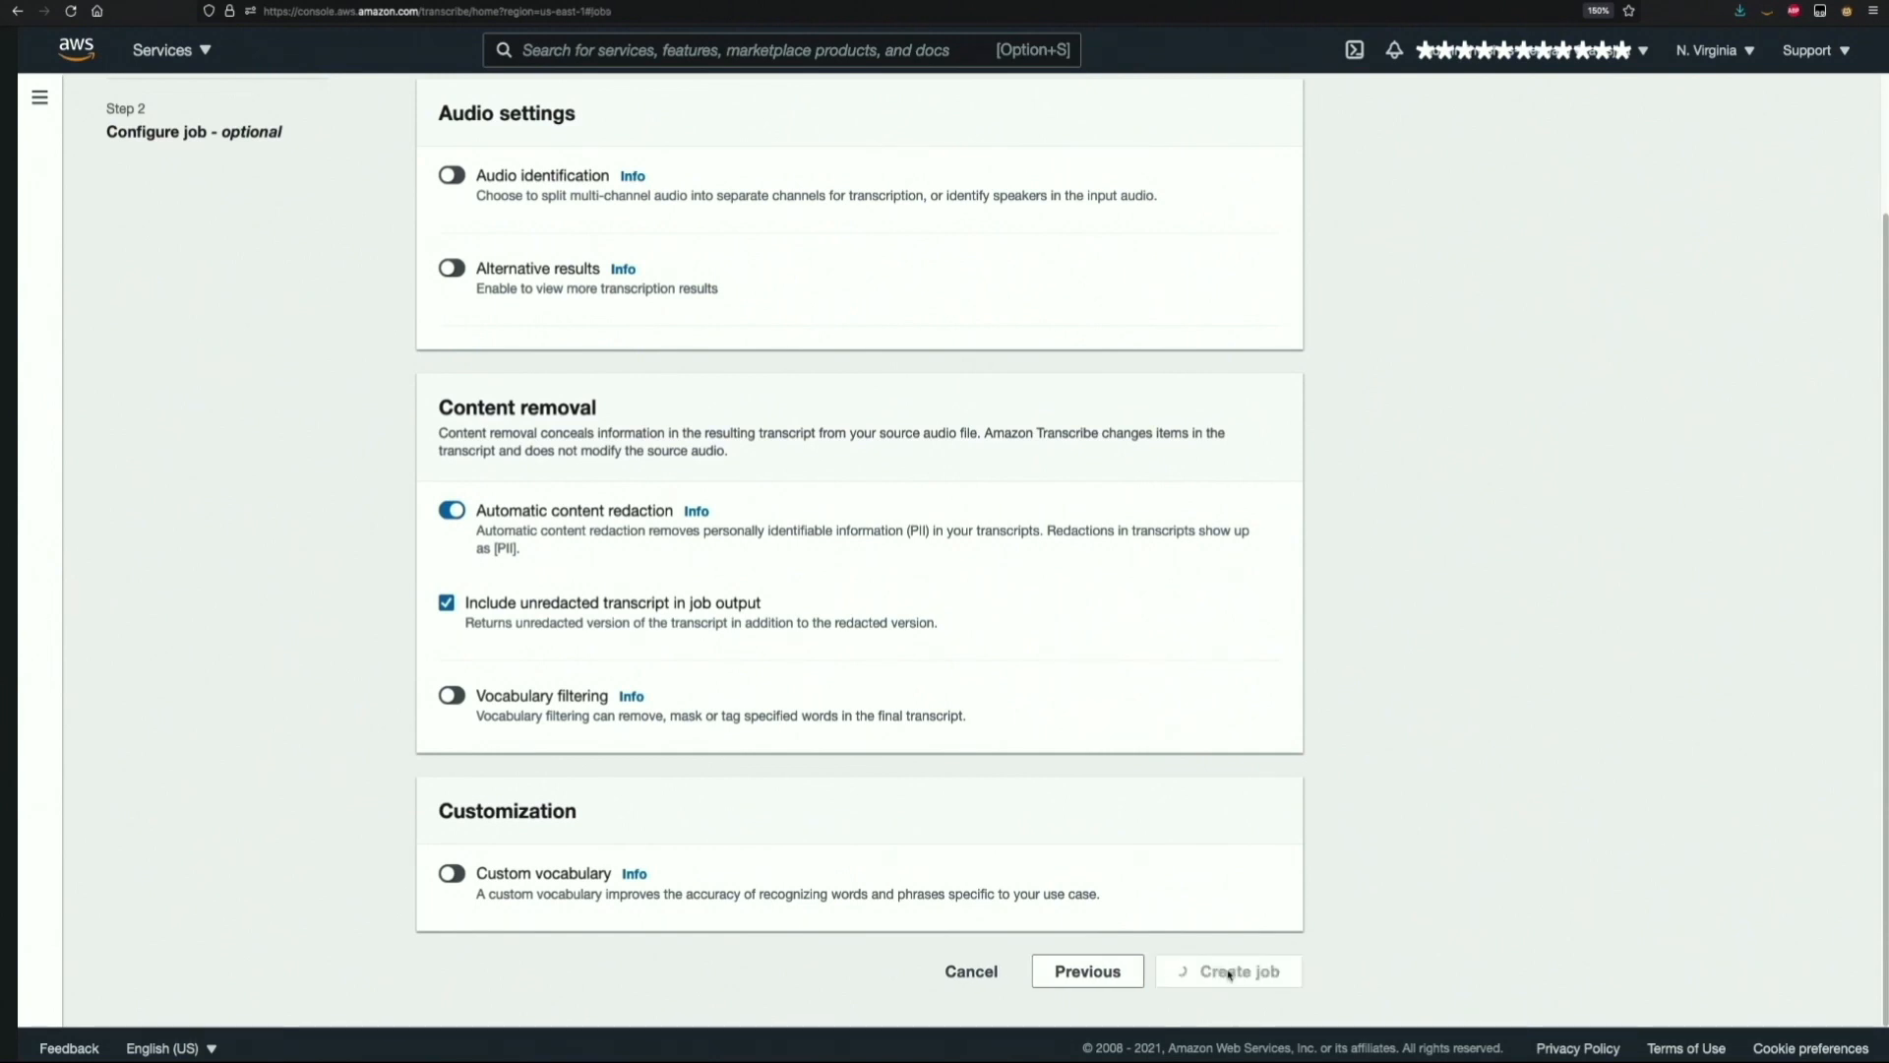
left_click(1228, 971)
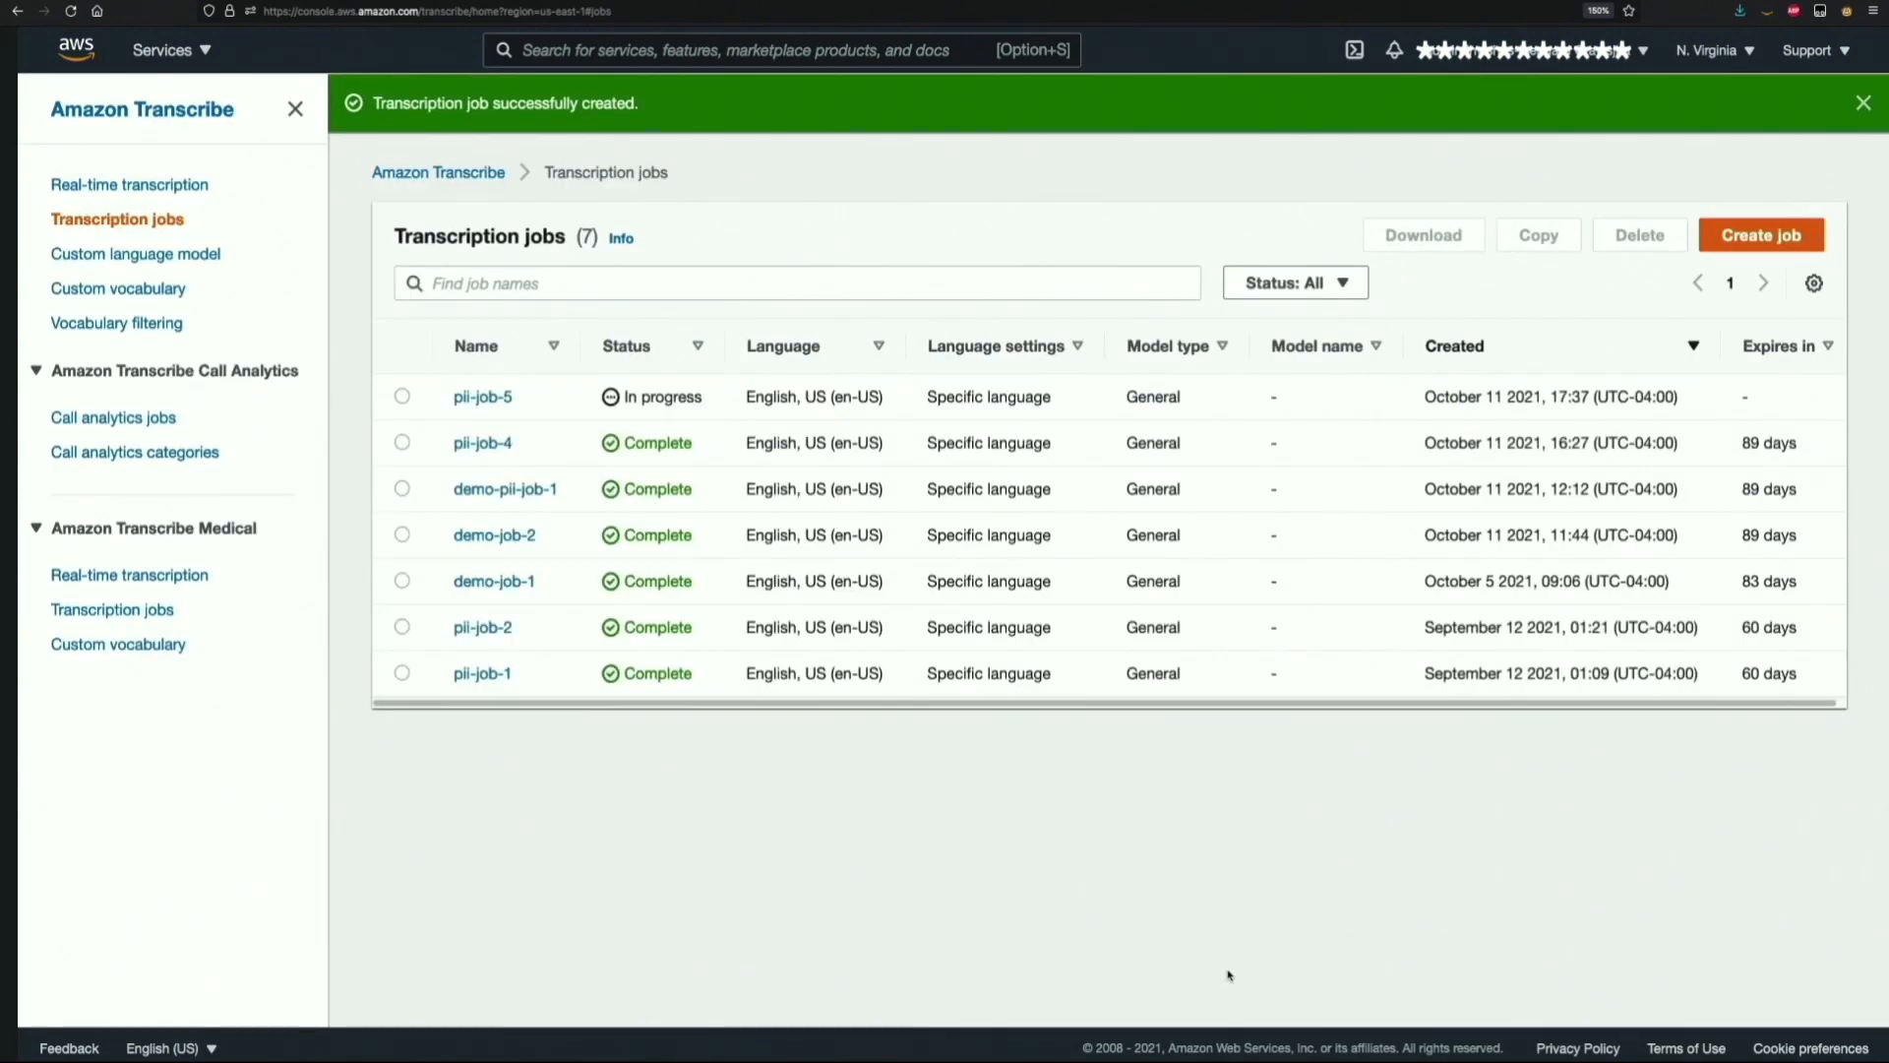
mouse_move(893, 724)
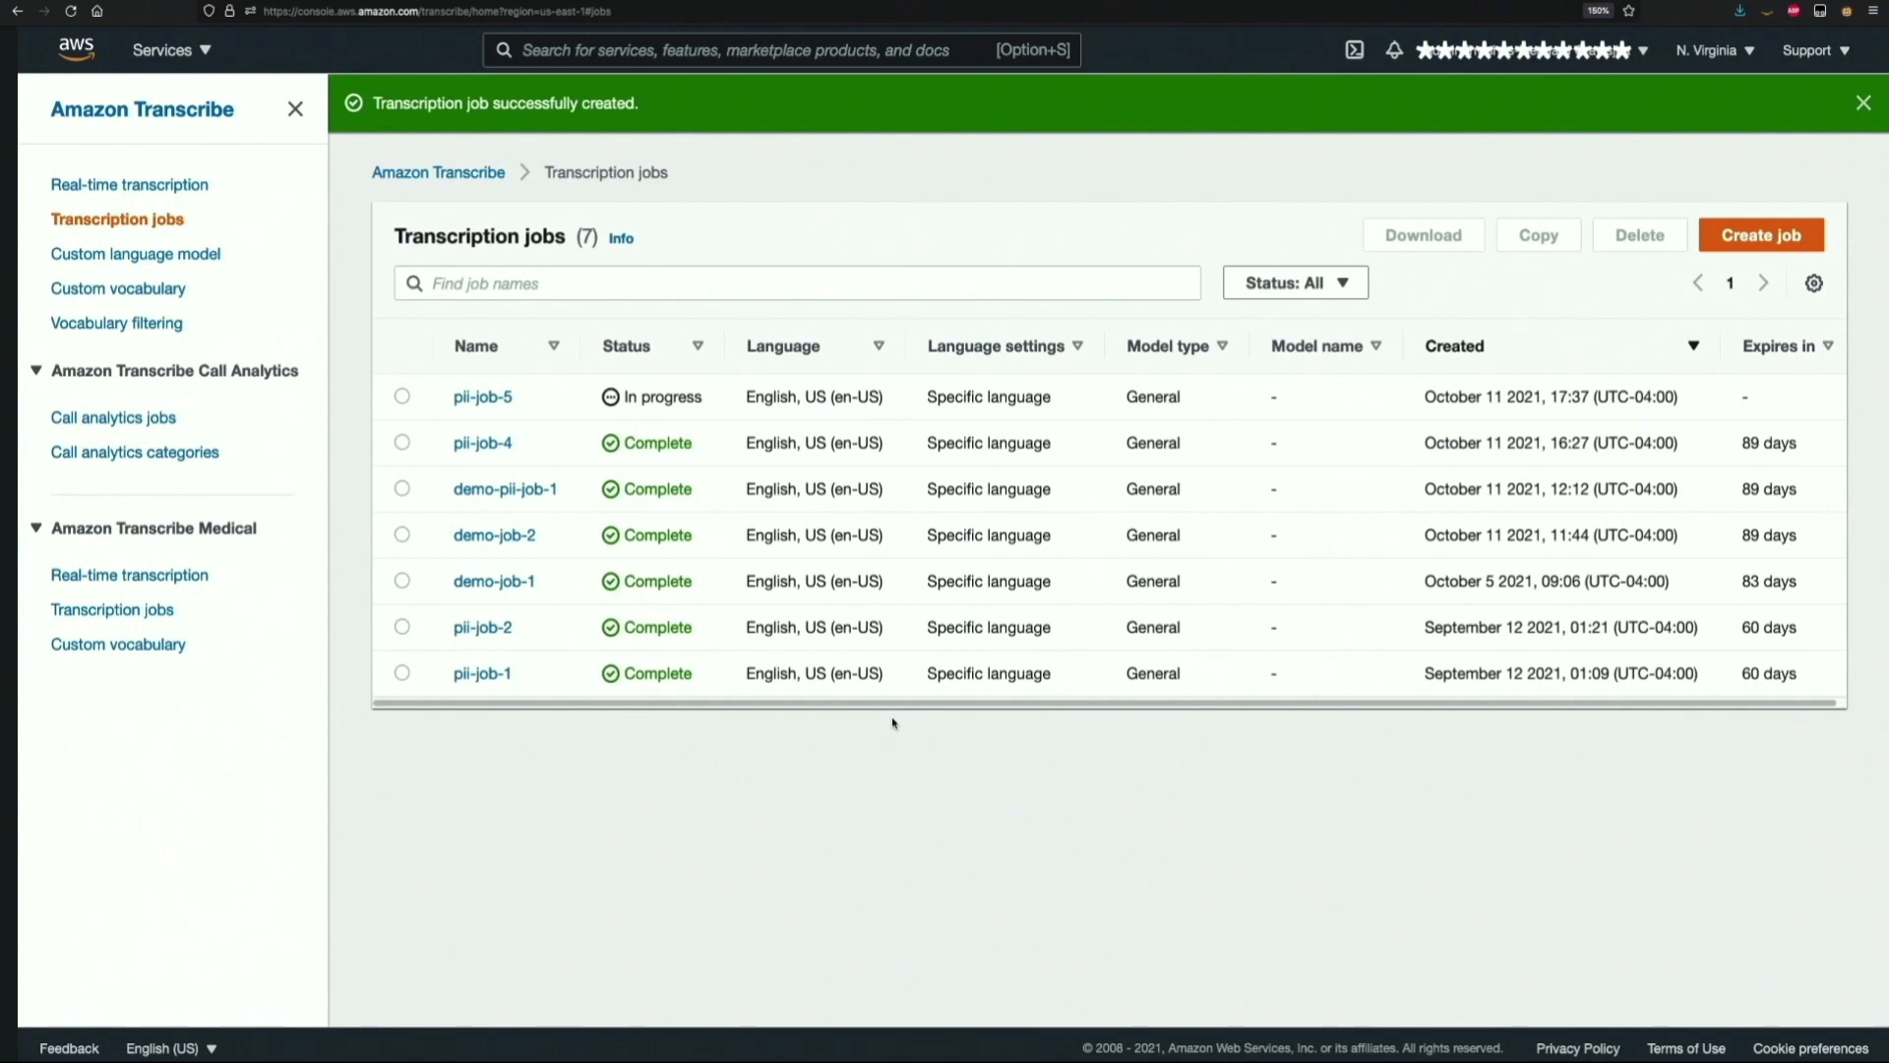
mouse_move(663, 397)
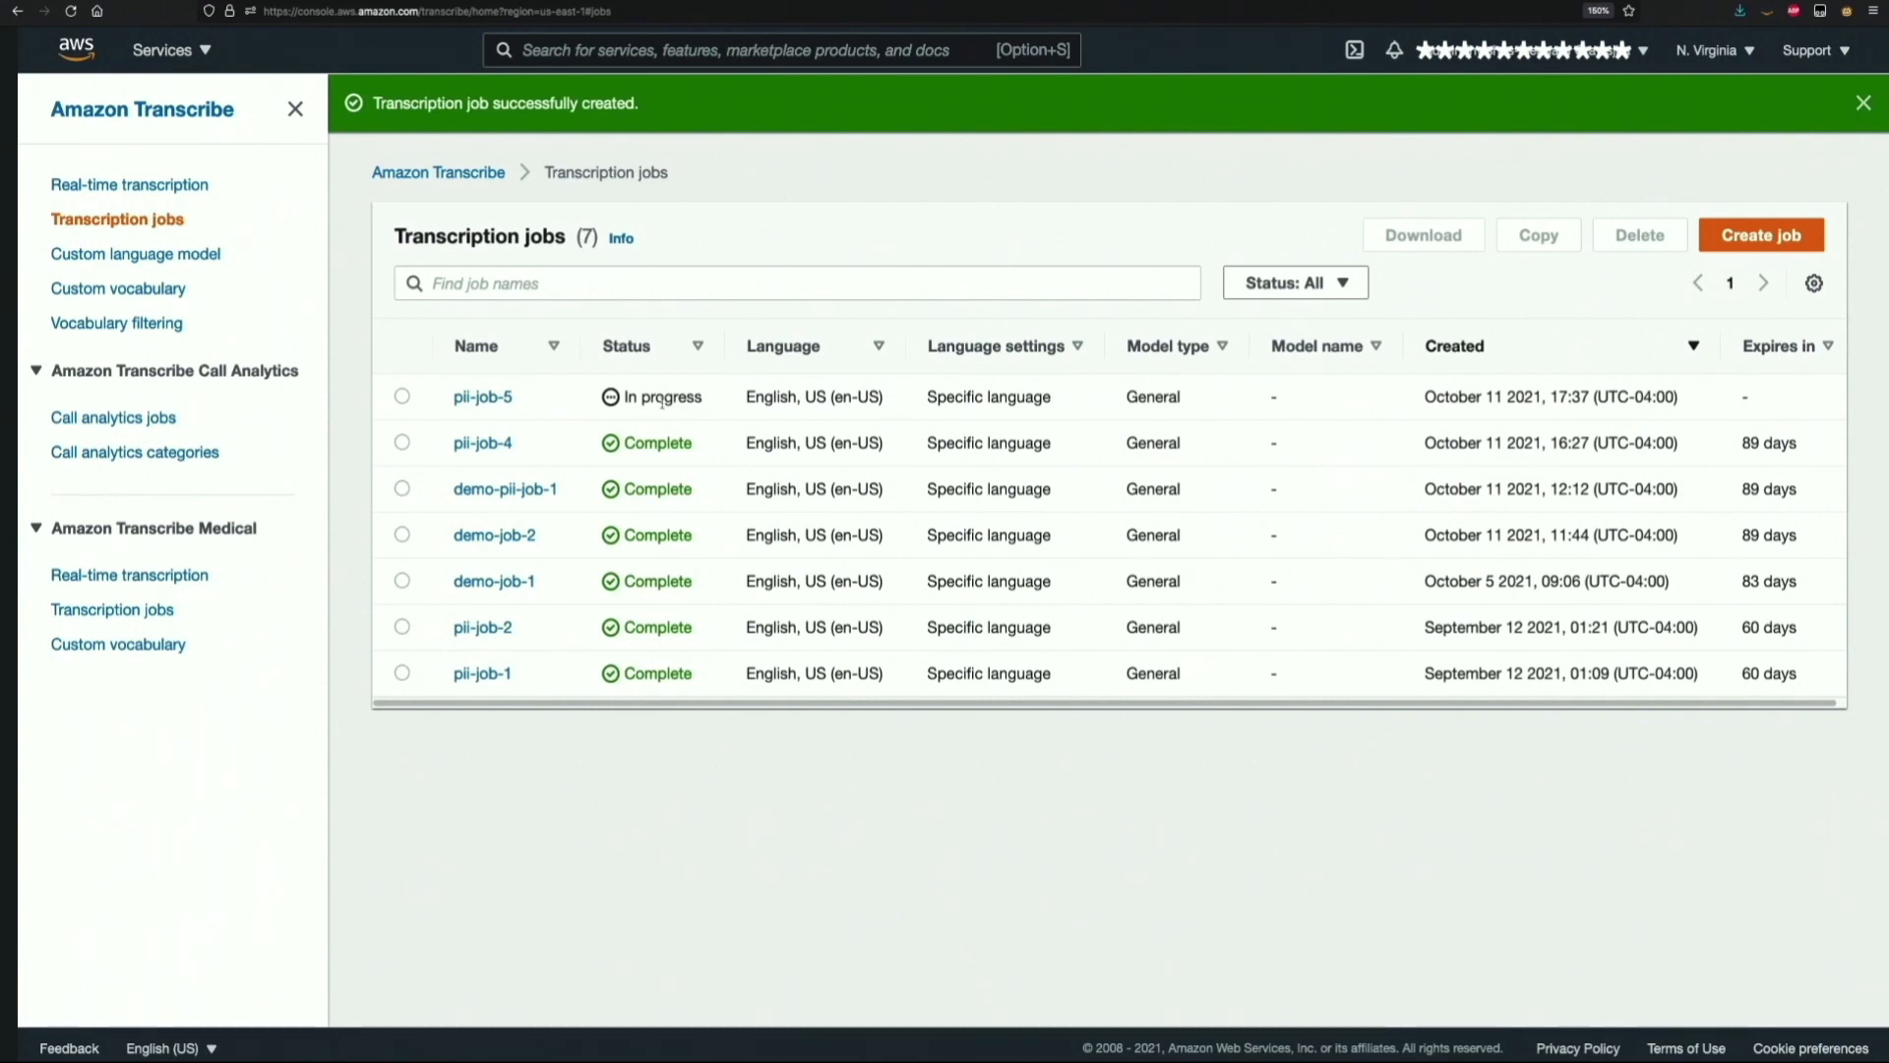
- Refresh the Transcription jobs list until pii-job-5 shows Complete
left_click(1858, 103)
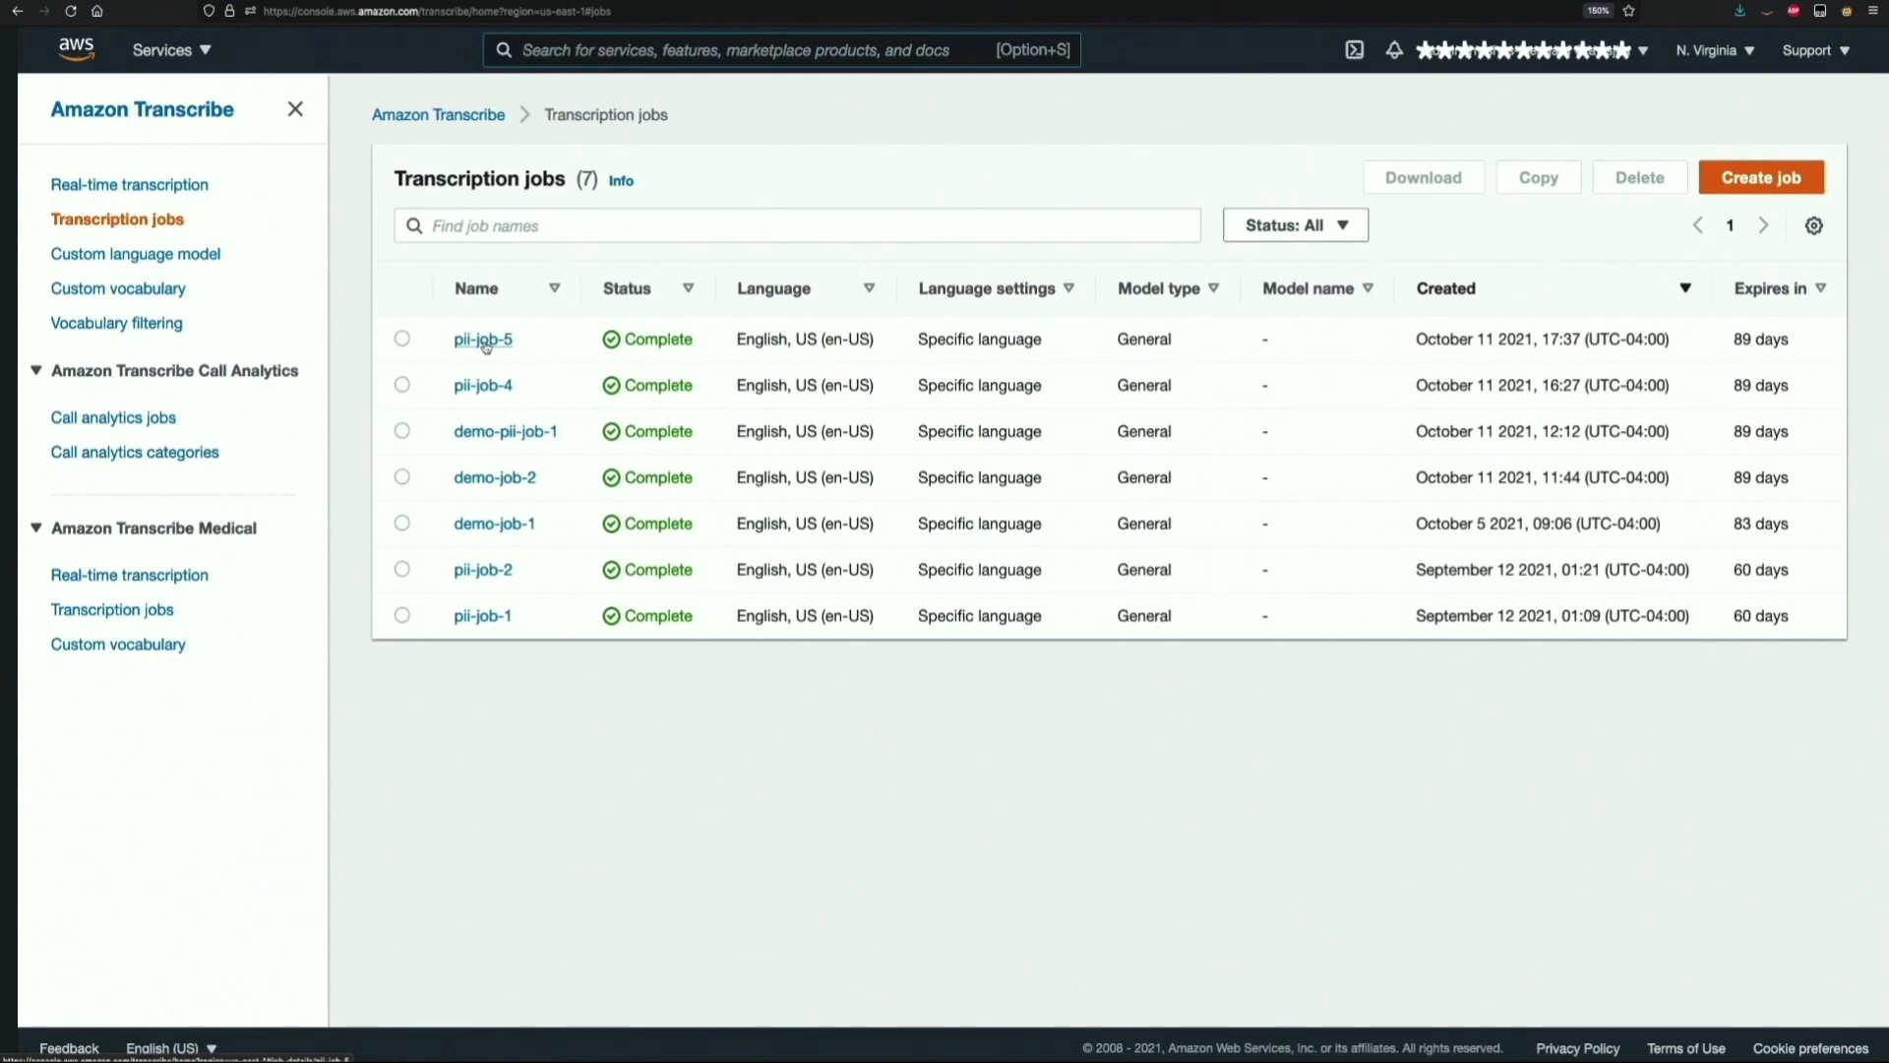
- View pii-job-5's preview with details replaced by [PII] and show the Download choices
left_click(482, 338)
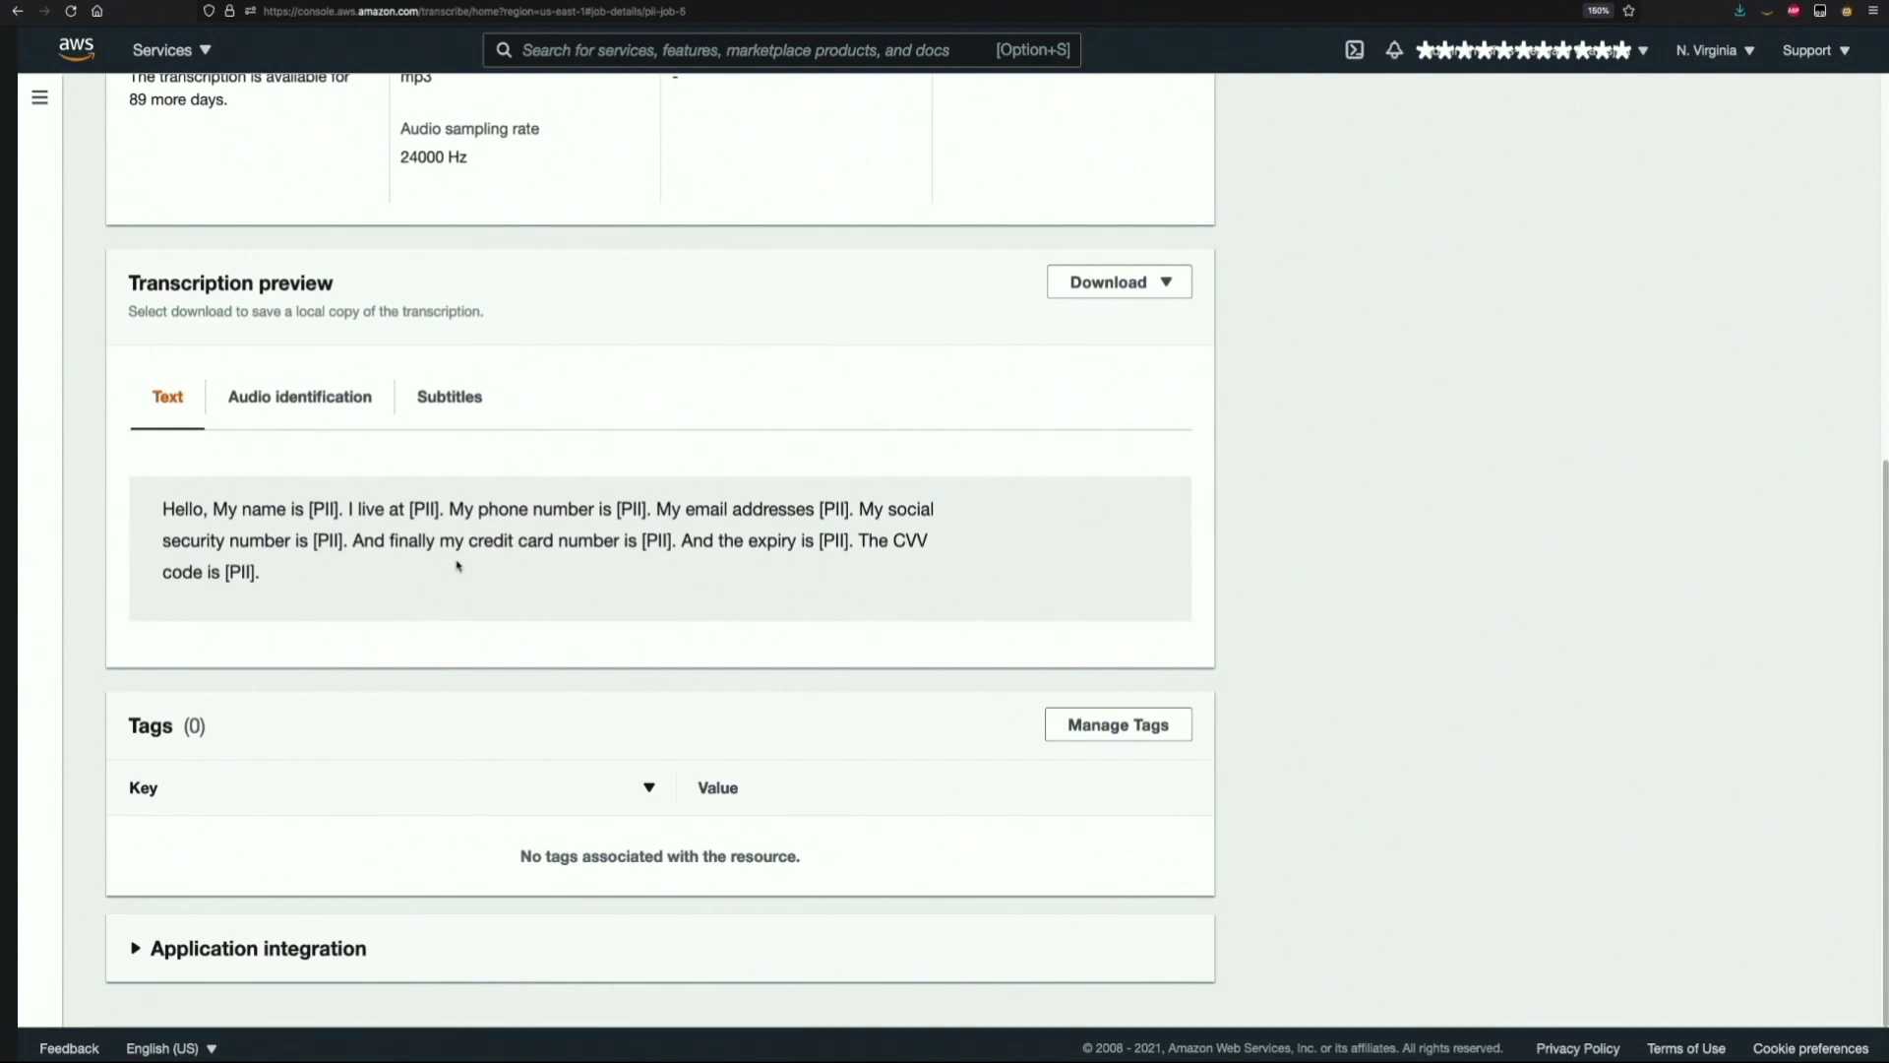
left_click(1118, 283)
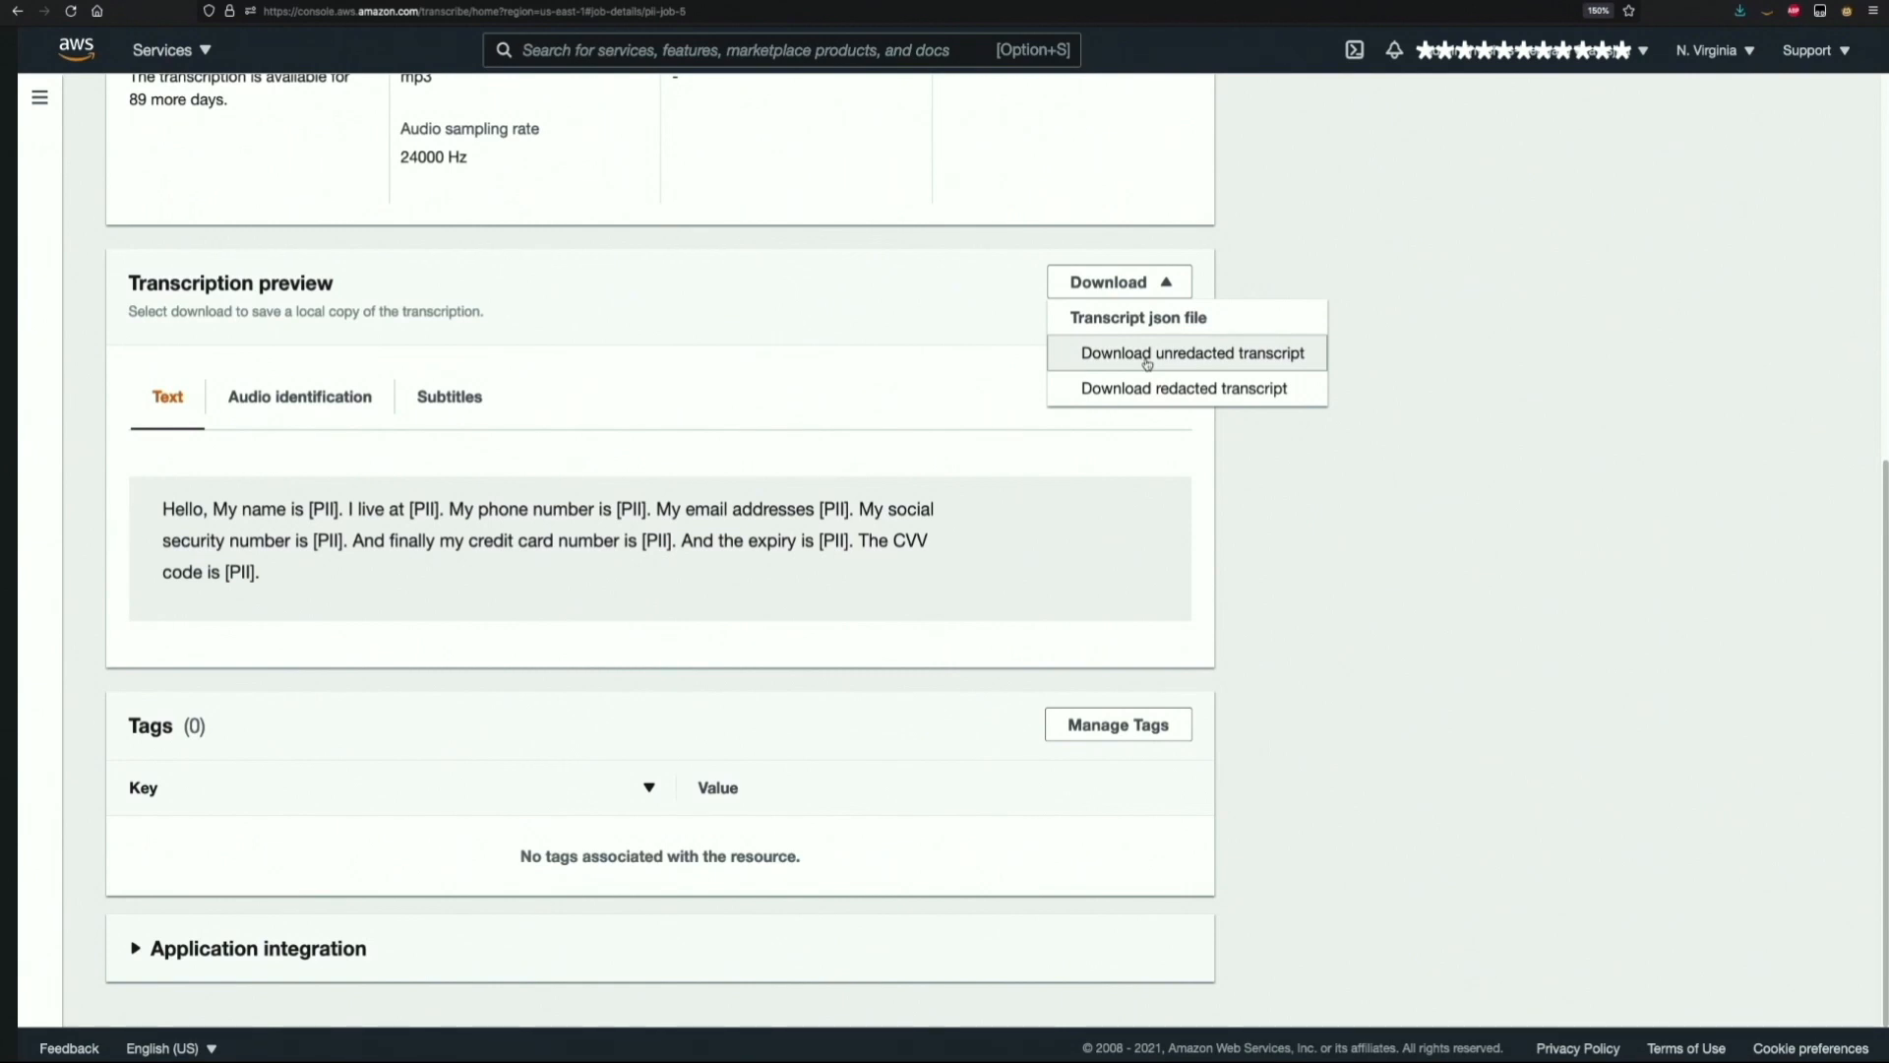
mouse_move(1299, 547)
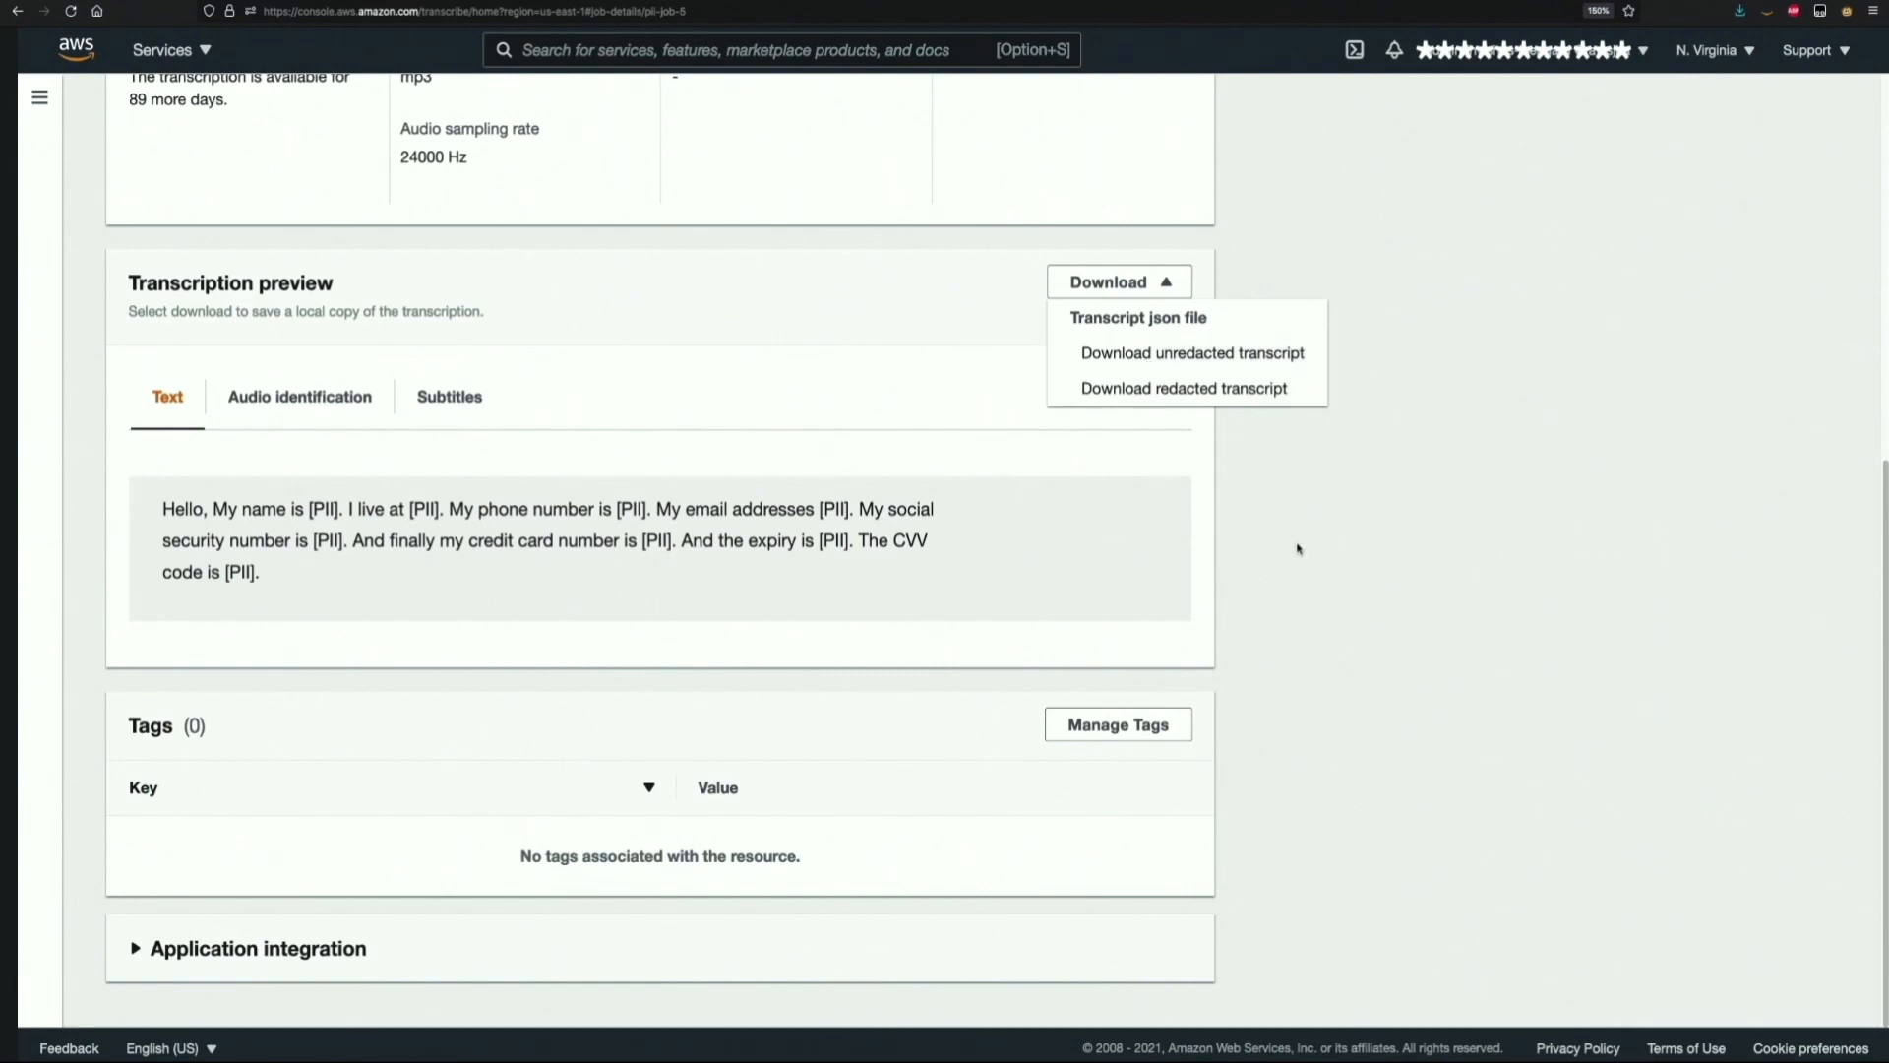